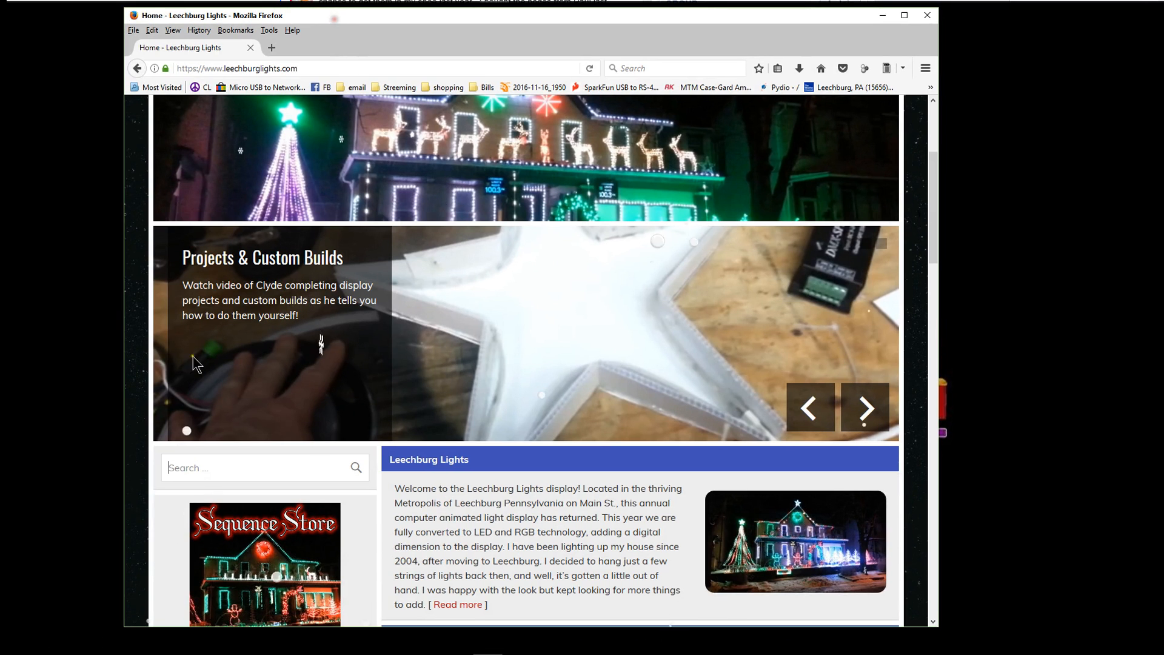
Search the Leechburg Lights site for 'DMX adapter' using the sidebar search box.
scroll(up, 3)
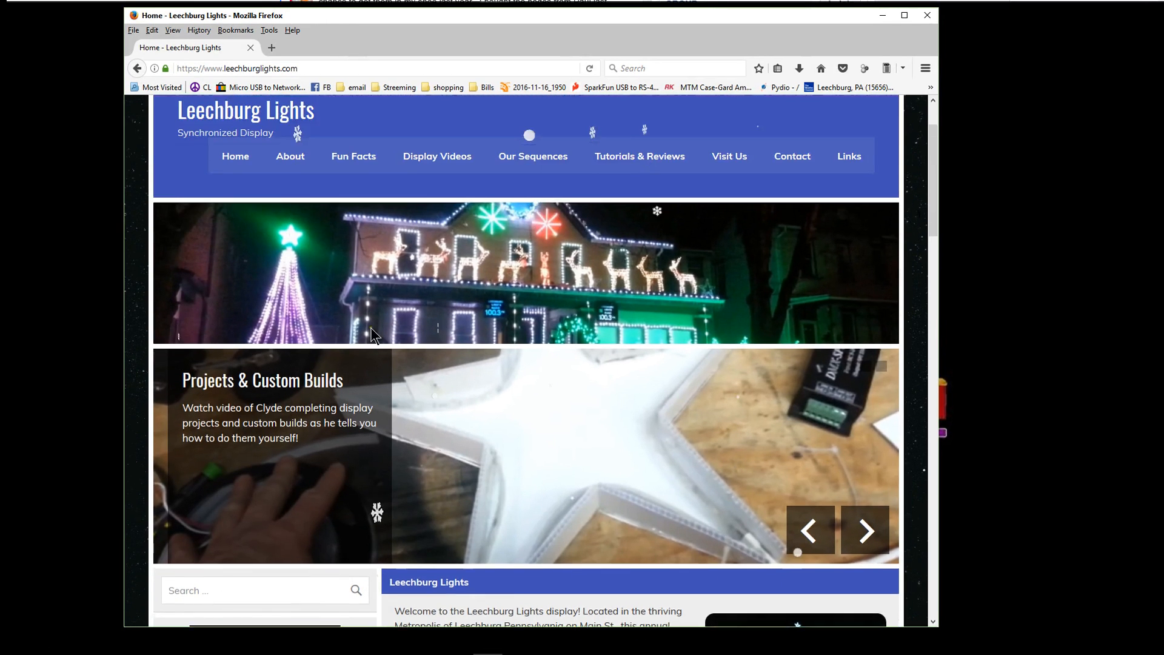
scroll(down, 3)
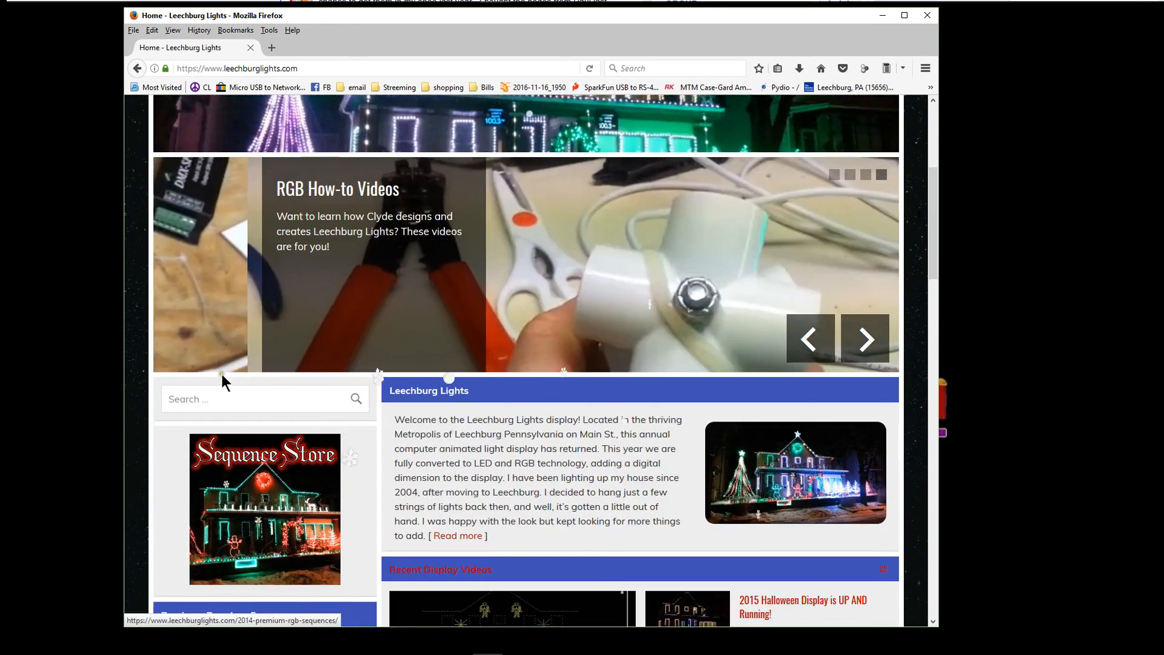
click(252, 399)
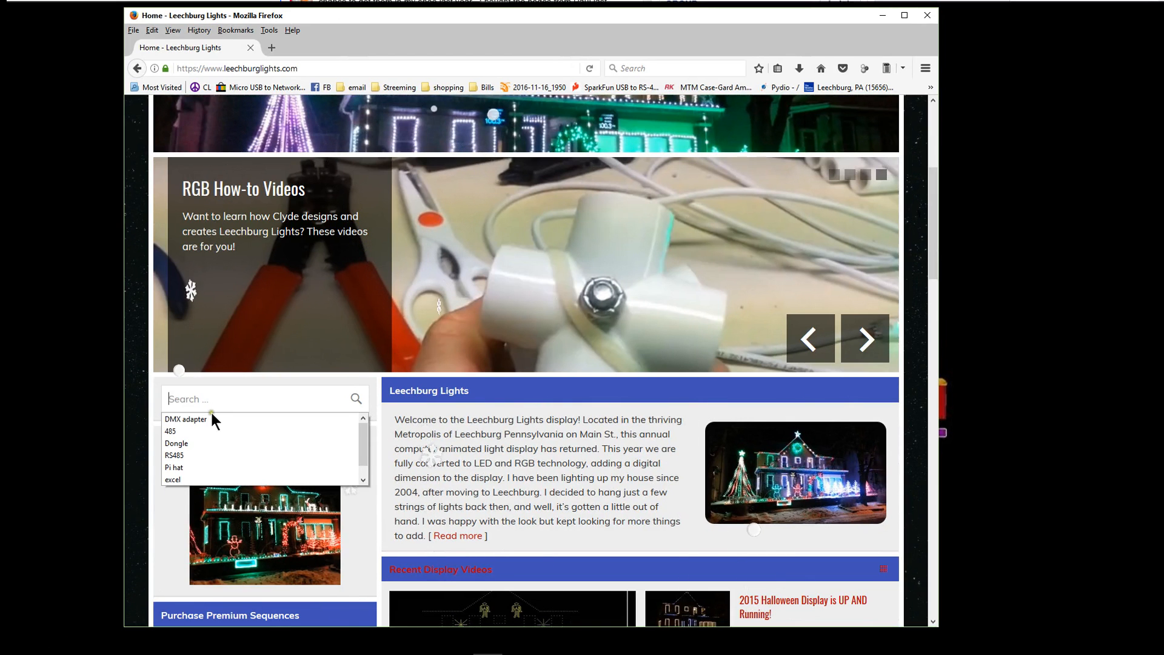
click(185, 418)
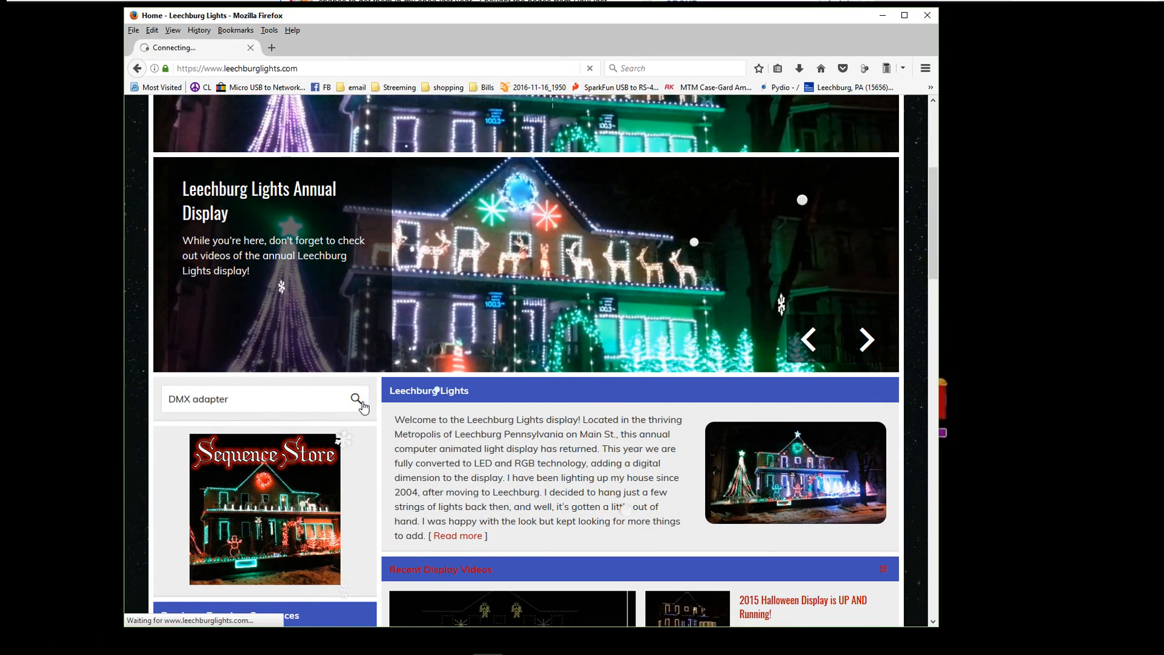
click(356, 399)
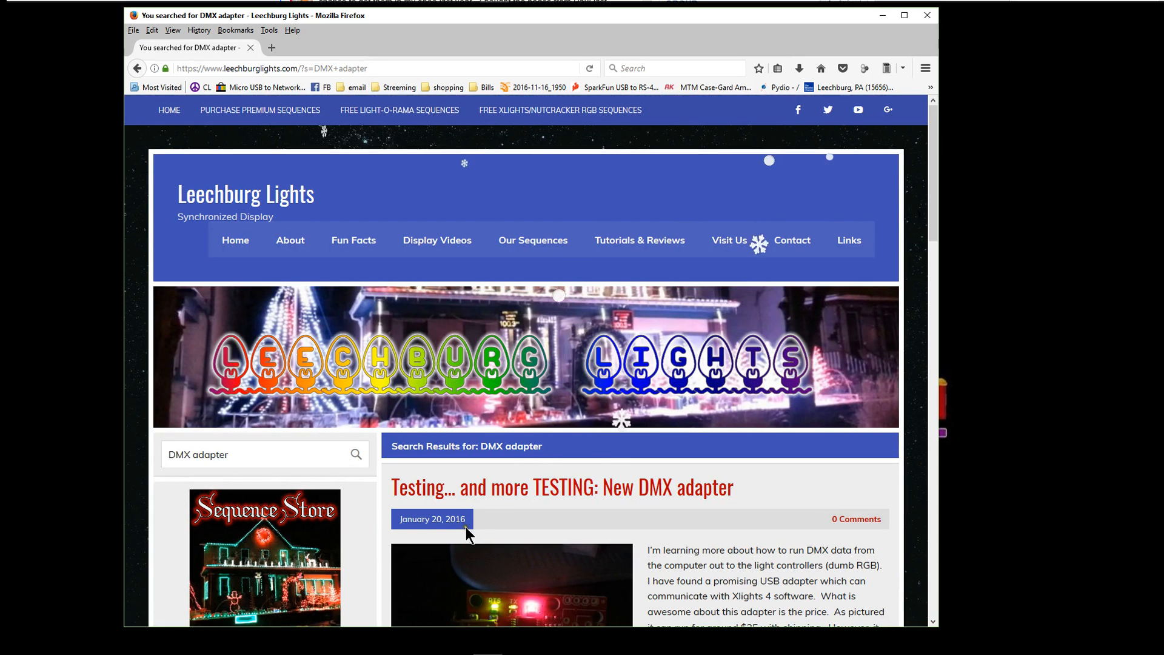
mouse_move(482, 531)
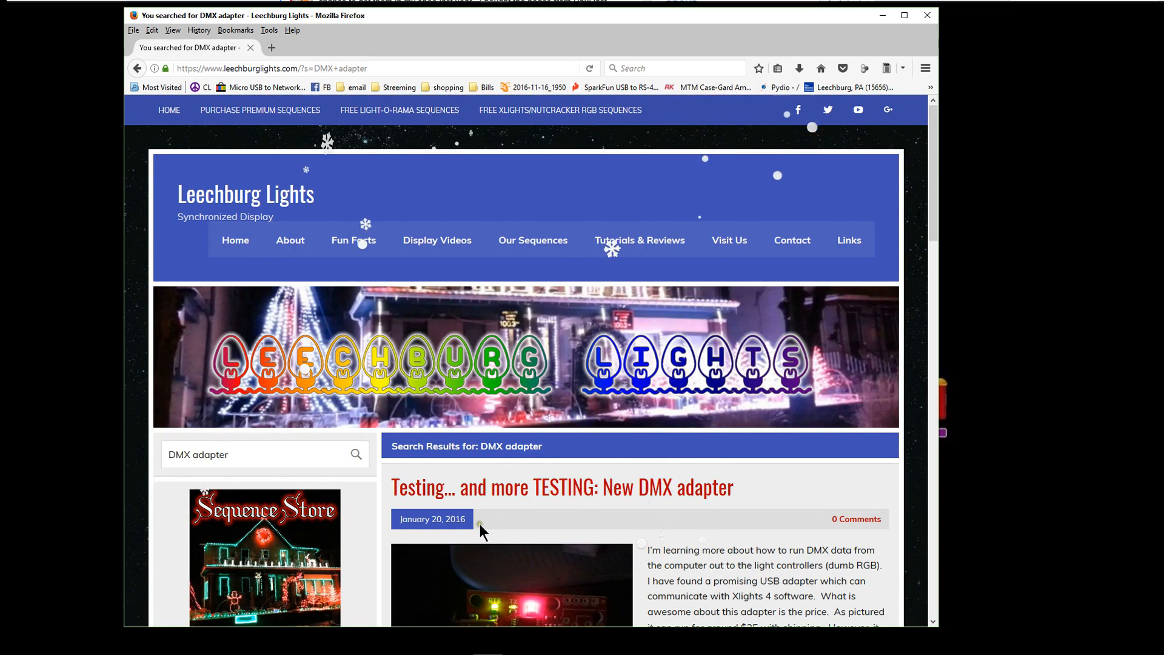
Open the full 'New DMX adapter' testing post from the search results.
scroll(down, 3)
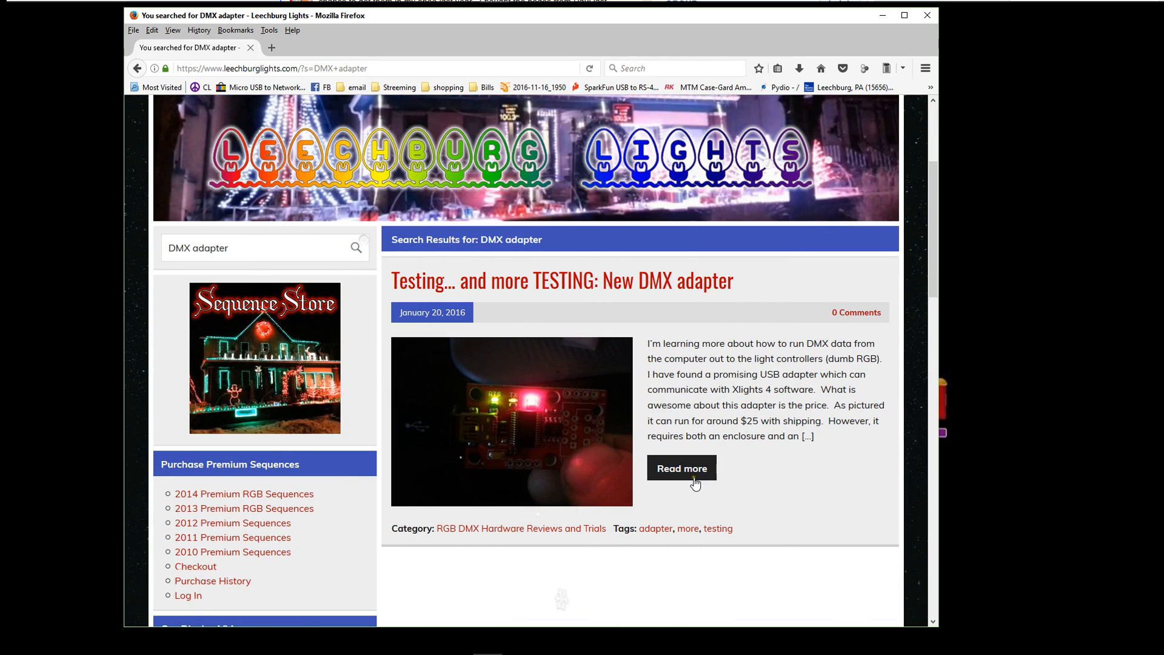
click(680, 468)
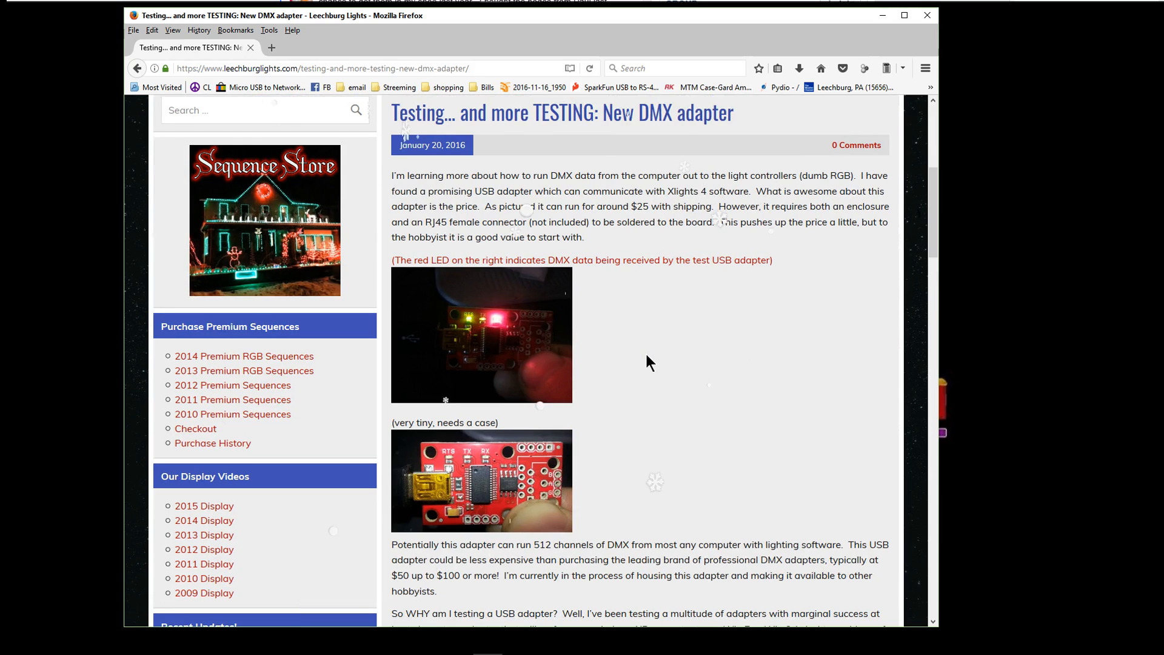
mouse_move(574, 329)
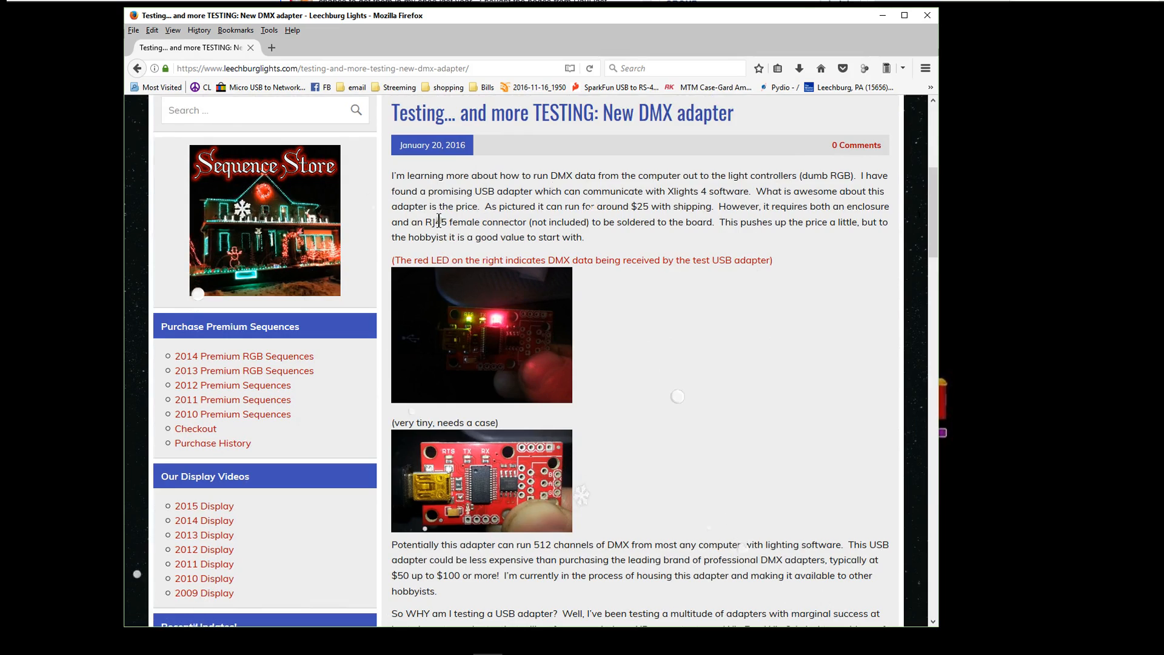
scroll(down, 3)
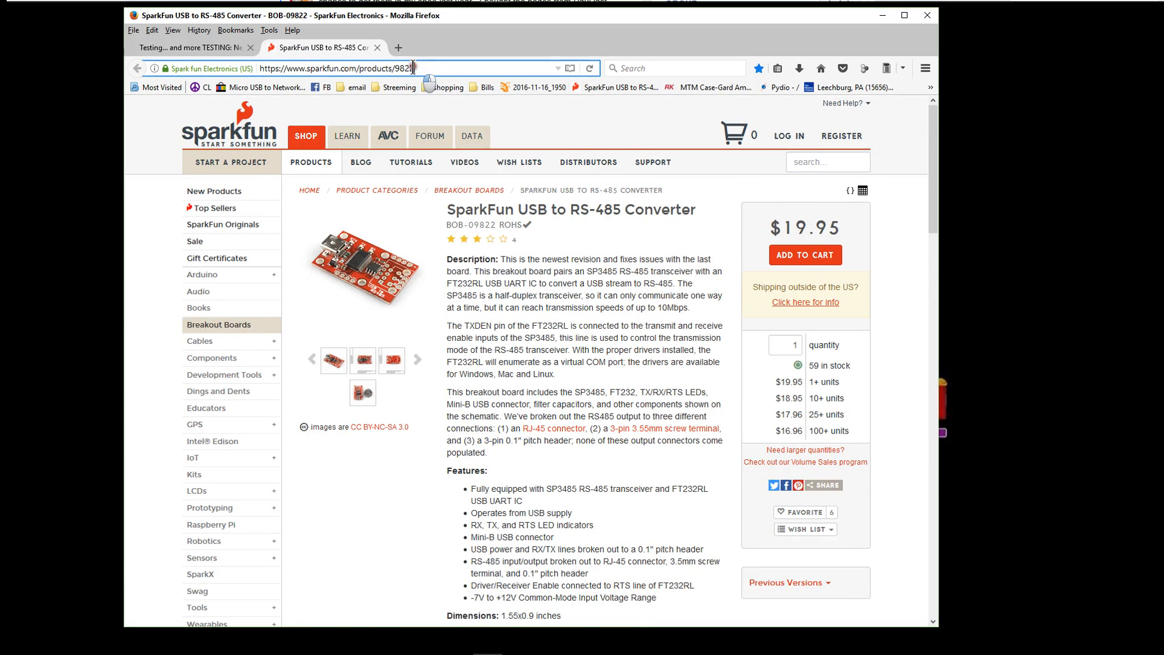
Select the SparkFun USB to RS-485 Converter page's web address and product title.
double_click(393, 68)
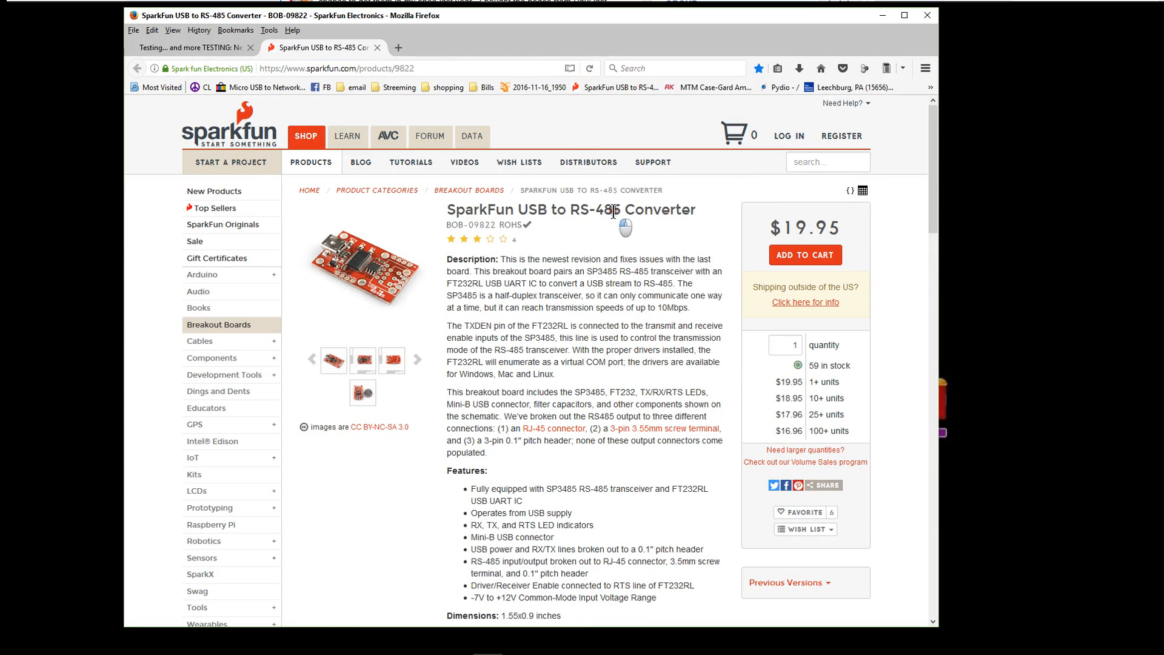
double_click(594, 210)
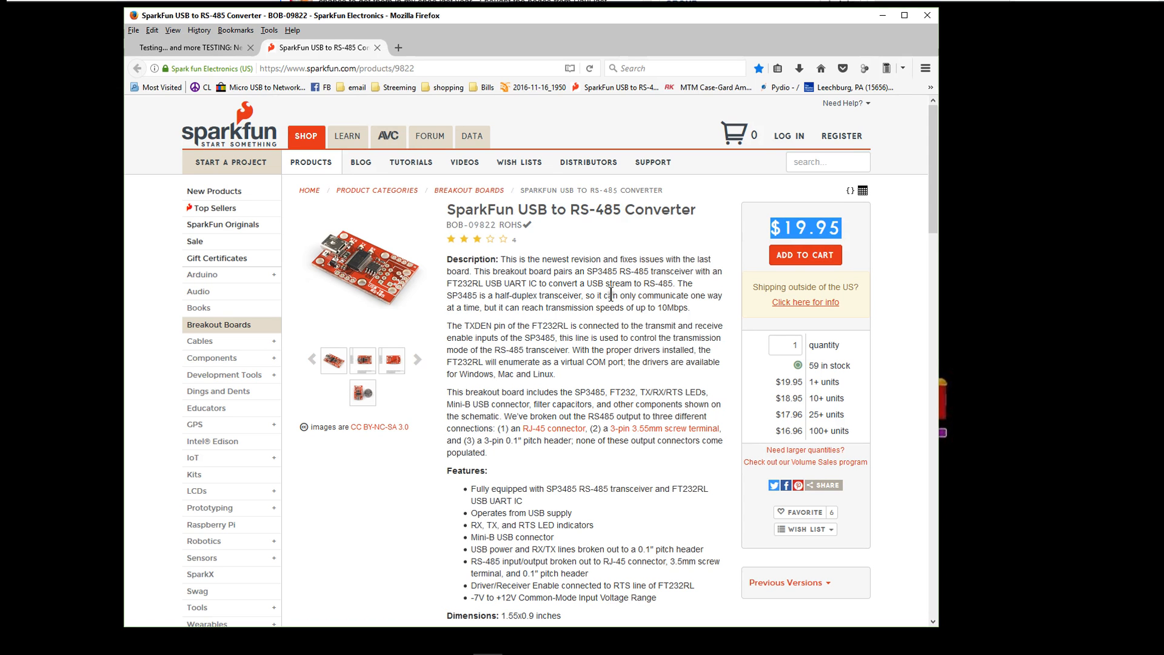
mouse_move(536, 273)
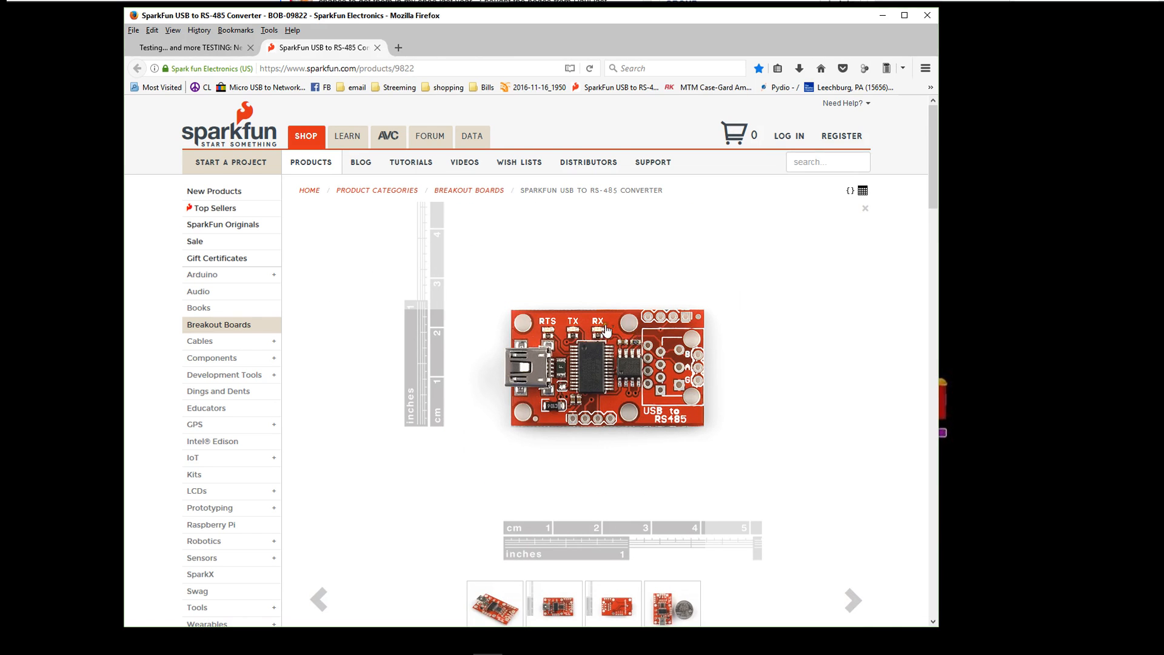
mouse_move(493, 362)
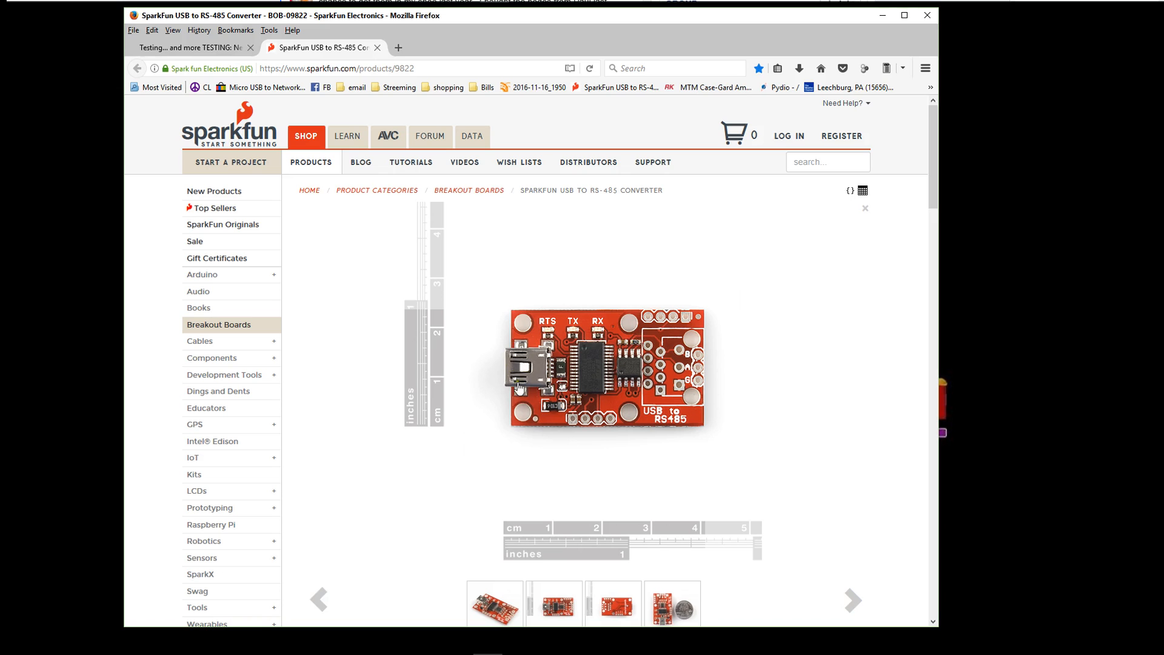
mouse_move(514, 388)
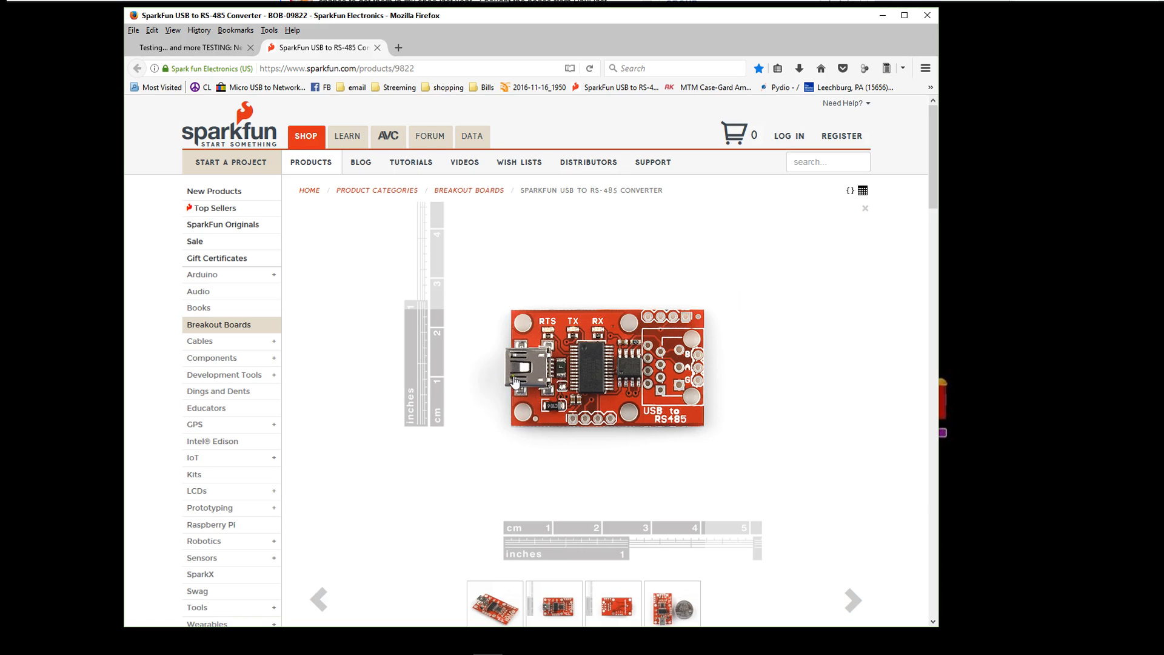
mouse_move(514, 382)
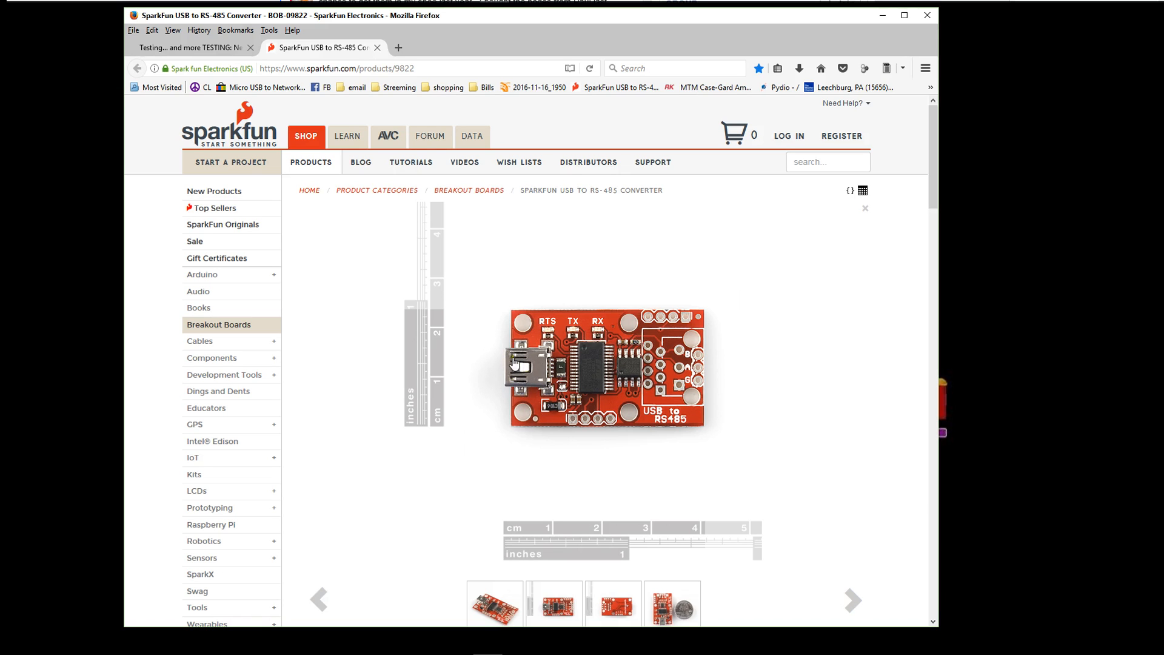
mouse_move(716, 368)
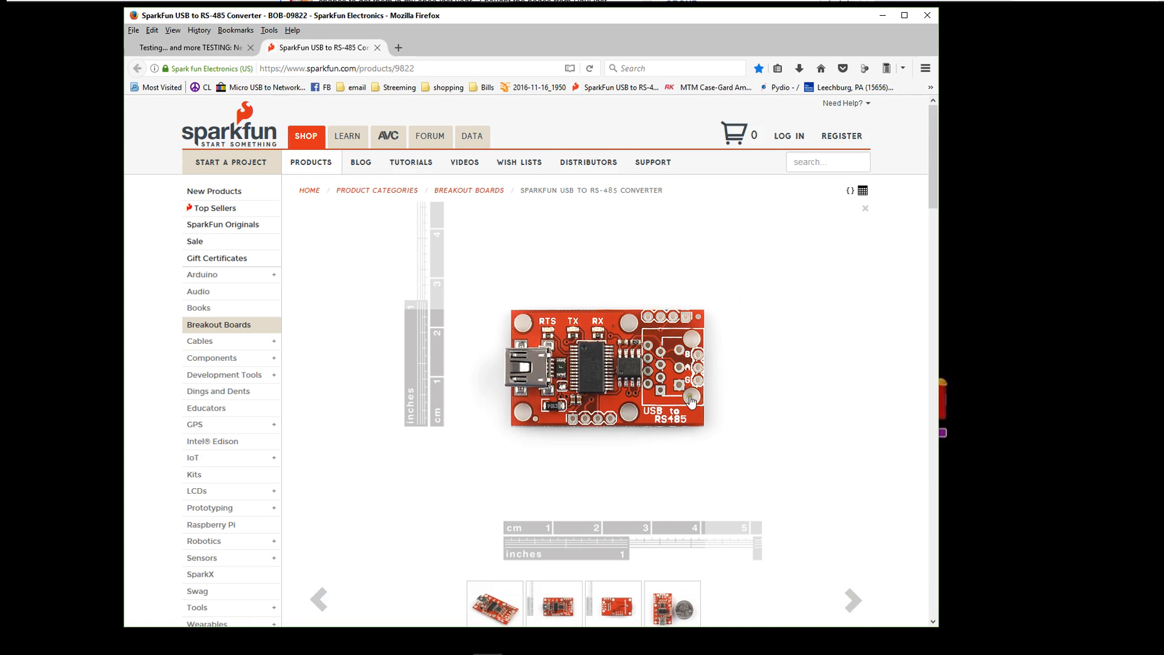
mouse_move(692, 339)
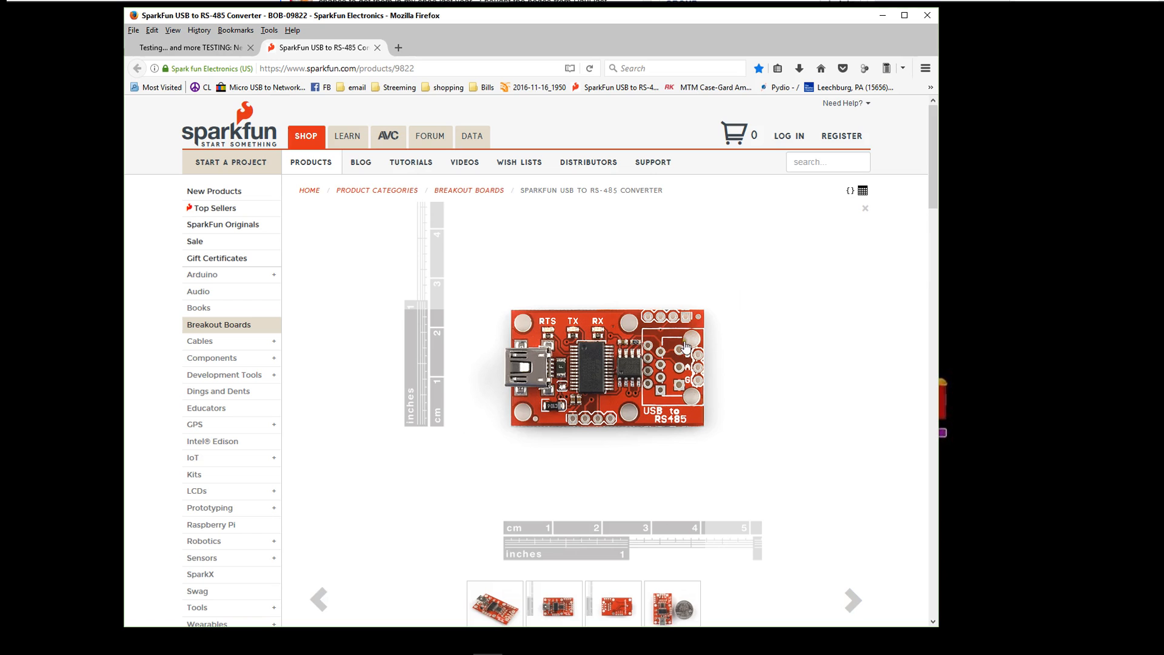
mouse_move(671, 402)
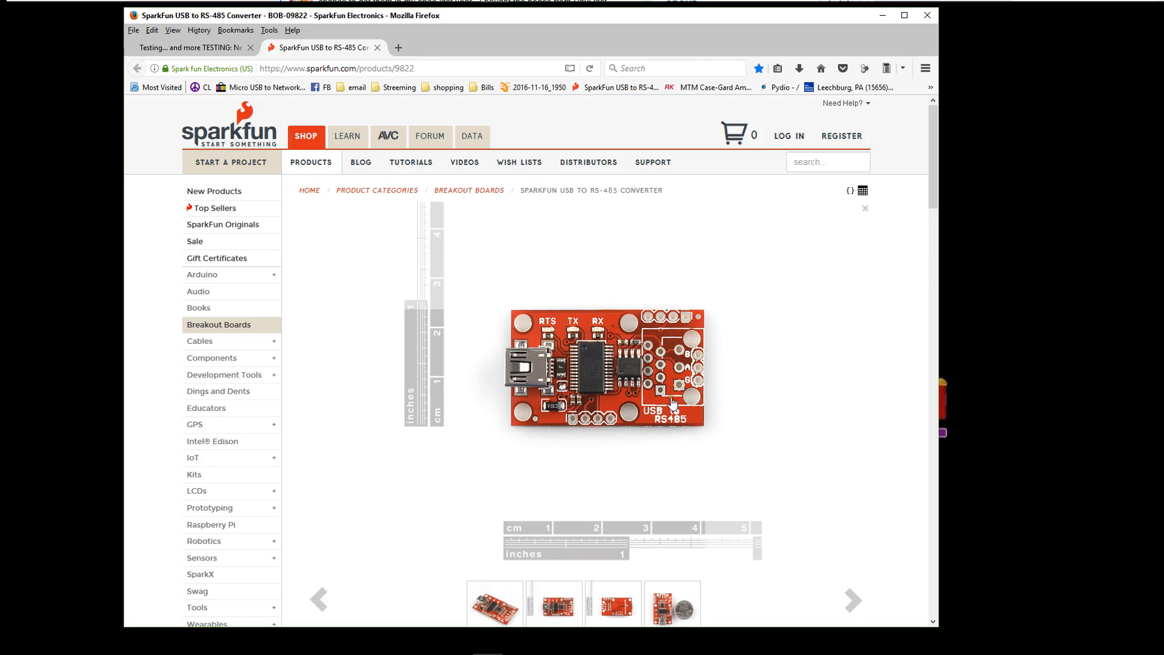
mouse_move(702, 389)
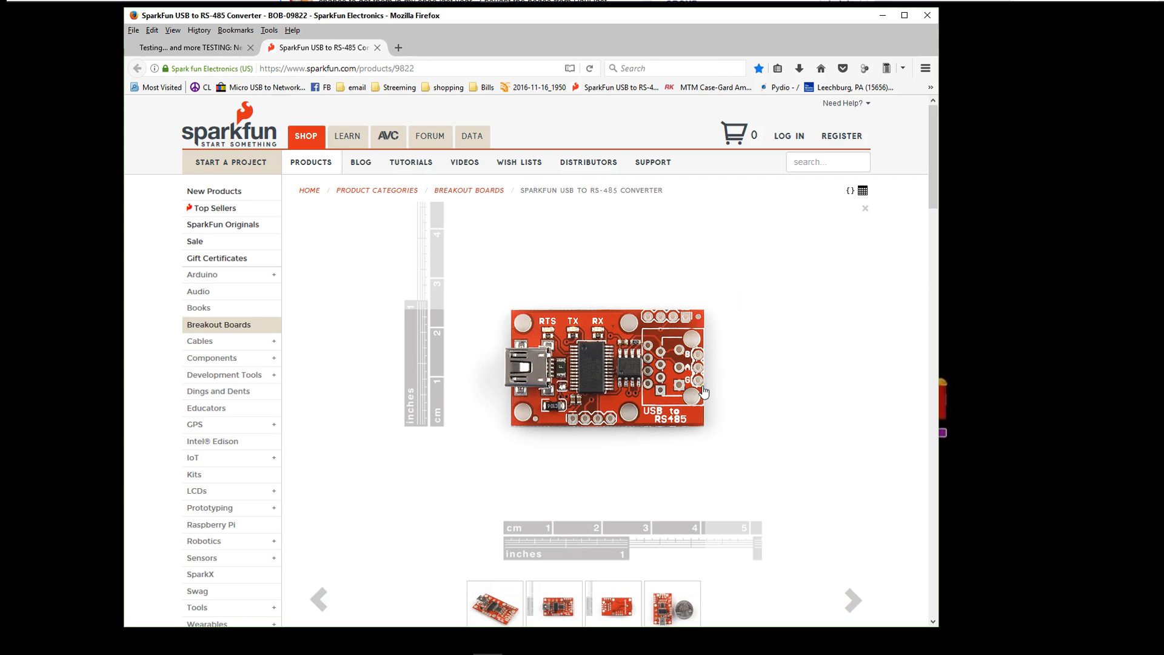
mouse_move(690, 376)
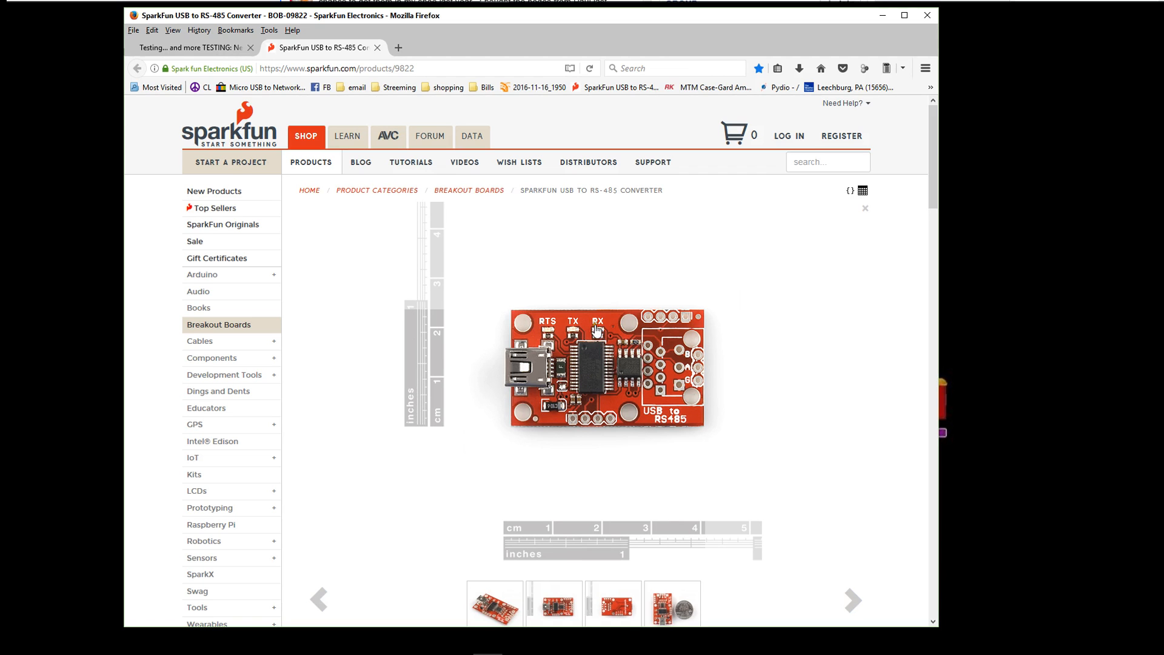
mouse_move(592, 383)
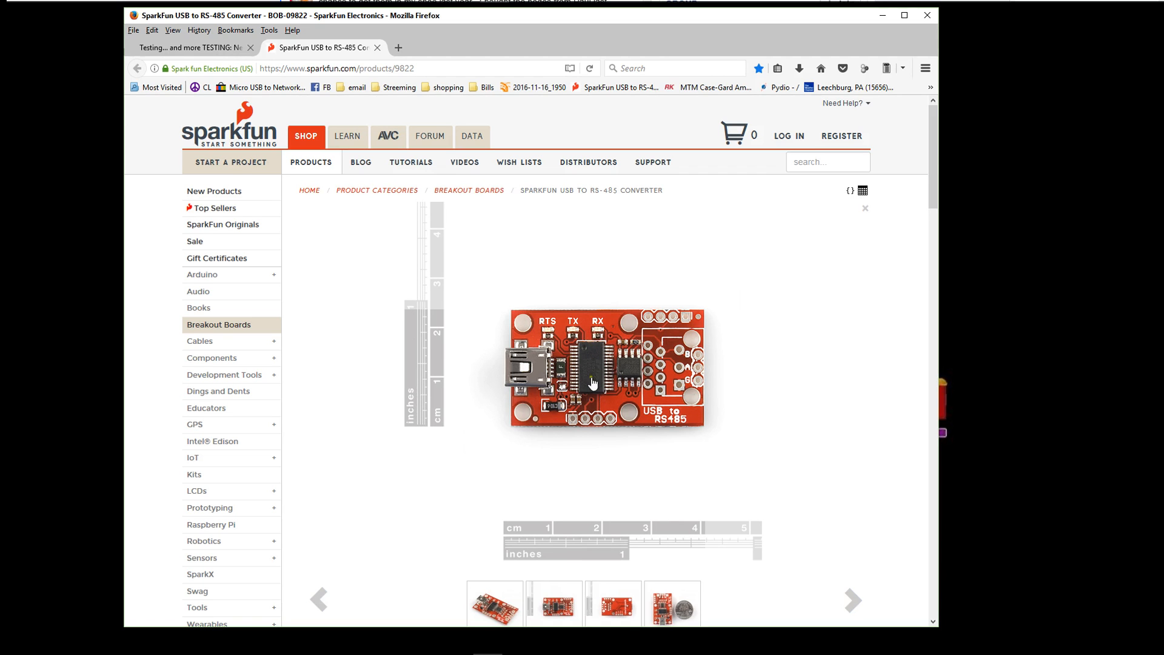
mouse_move(598, 410)
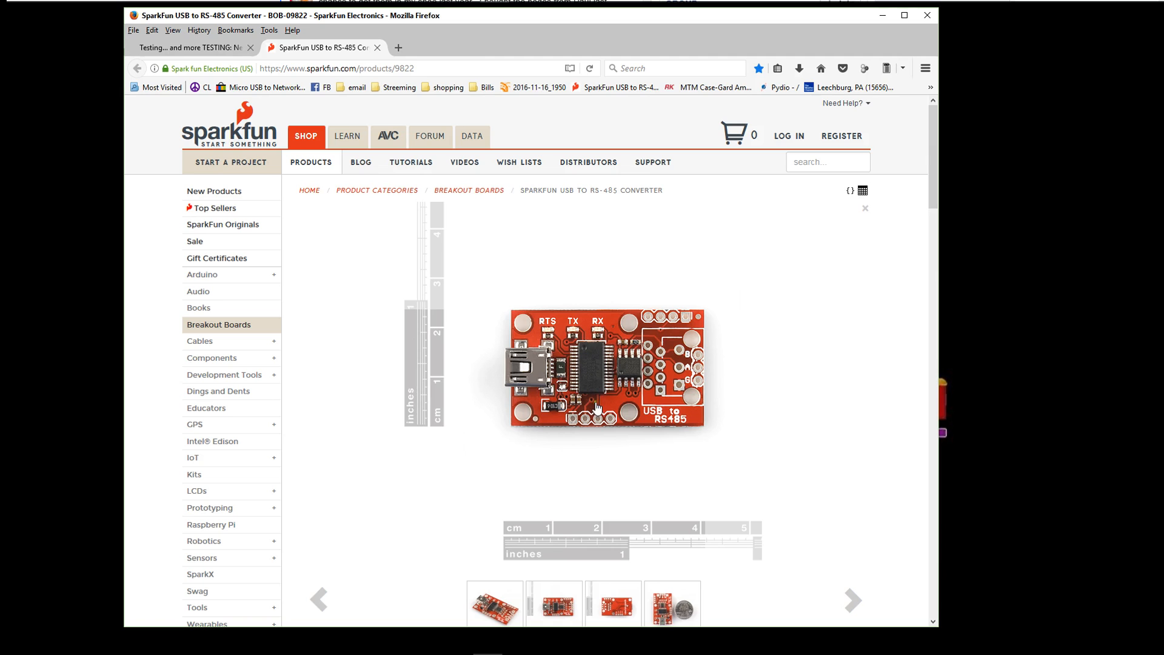
mouse_move(580, 367)
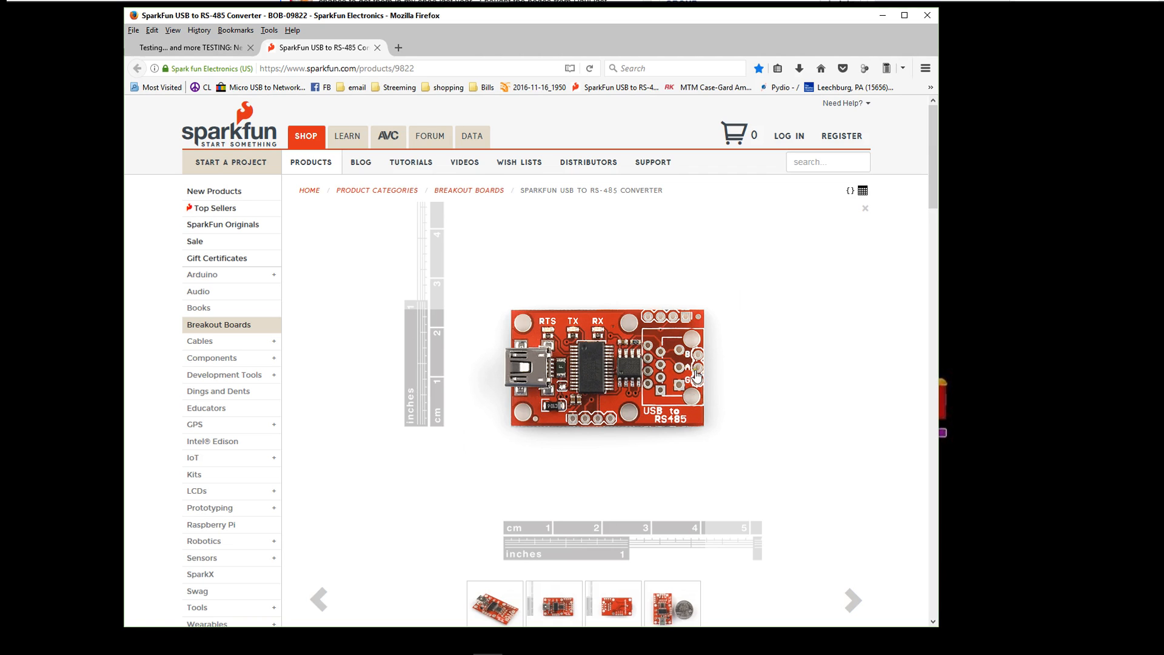
mouse_move(679, 356)
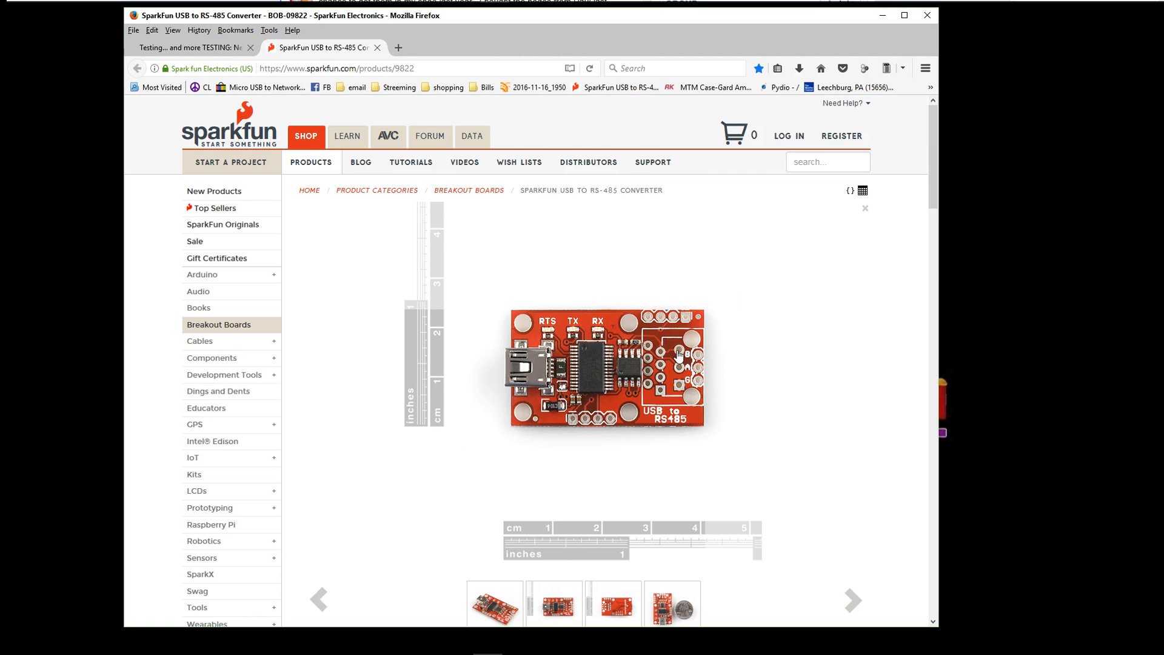
mouse_move(699, 360)
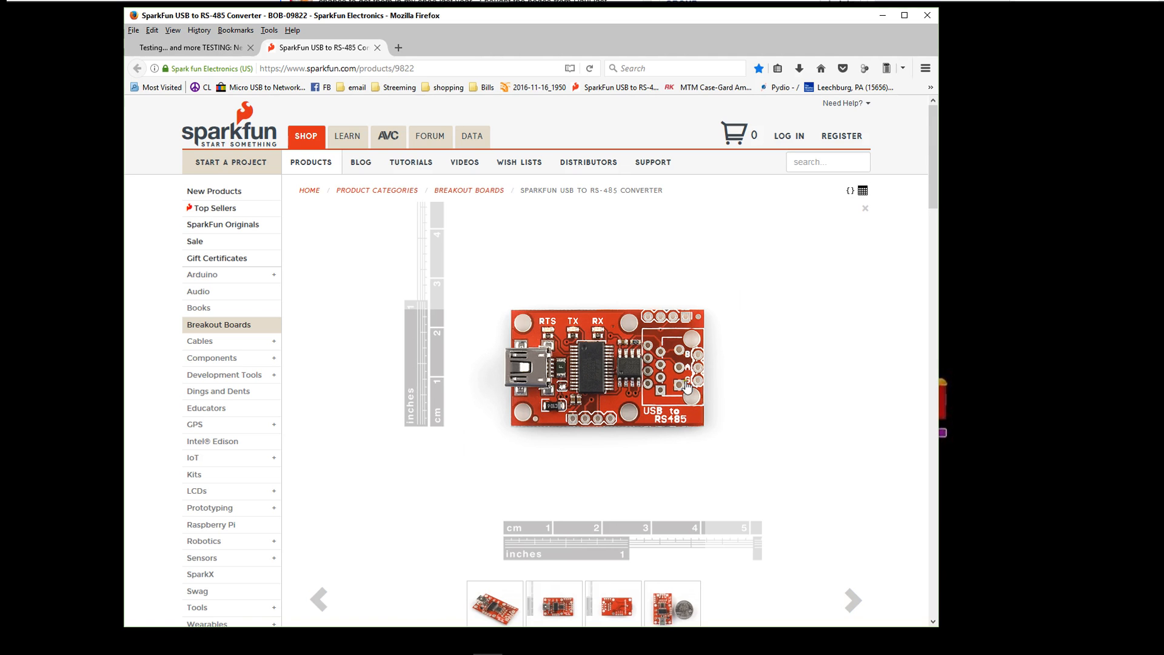
mouse_move(701, 387)
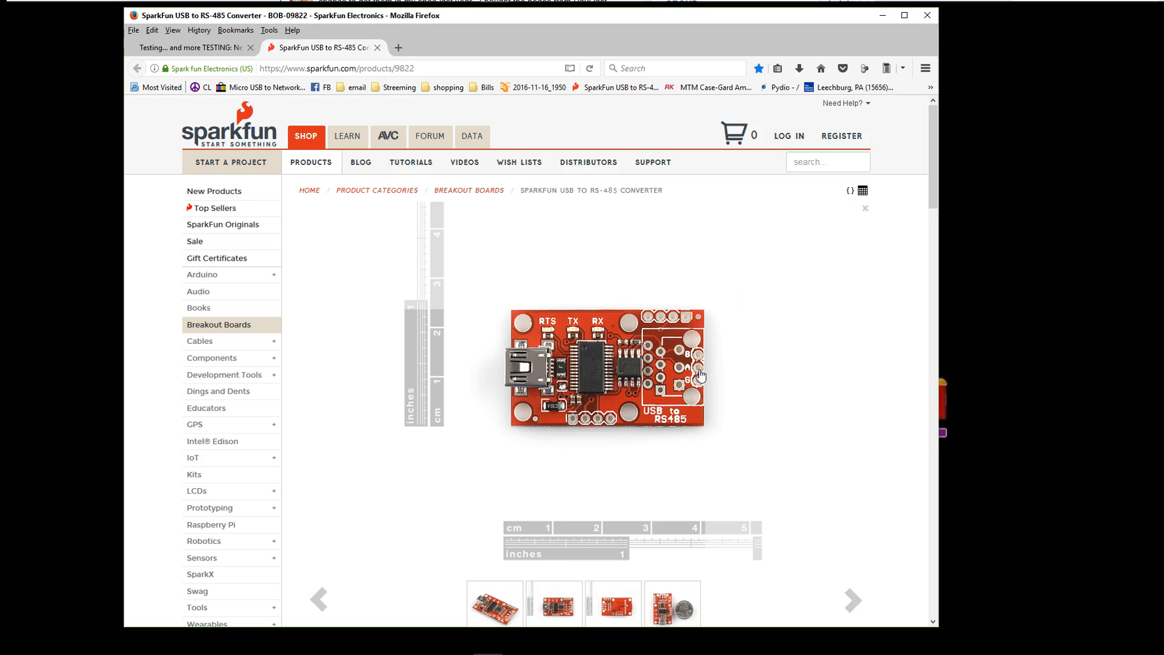
mouse_move(698, 384)
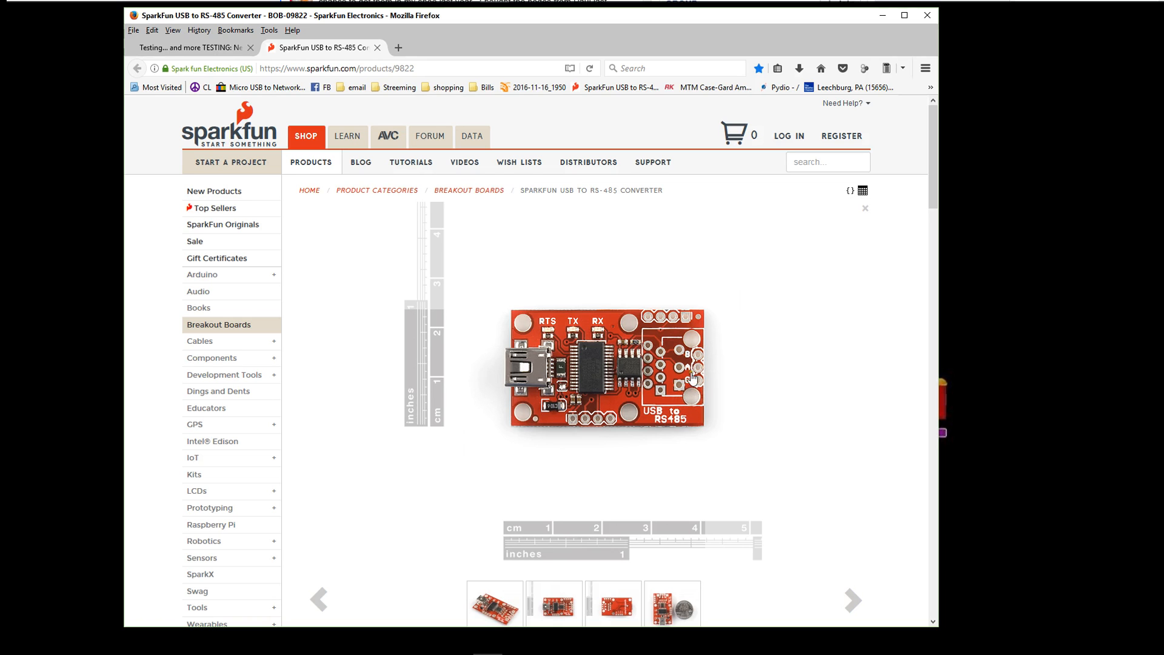
mouse_move(672, 349)
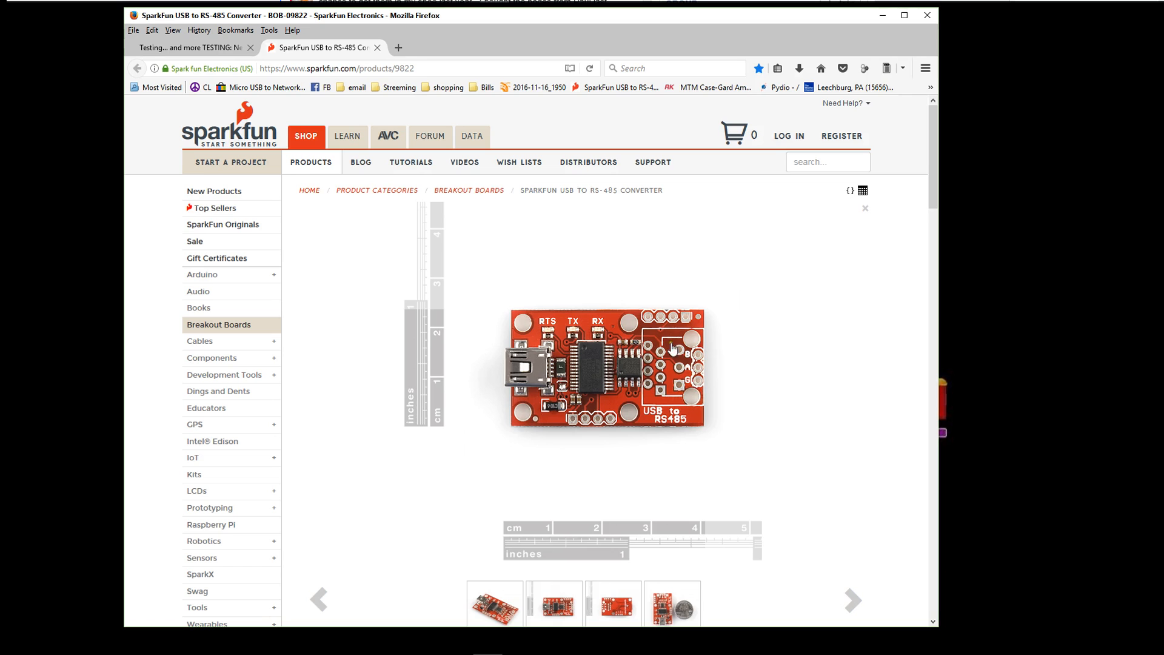
mouse_move(702, 383)
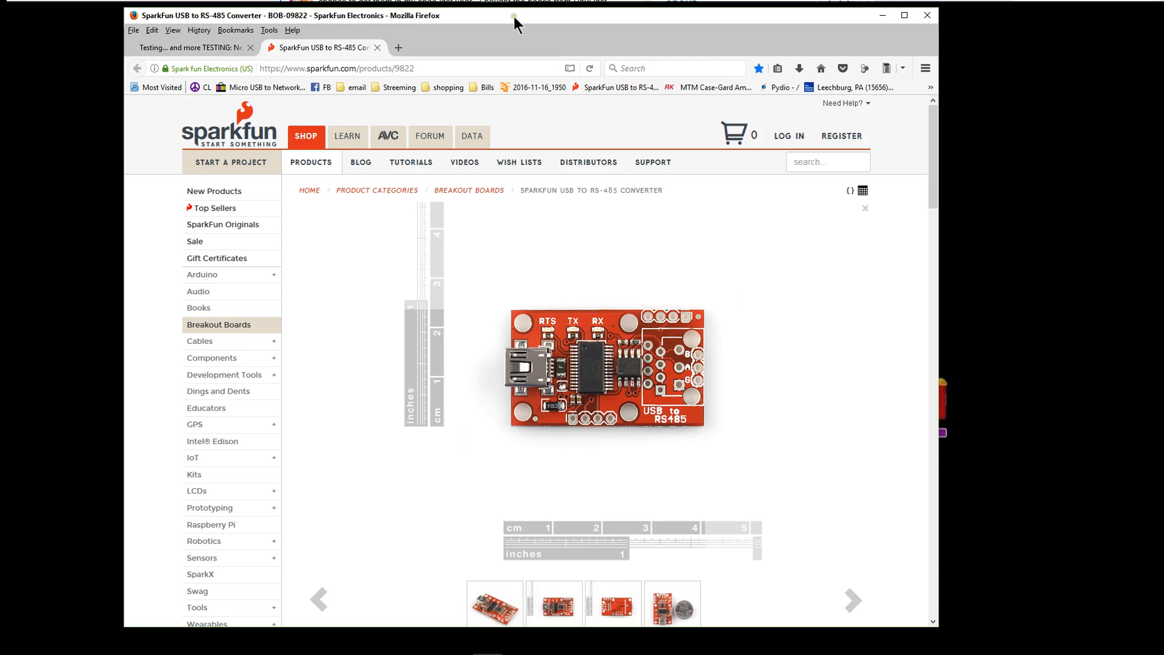
mouse_move(881, 16)
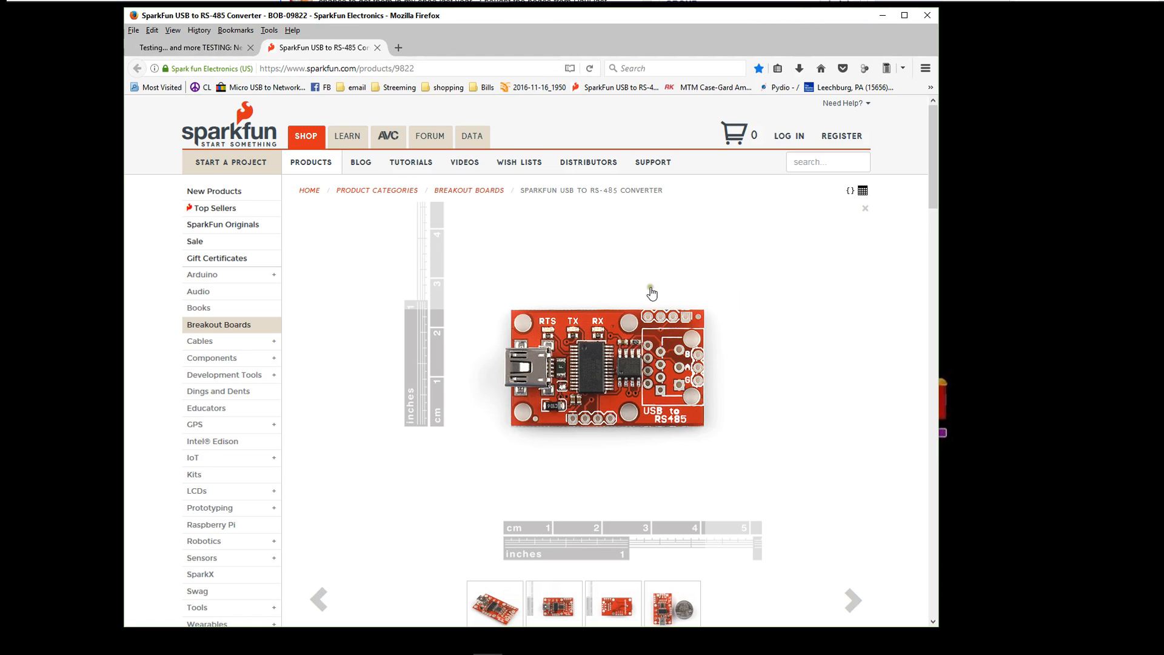
mouse_move(789, 272)
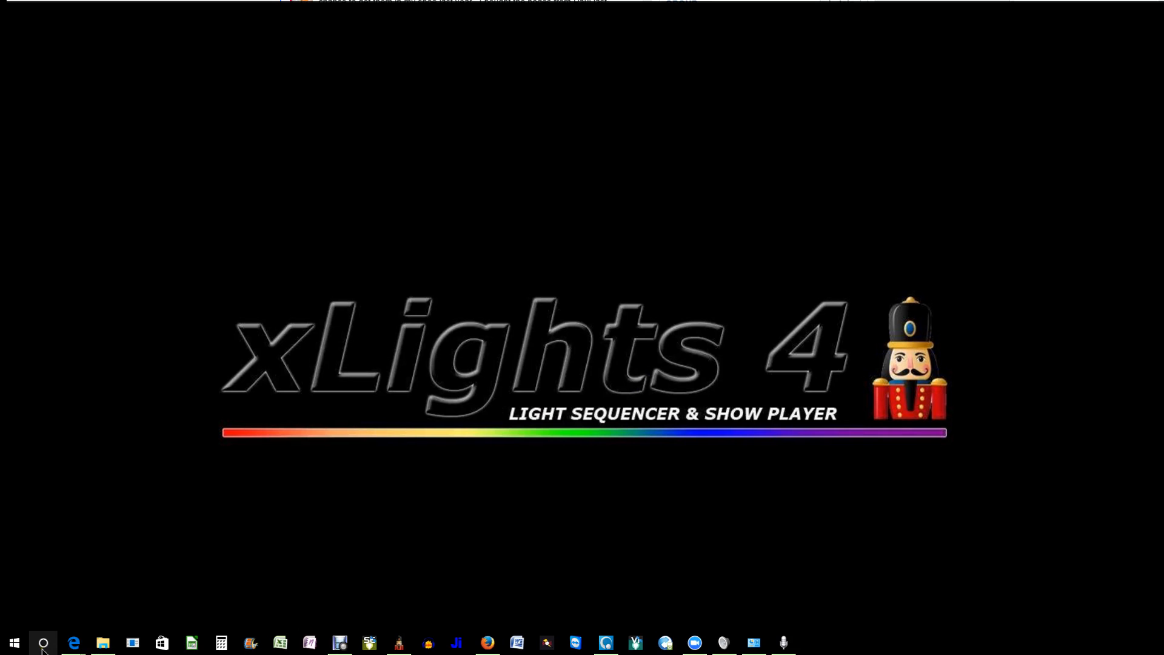
Search Windows for 'device' from the Start search box to find Device Manager.
click(14, 642)
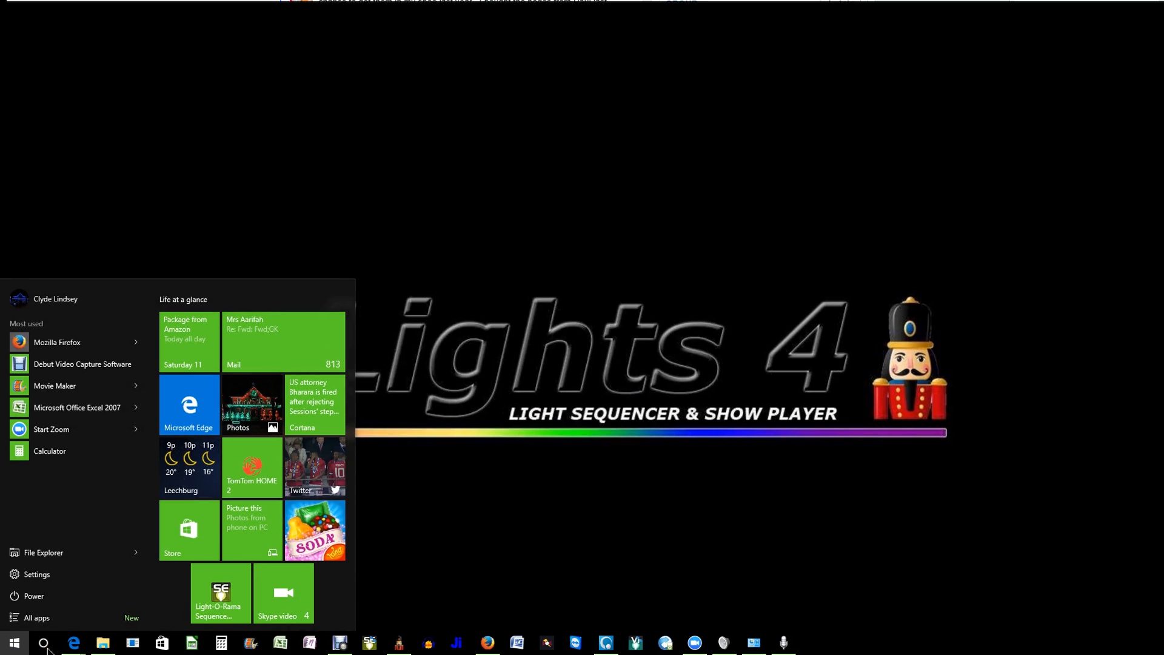
click(43, 643)
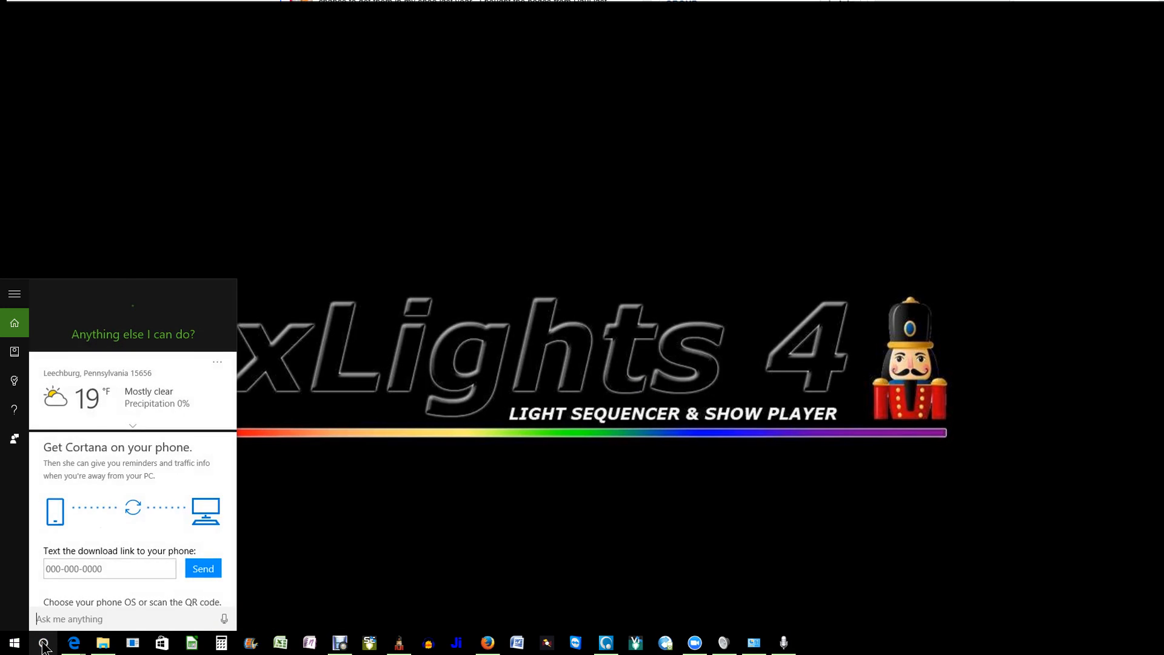
text(device e)
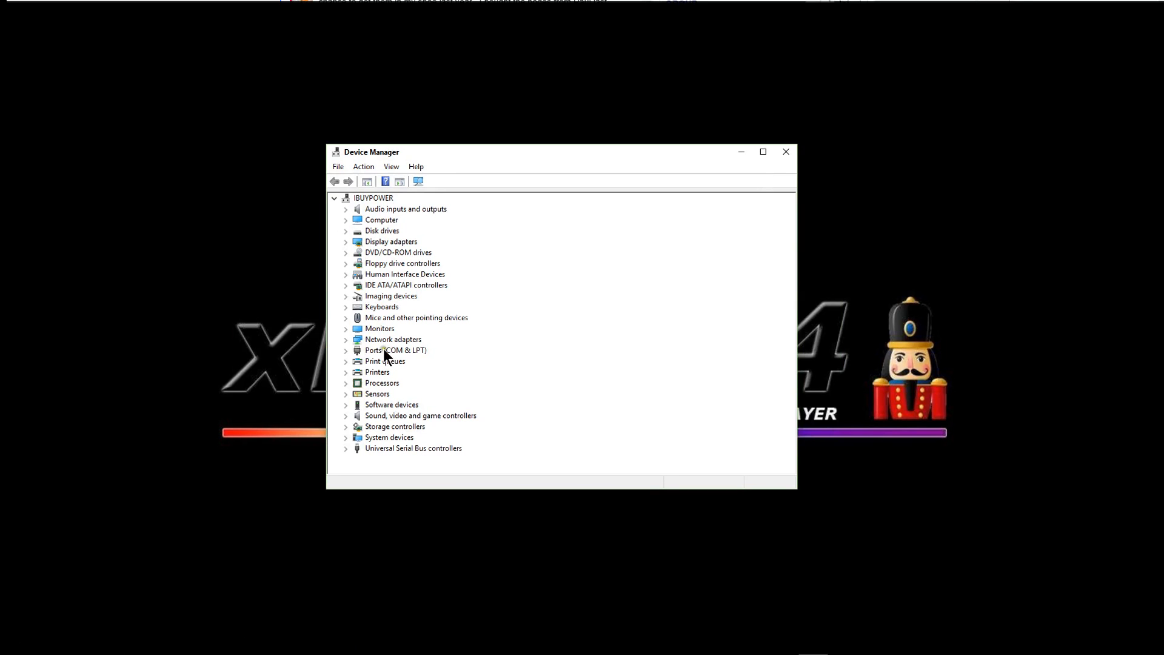
mouse_move(417, 356)
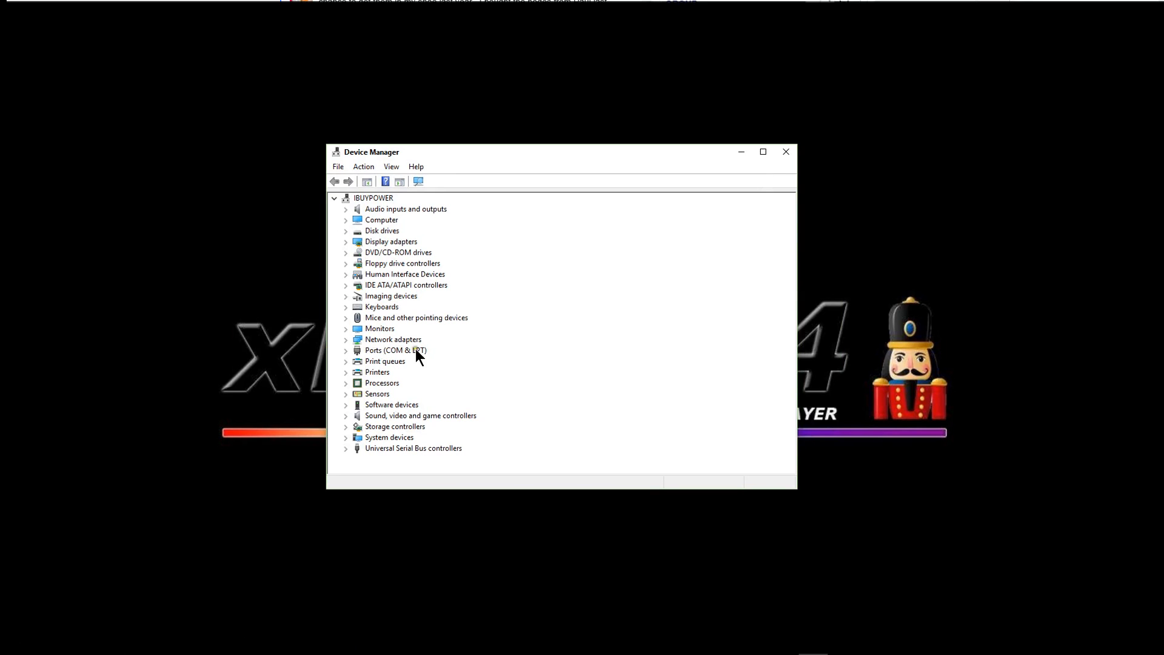
Expand Ports (COM & LPT) in Device Manager and confirm the USB Serial Port is on COM5.
click(345, 349)
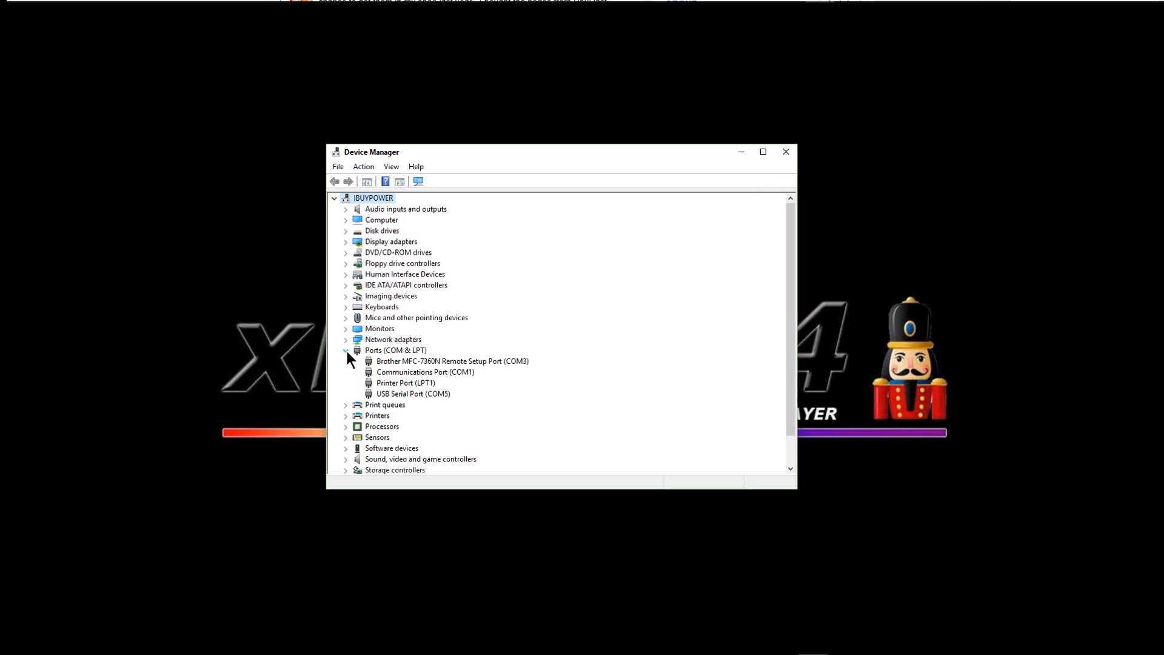
mouse_move(385, 364)
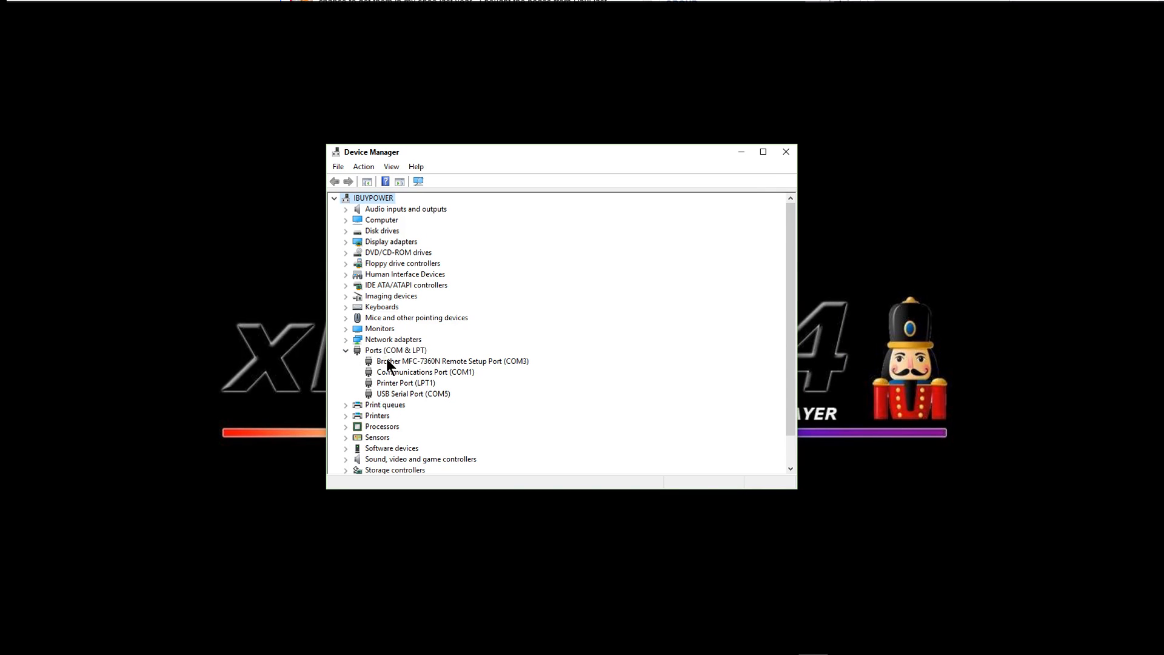
click(333, 197)
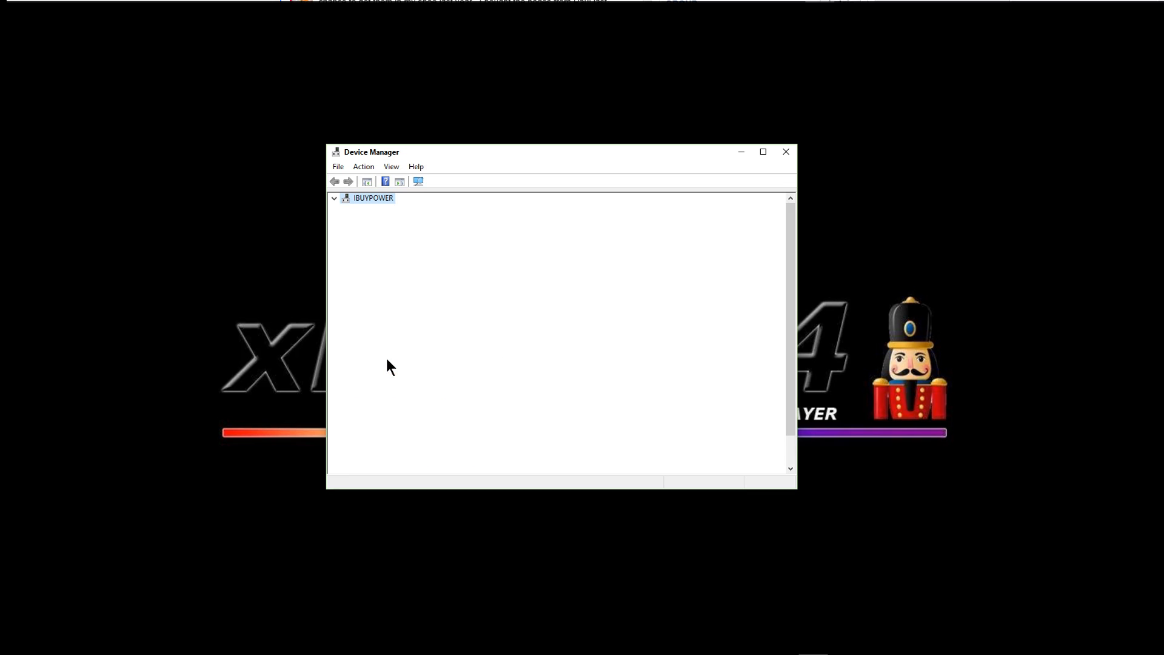
click(333, 198)
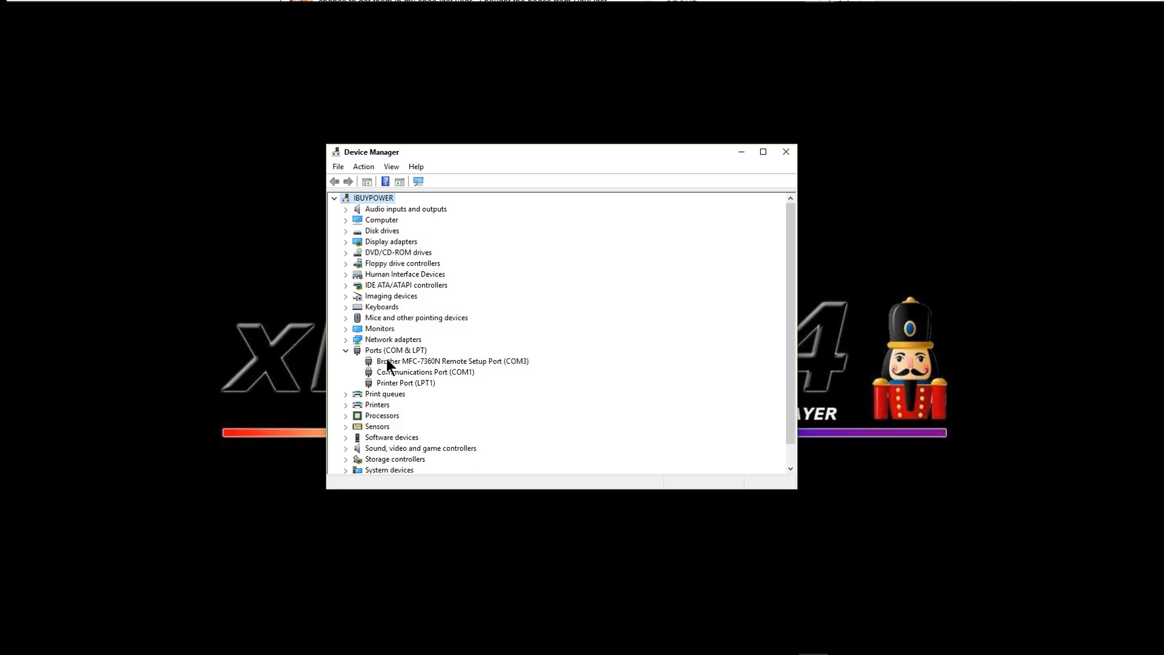
click(334, 197)
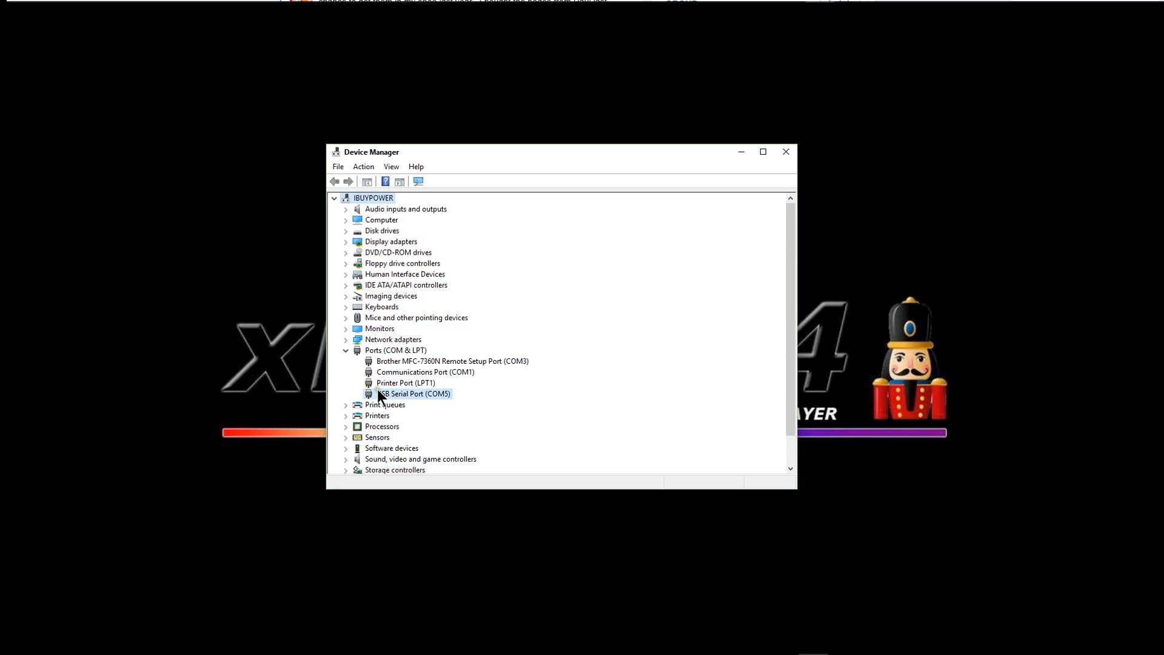
mouse_move(454, 394)
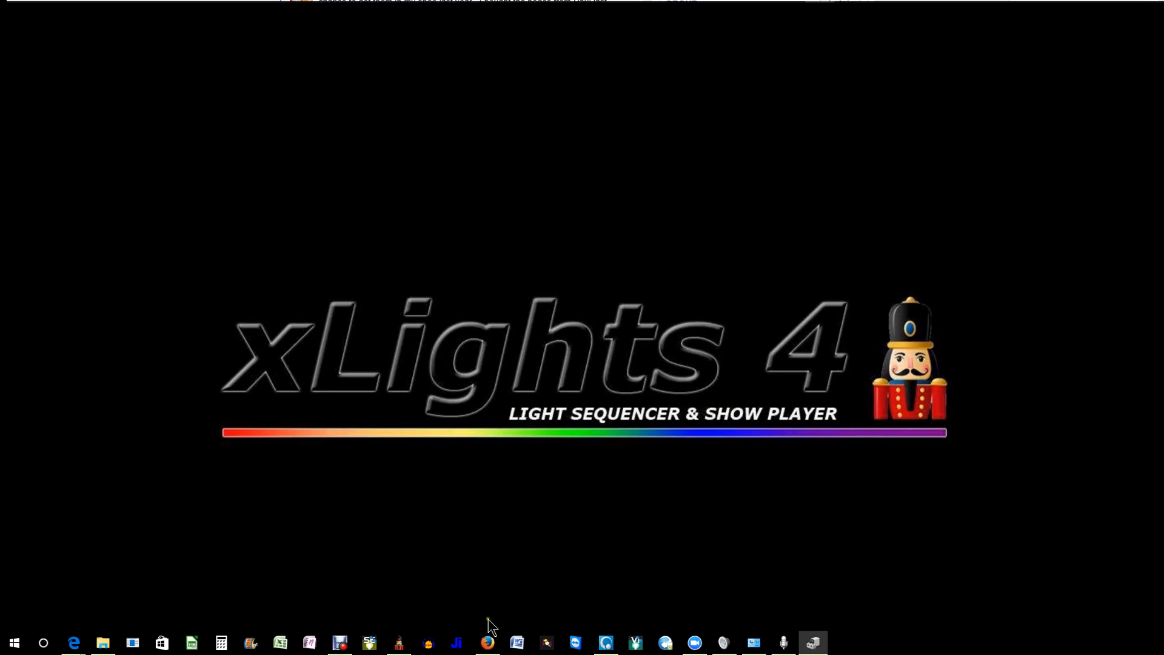
Launch xLights and start adding a new USB lighting network on the Setup tab.
click(397, 642)
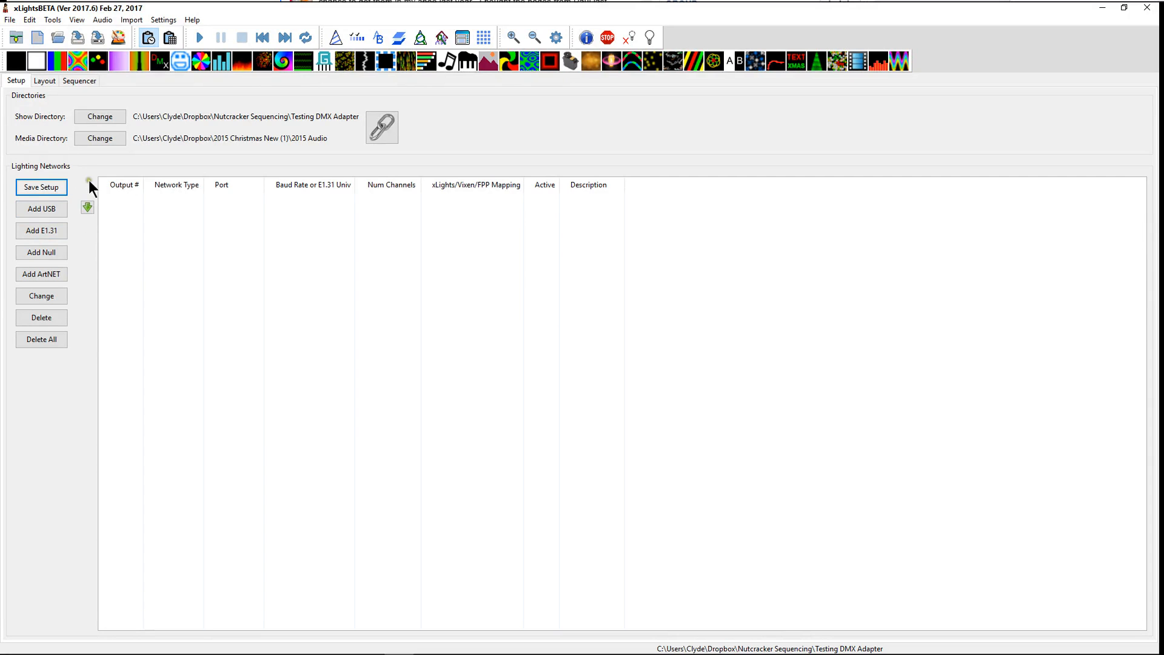
click(41, 208)
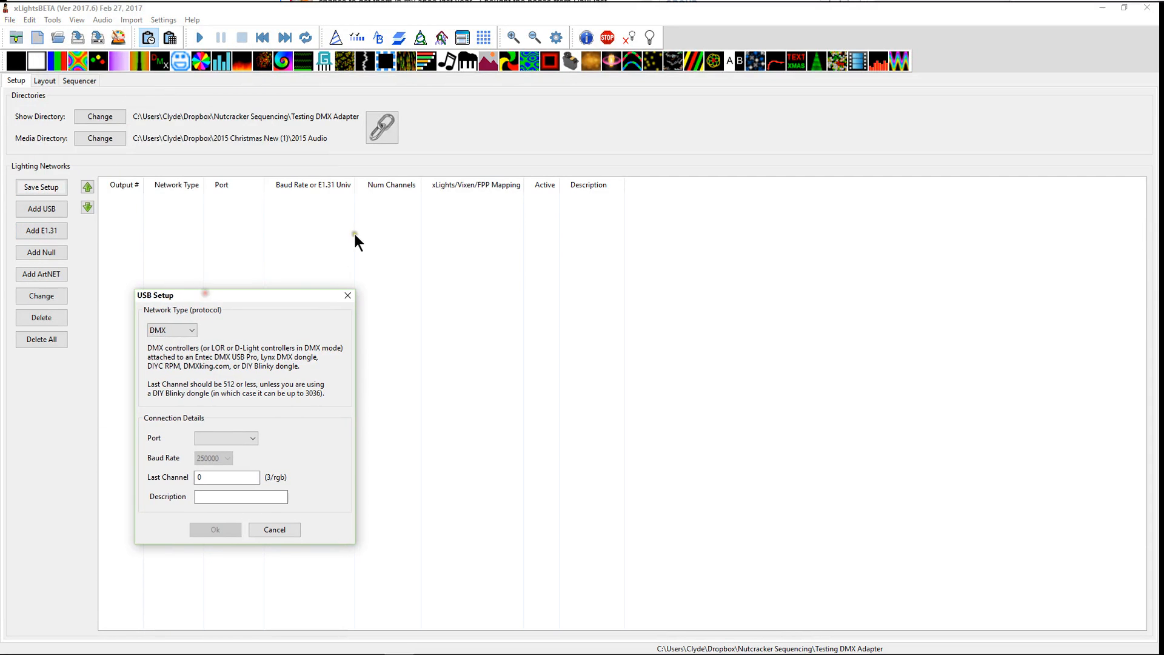
mouse_move(266, 200)
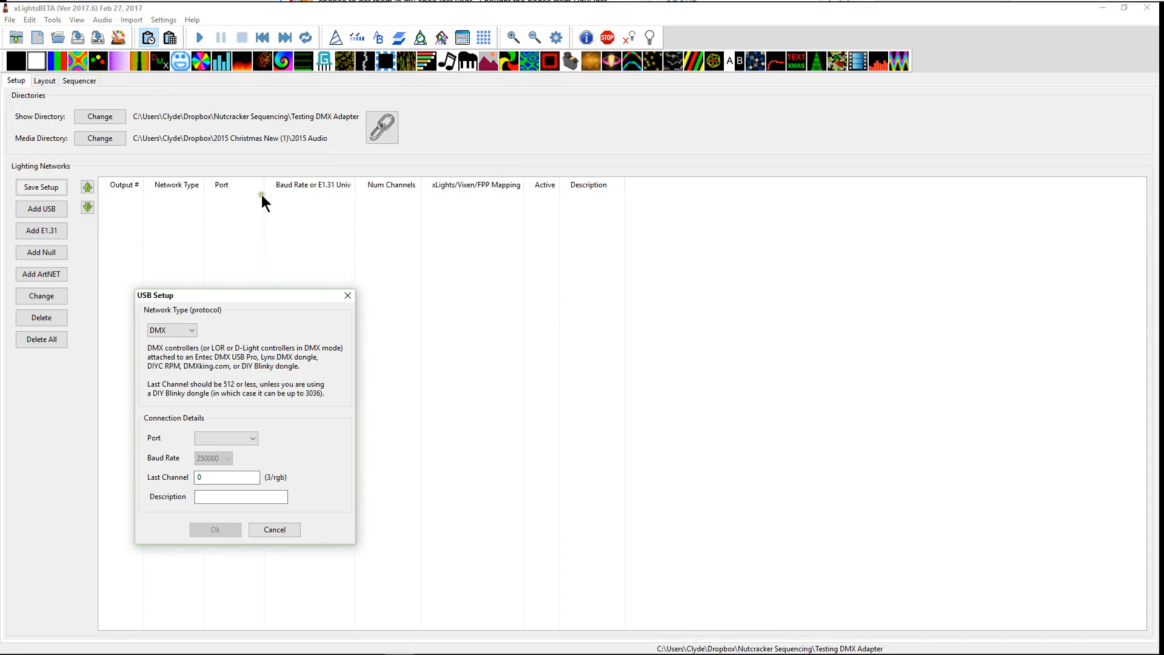
drag(157, 294, 429, 215)
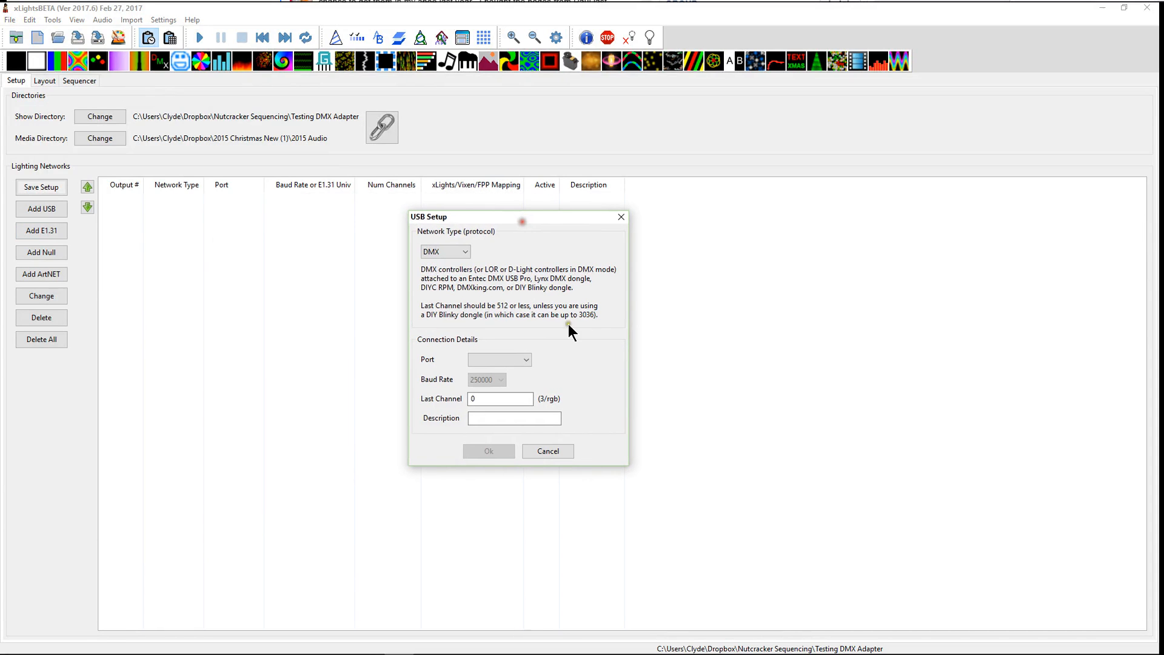
mouse_move(34, 210)
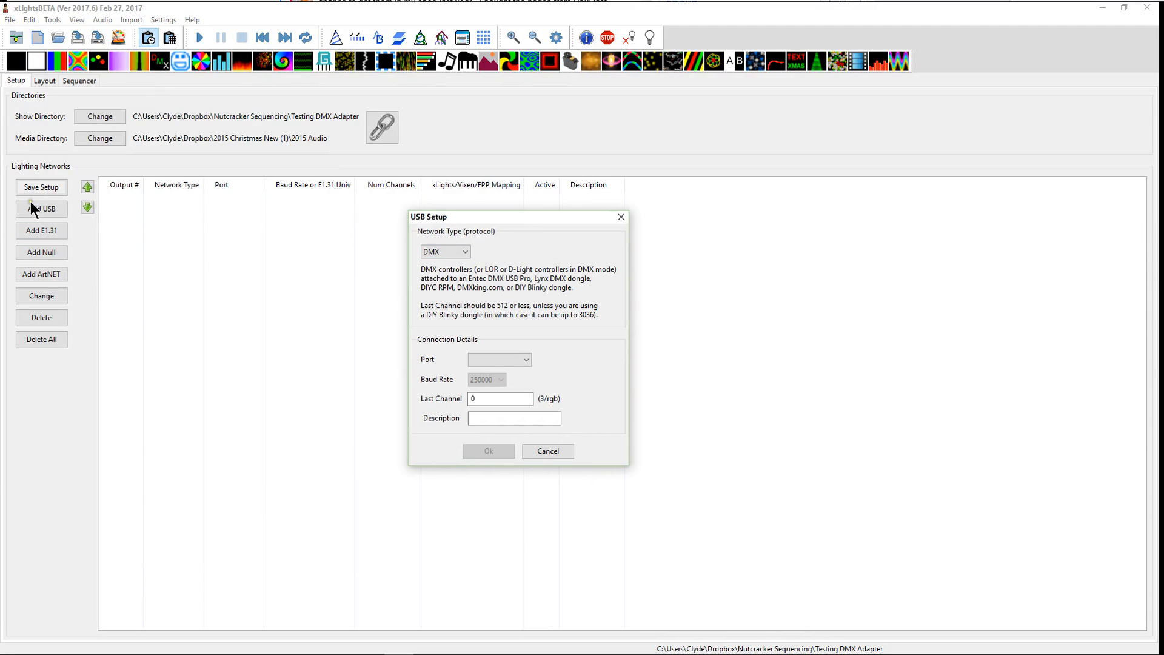
mouse_move(437, 238)
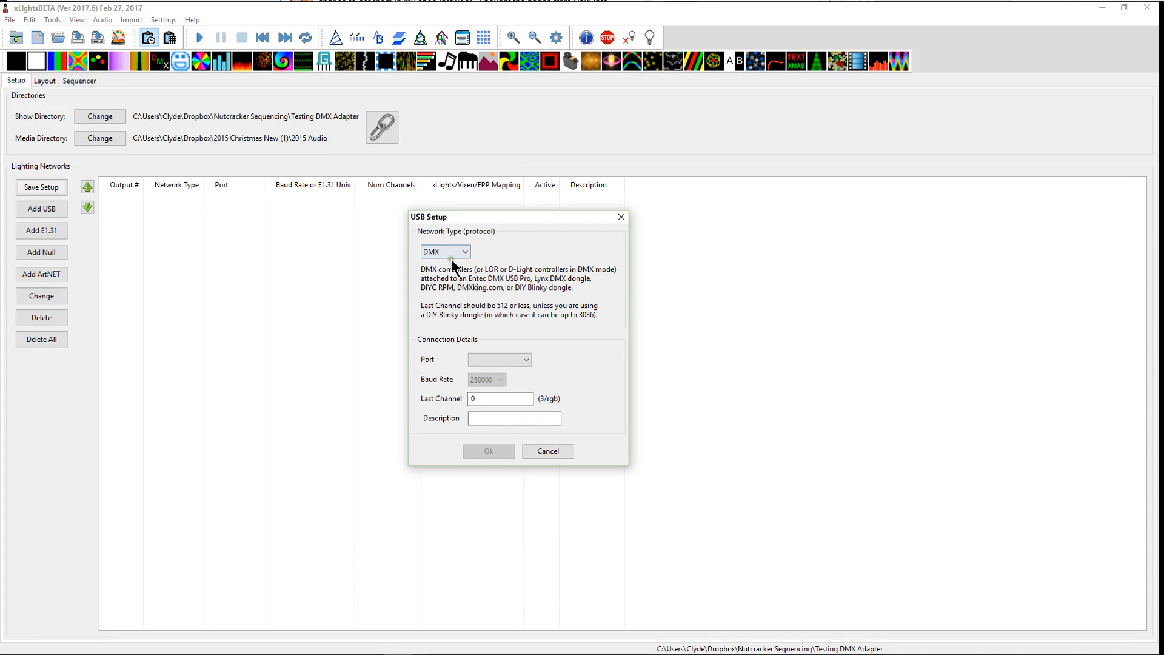
Choose OpenDMX as the network type in the USB Setup dialog.
click(464, 251)
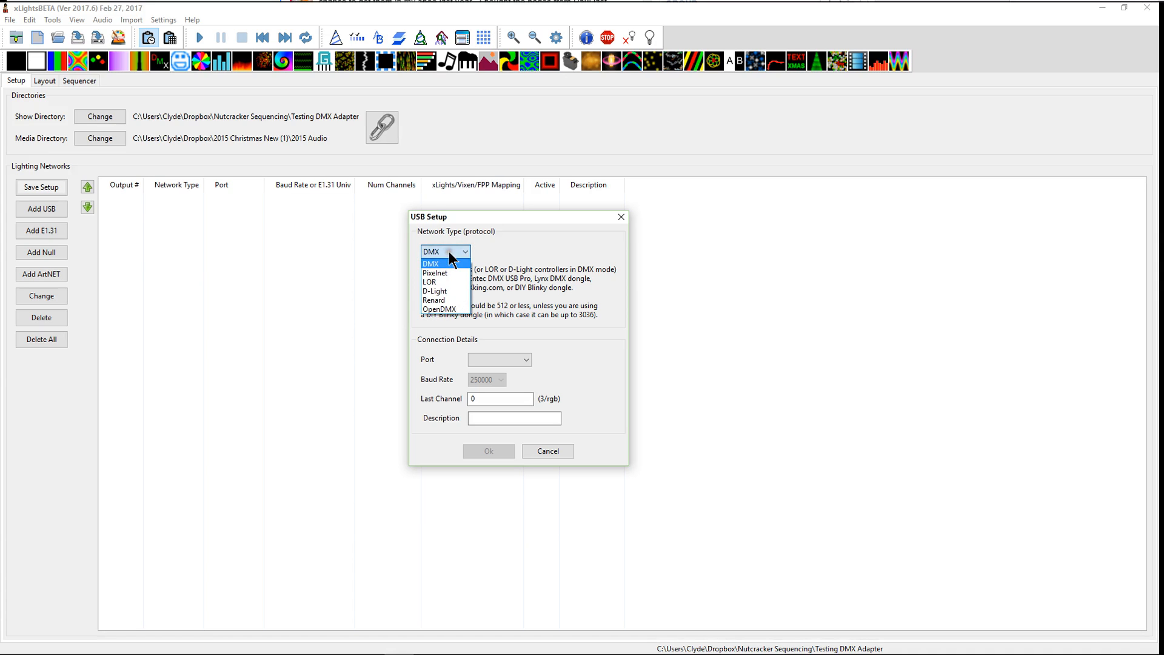
click(439, 309)
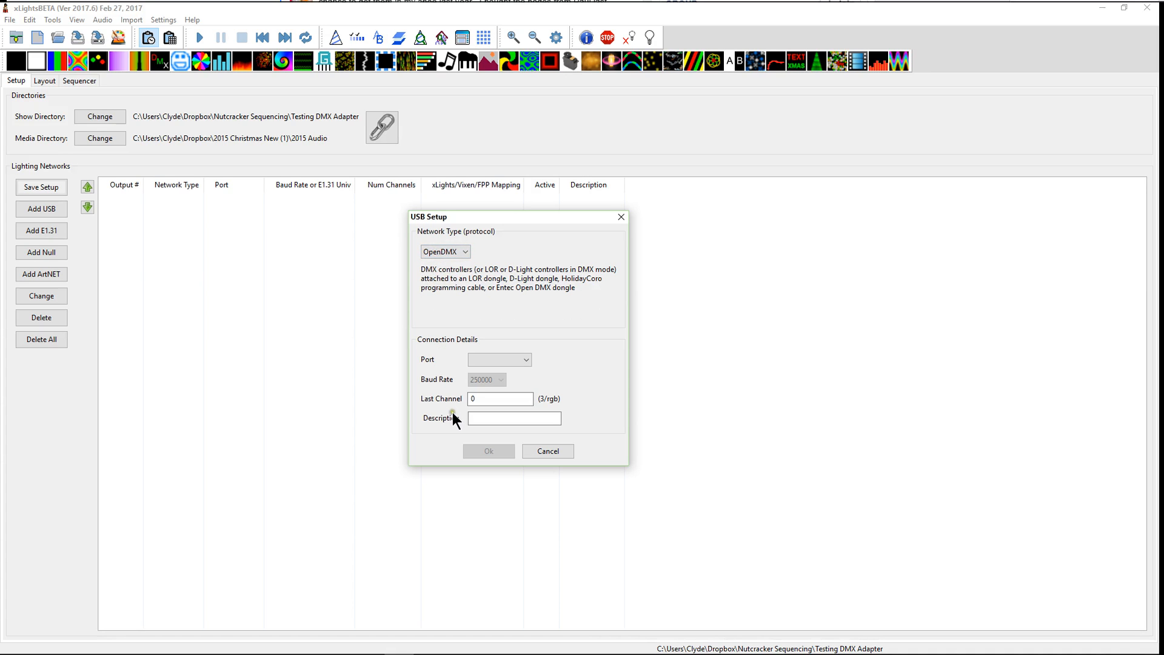
click(500, 399)
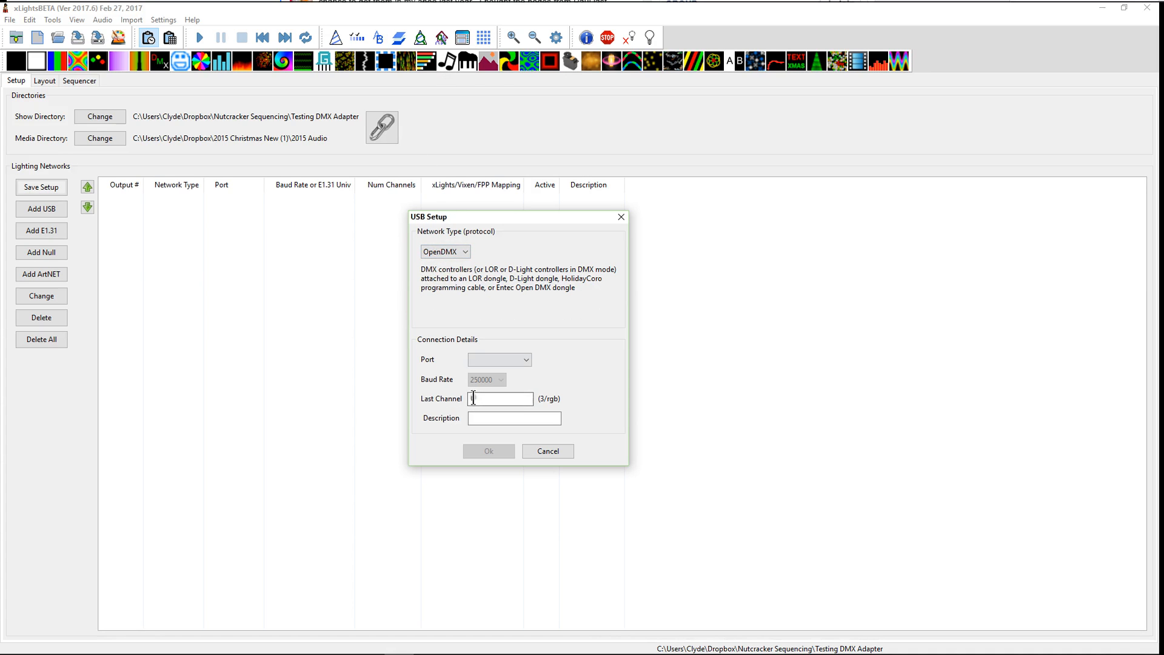
text(0)
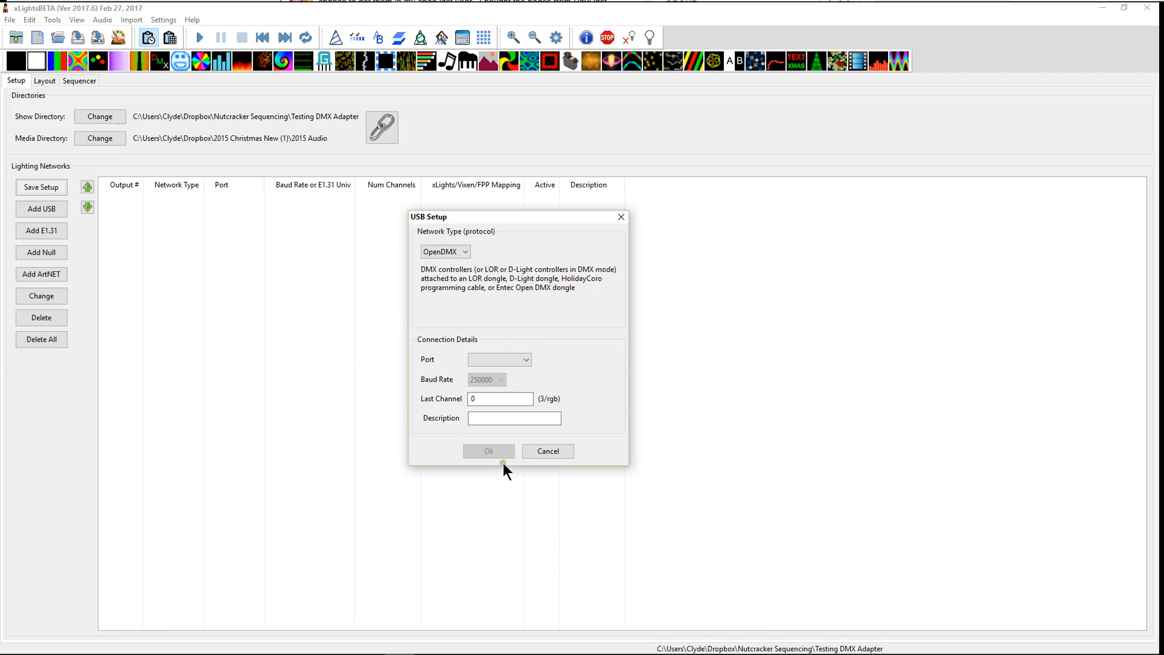
click(499, 359)
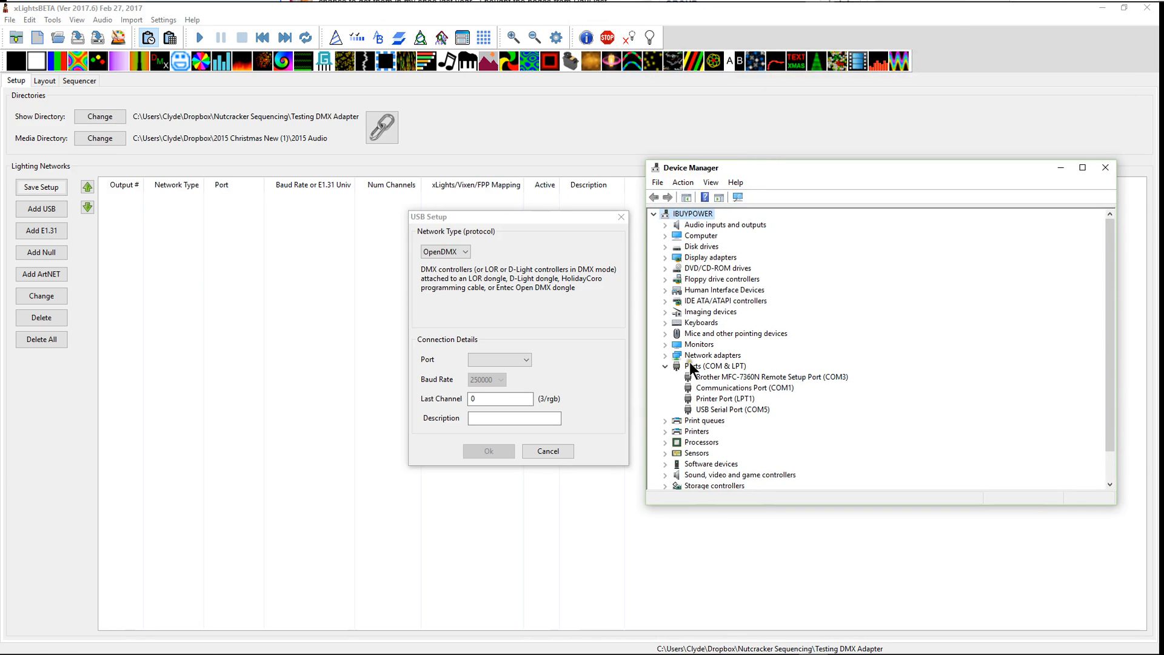
mouse_move(759, 414)
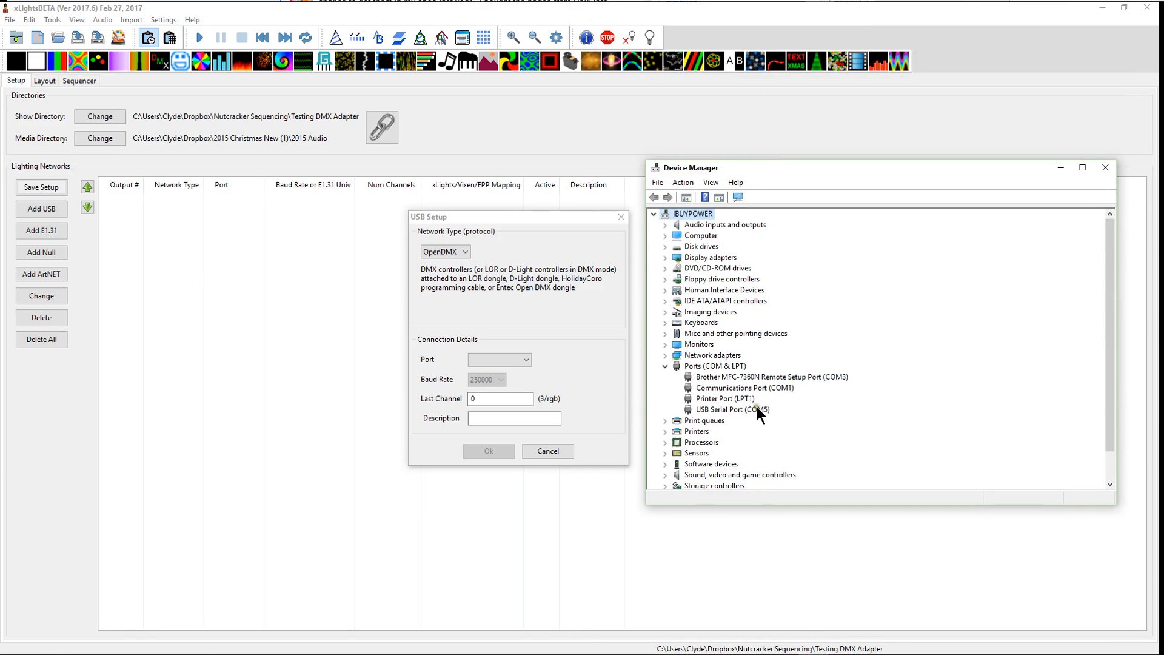
Set the OpenDMX network's port to COM5 to match the adapter.
click(525, 359)
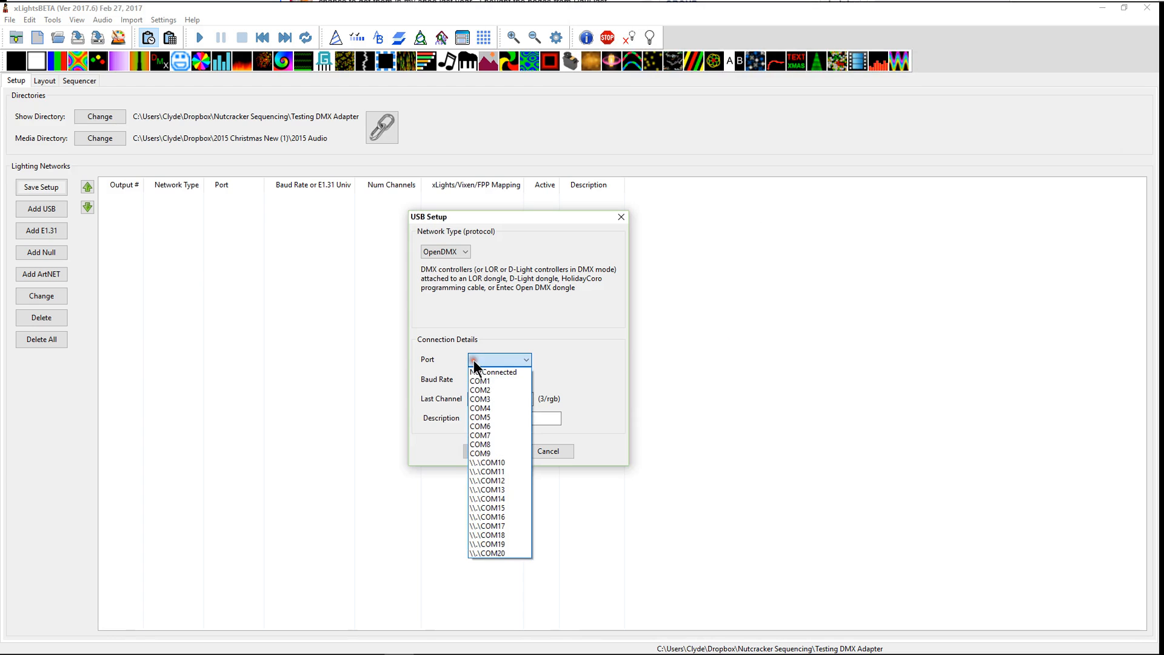
click(480, 416)
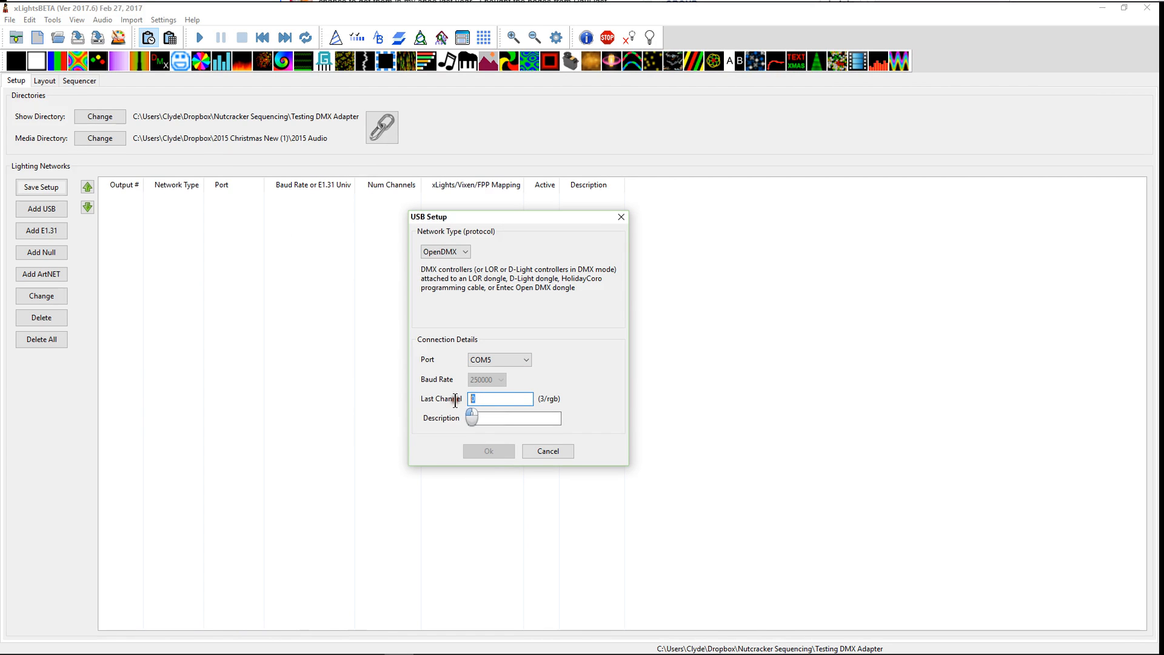
Set the last channel to 512 and move to the Description field.
text(512)
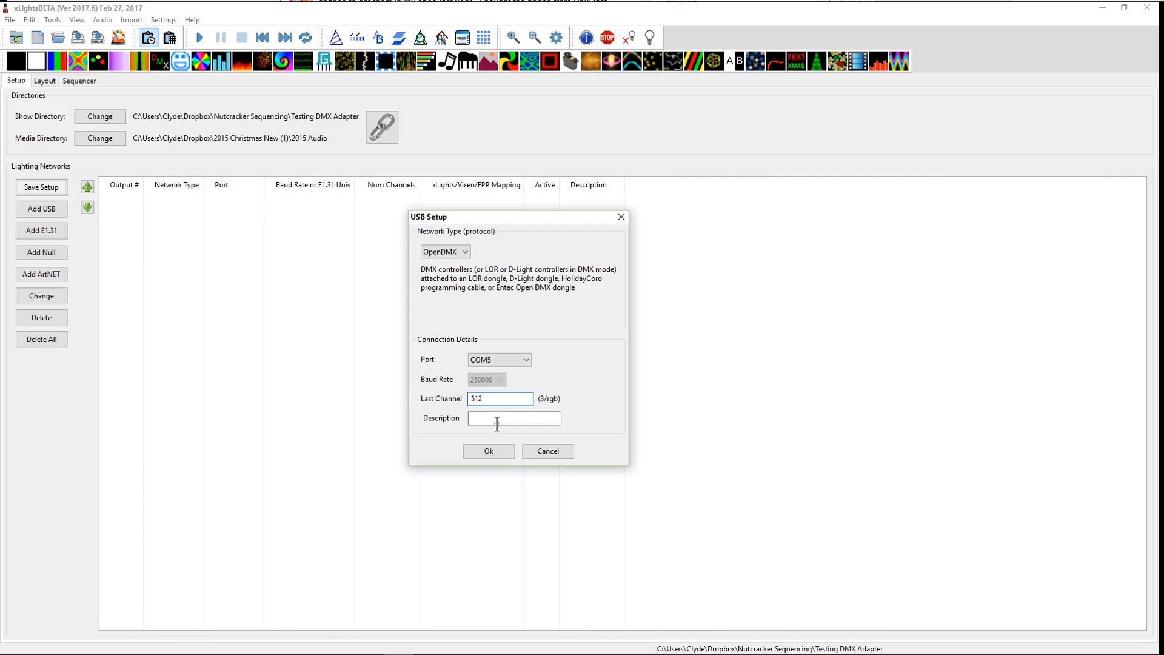
click(514, 418)
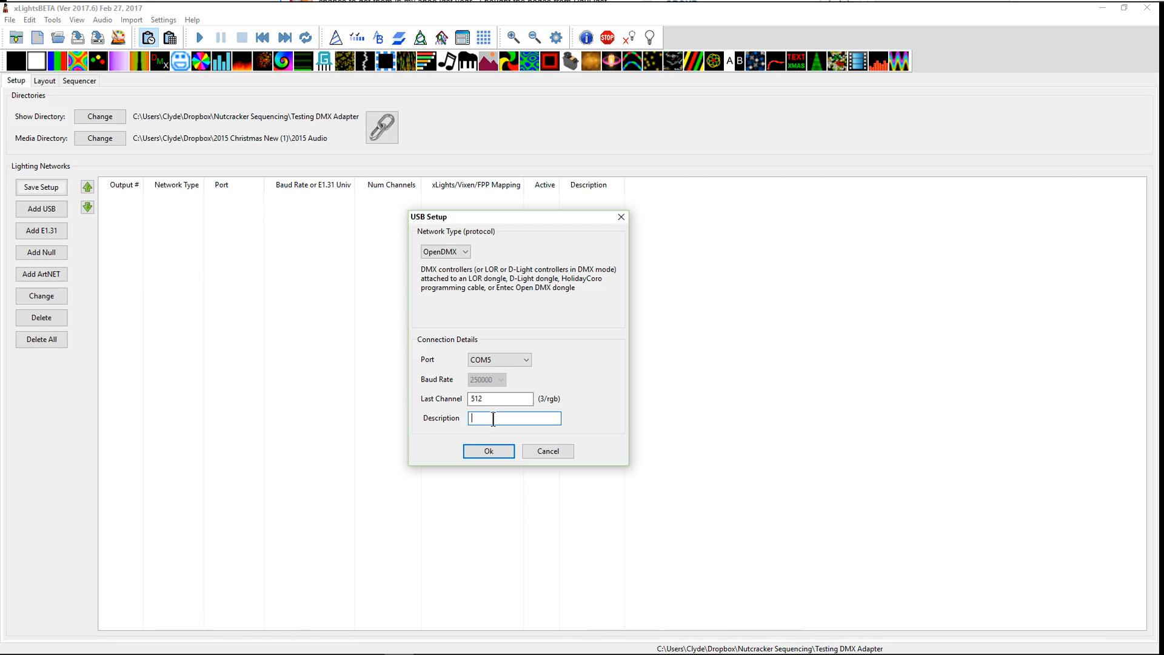
text(x)
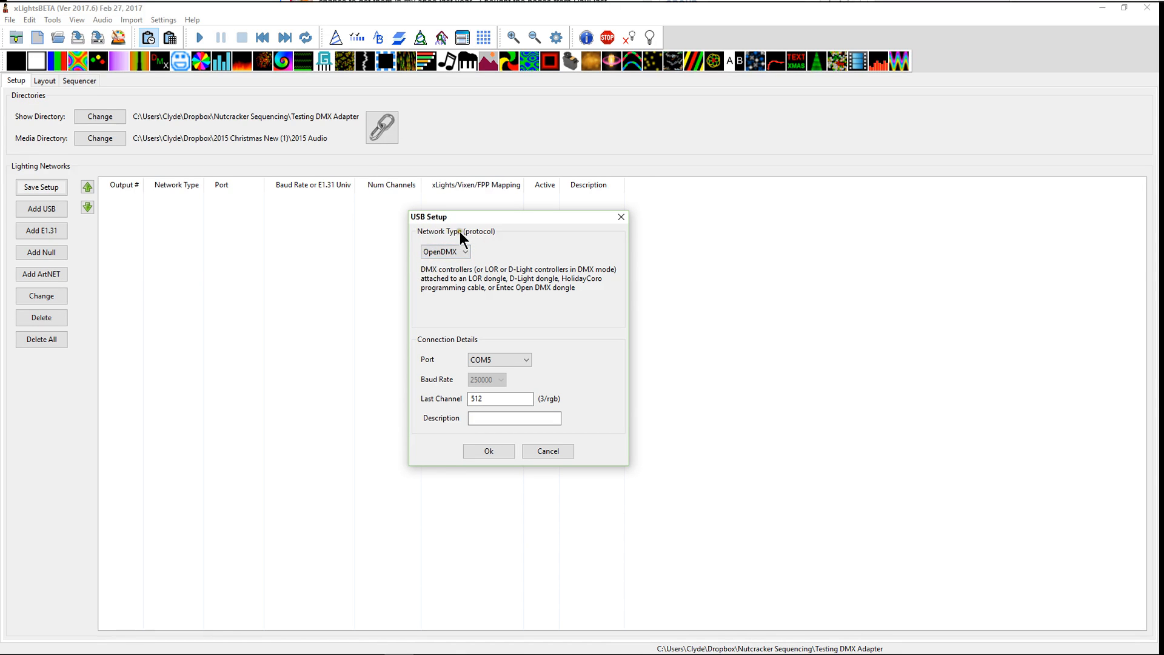
Reselect OpenDMX as the network protocol, keeping COM5 and last channel 512.
click(444, 251)
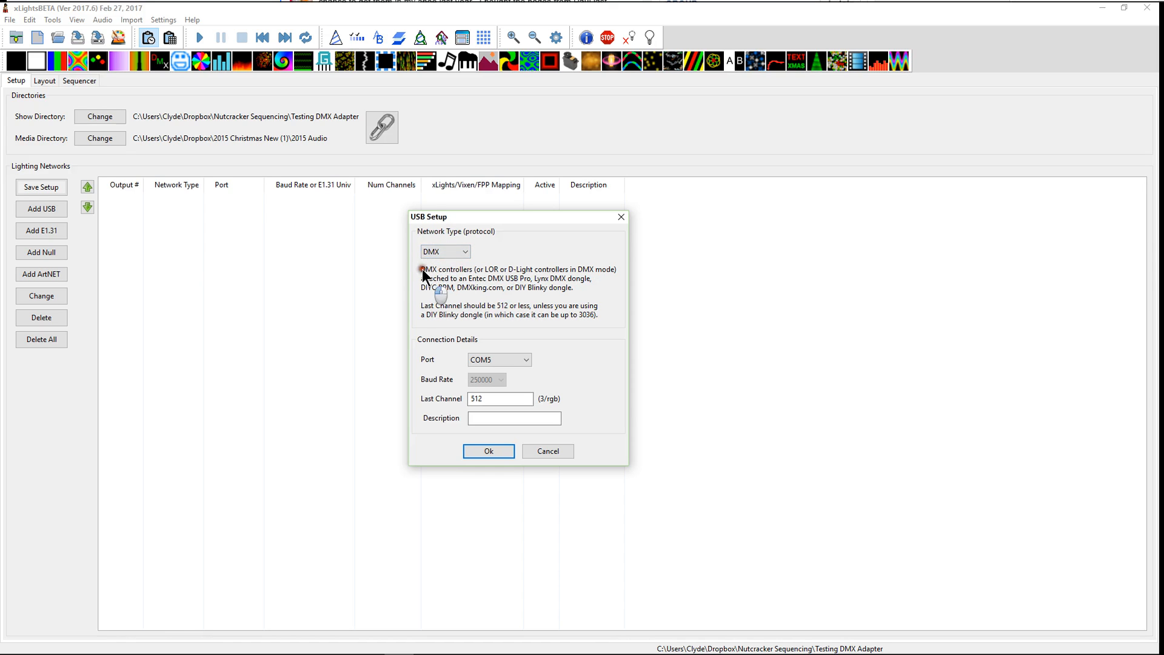
mouse_move(486, 275)
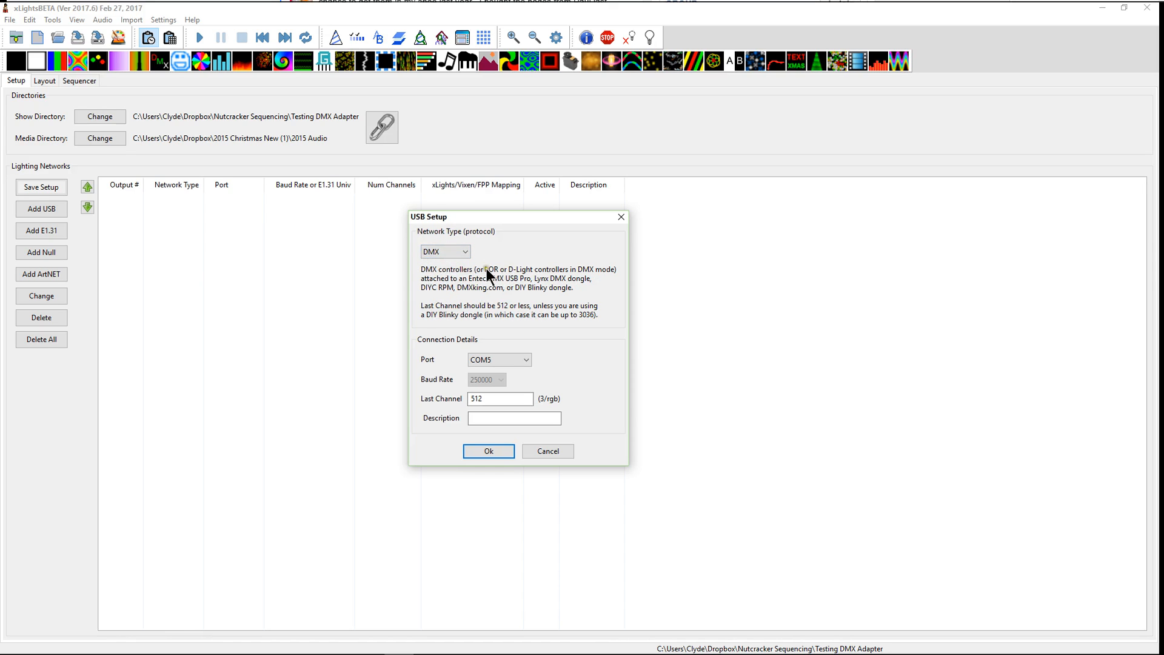
mouse_move(593, 280)
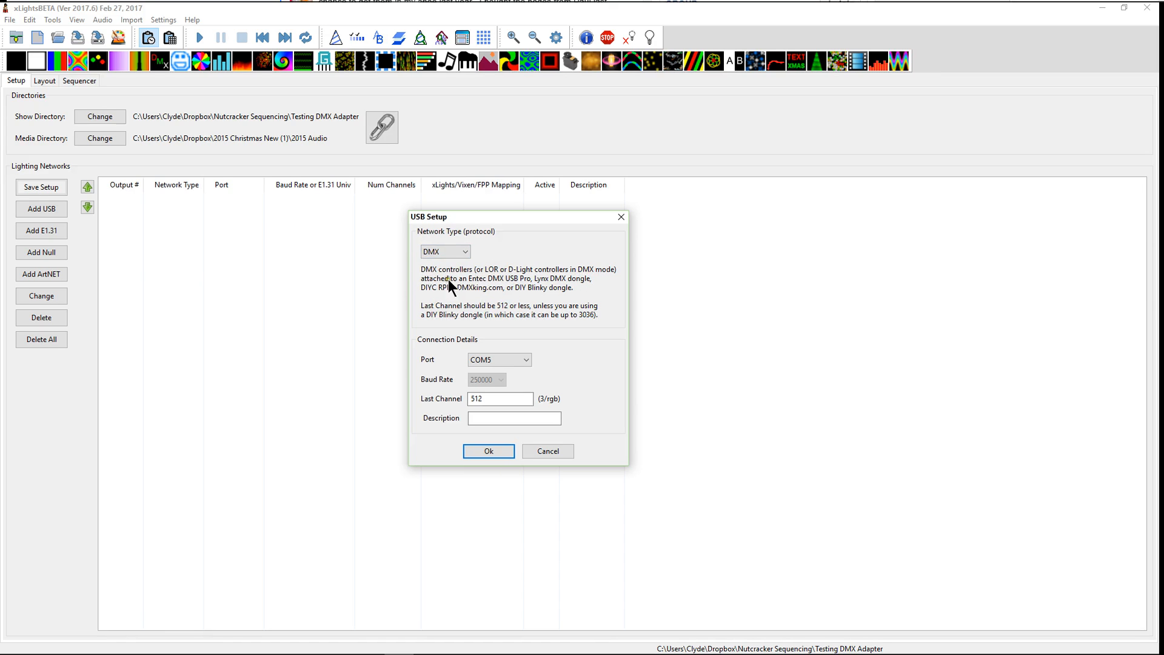
mouse_move(436, 297)
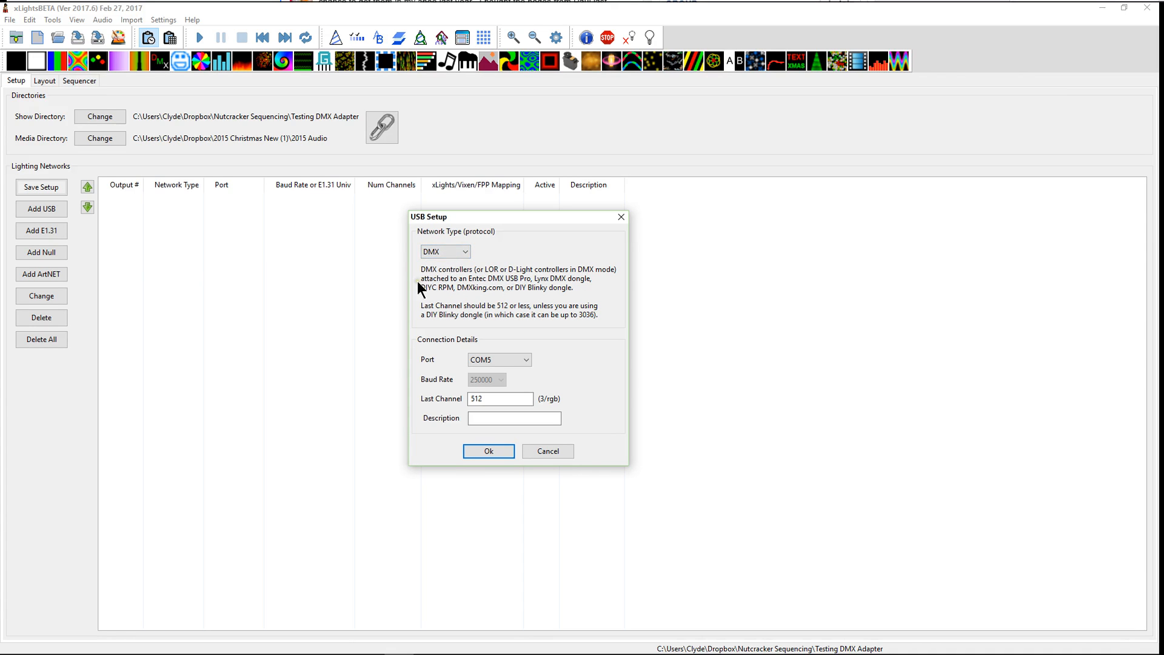
mouse_move(562, 289)
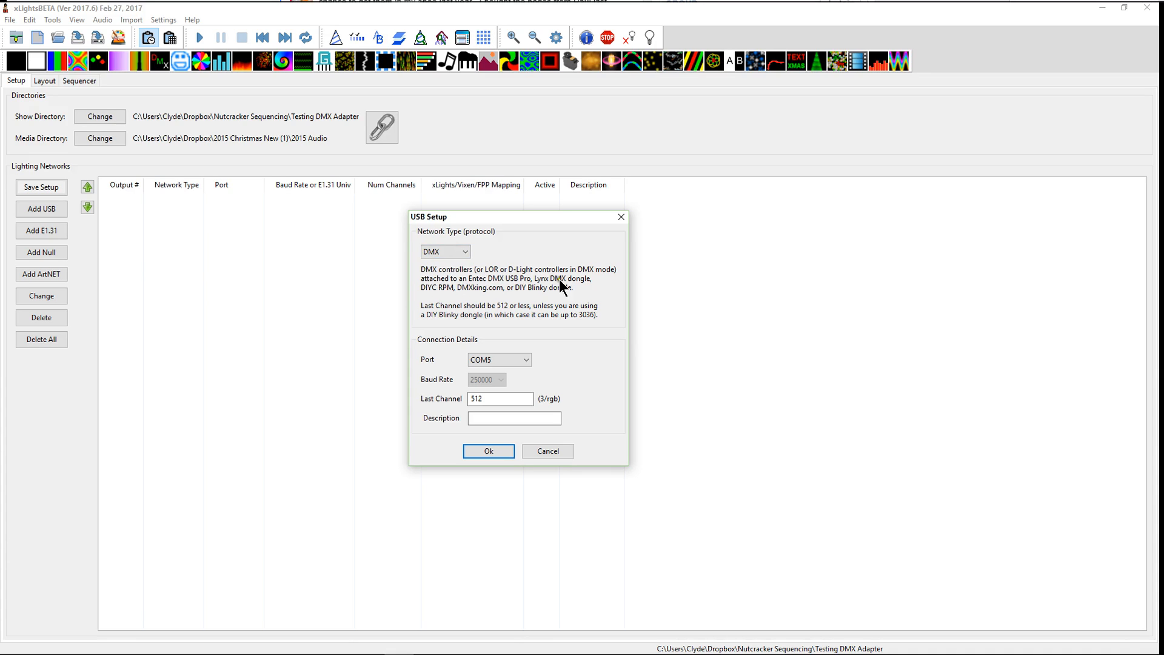
mouse_move(503, 293)
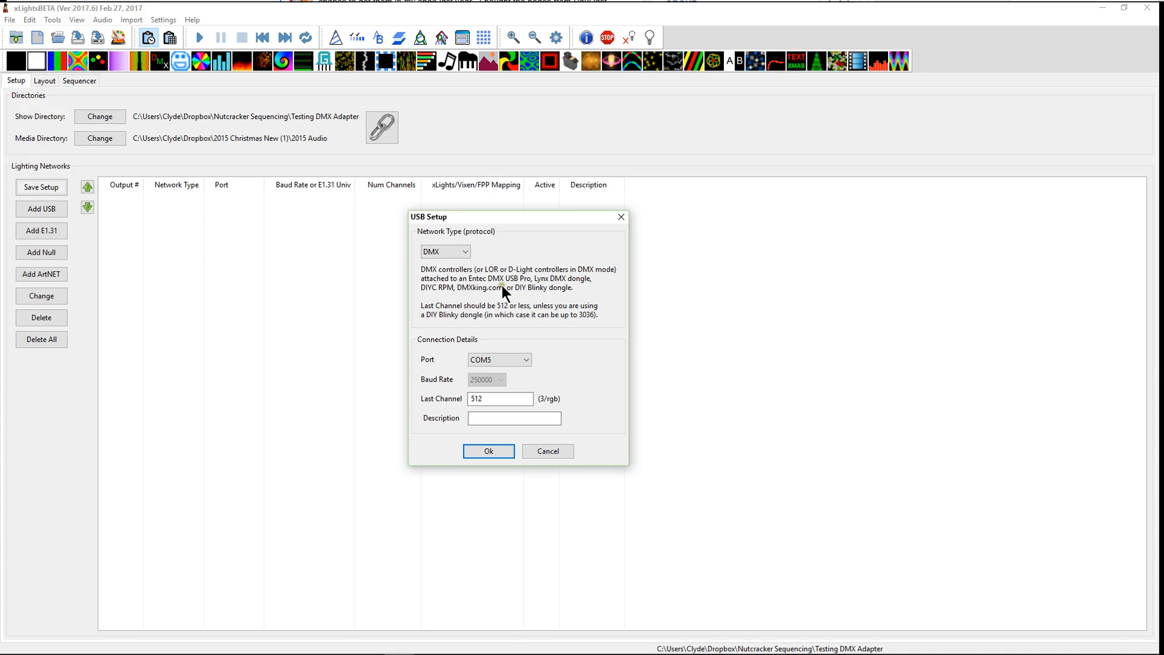
mouse_move(439, 297)
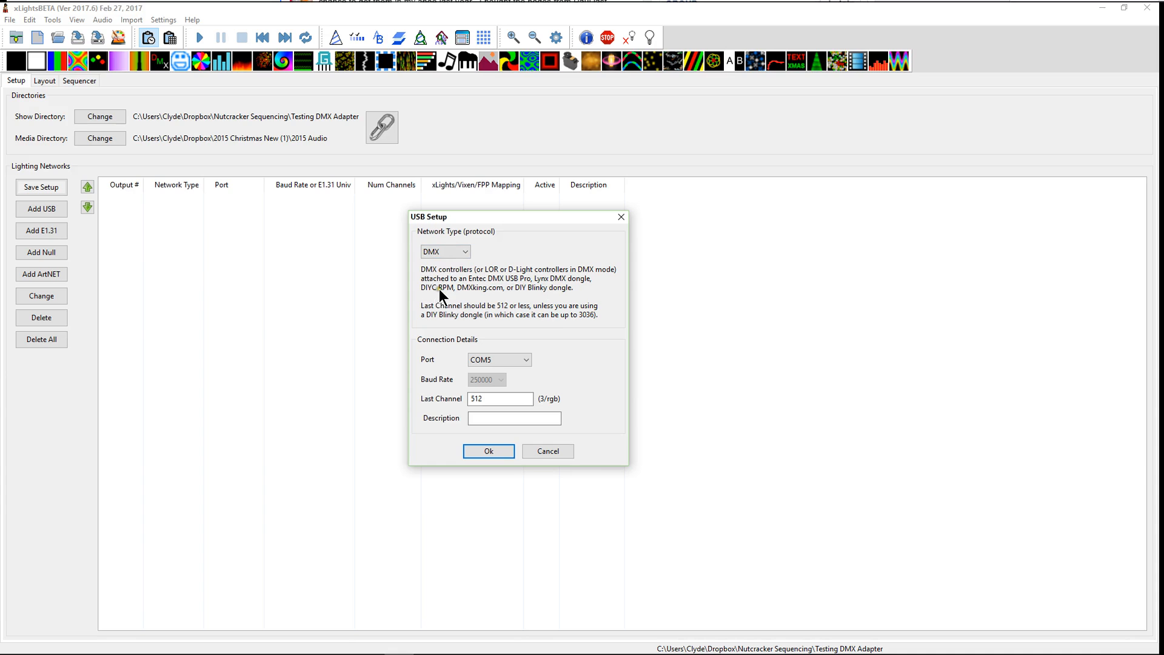
mouse_move(476, 304)
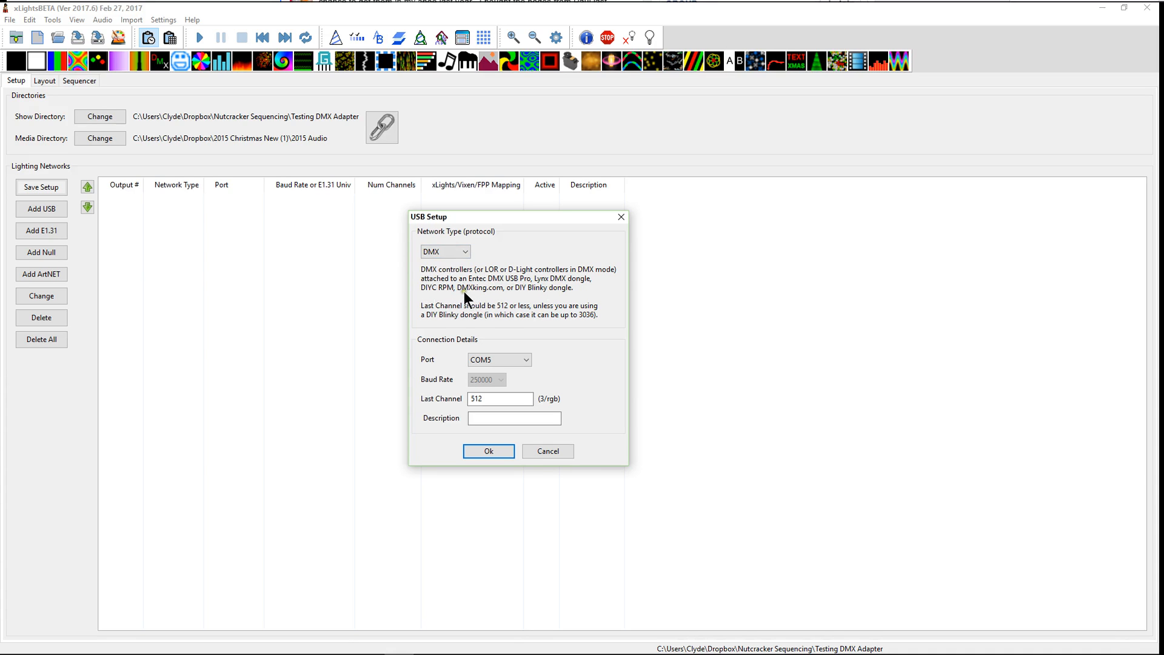
mouse_move(572, 297)
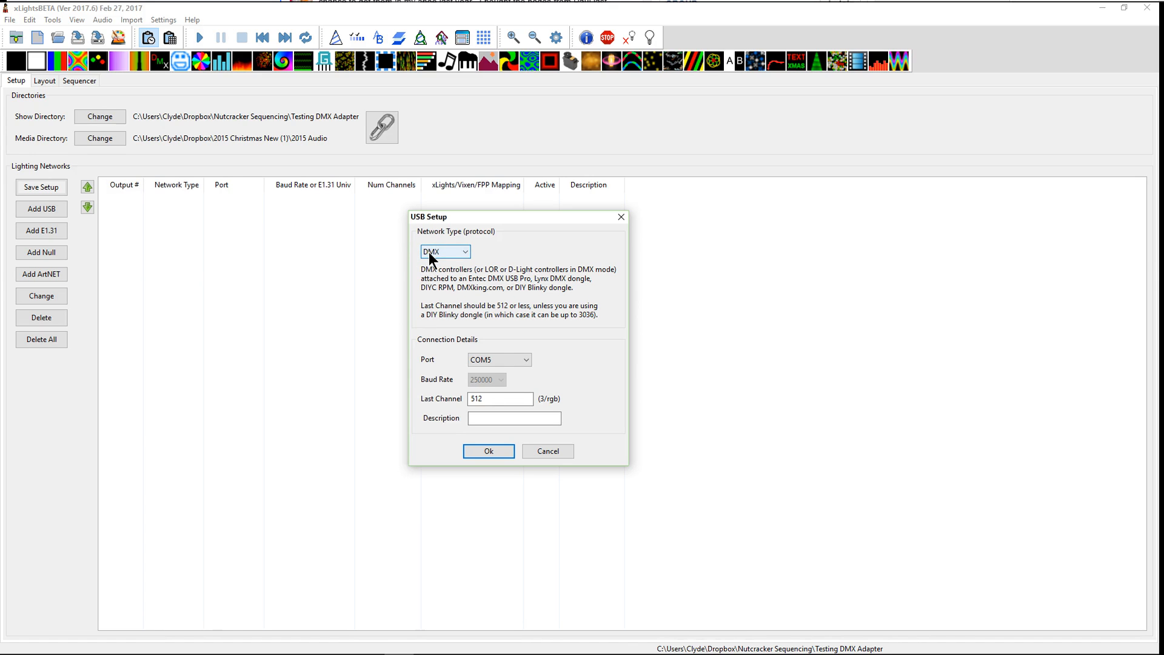
click(444, 251)
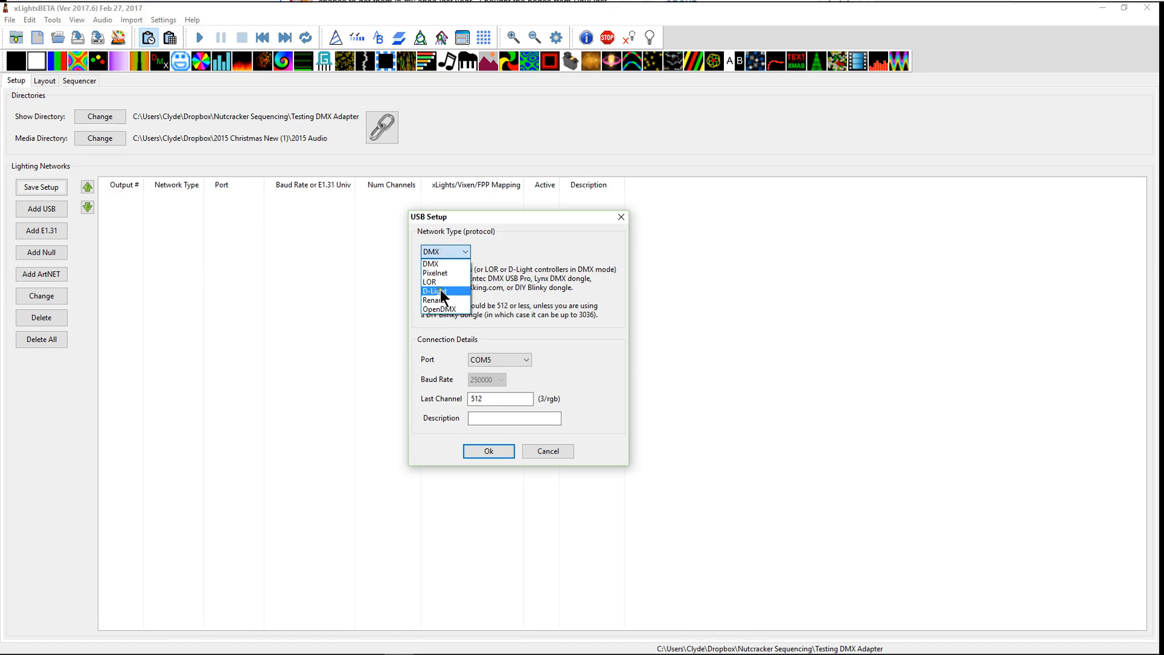
click(439, 309)
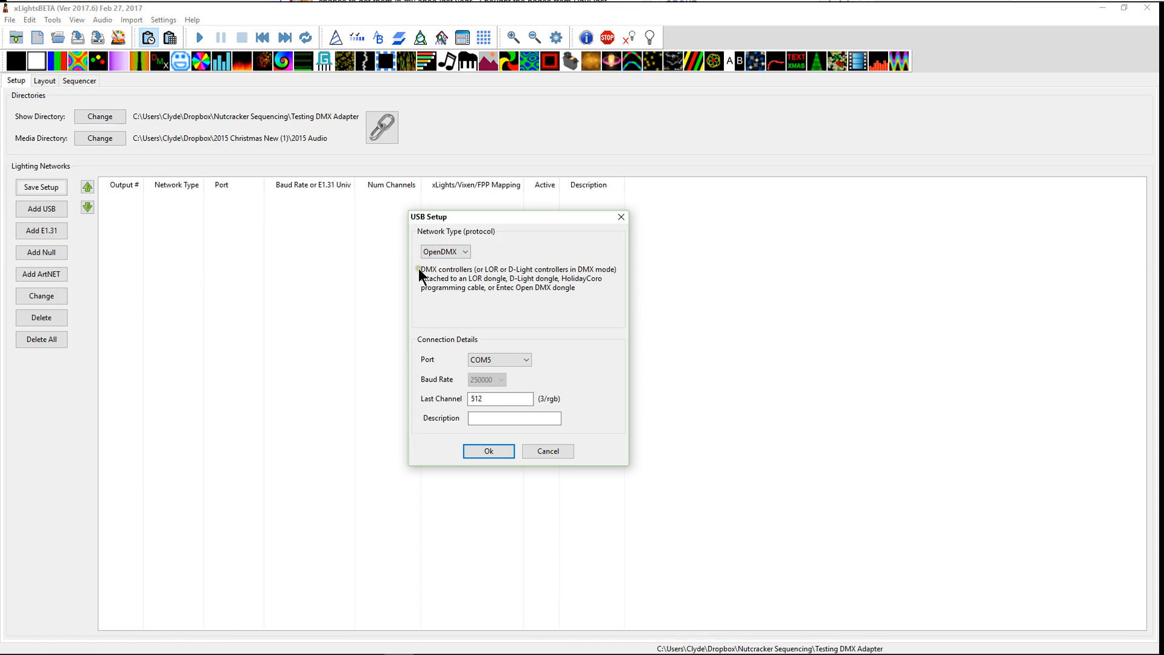
mouse_move(481, 279)
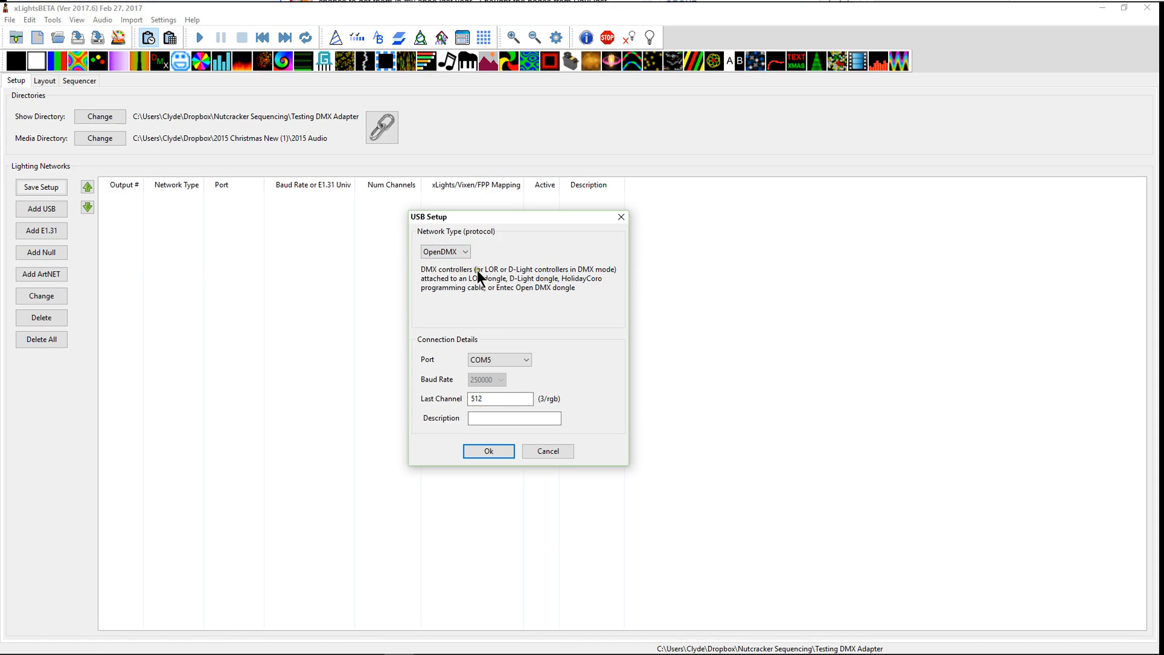
mouse_move(607, 280)
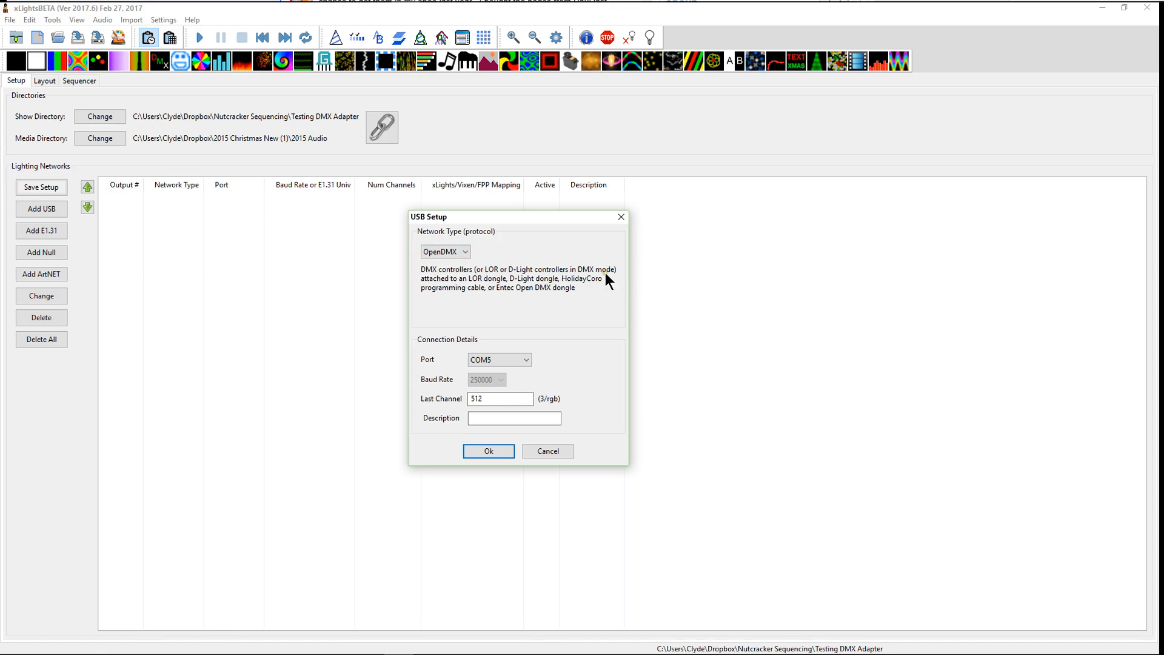
mouse_move(448, 286)
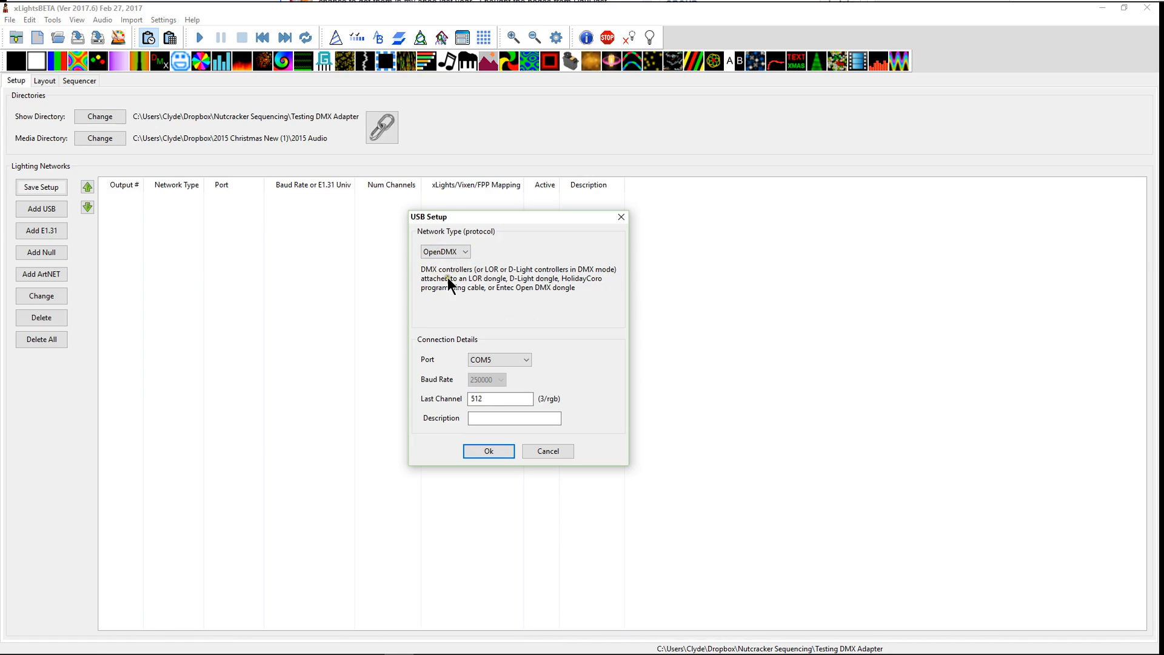
mouse_move(520, 291)
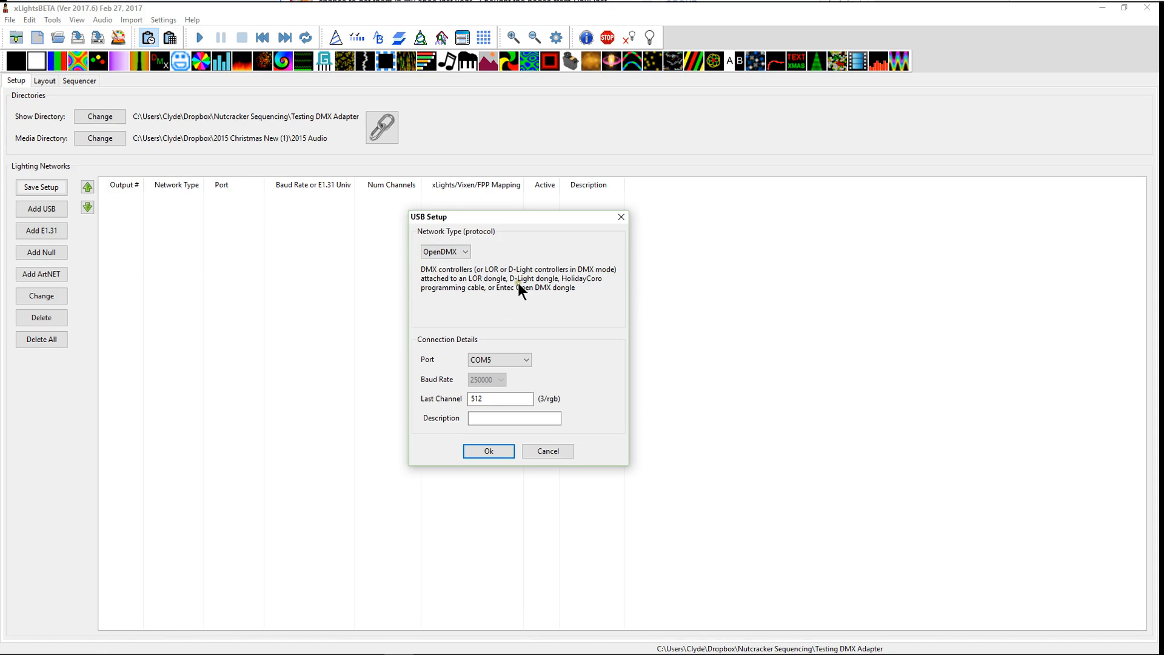
mouse_move(478, 296)
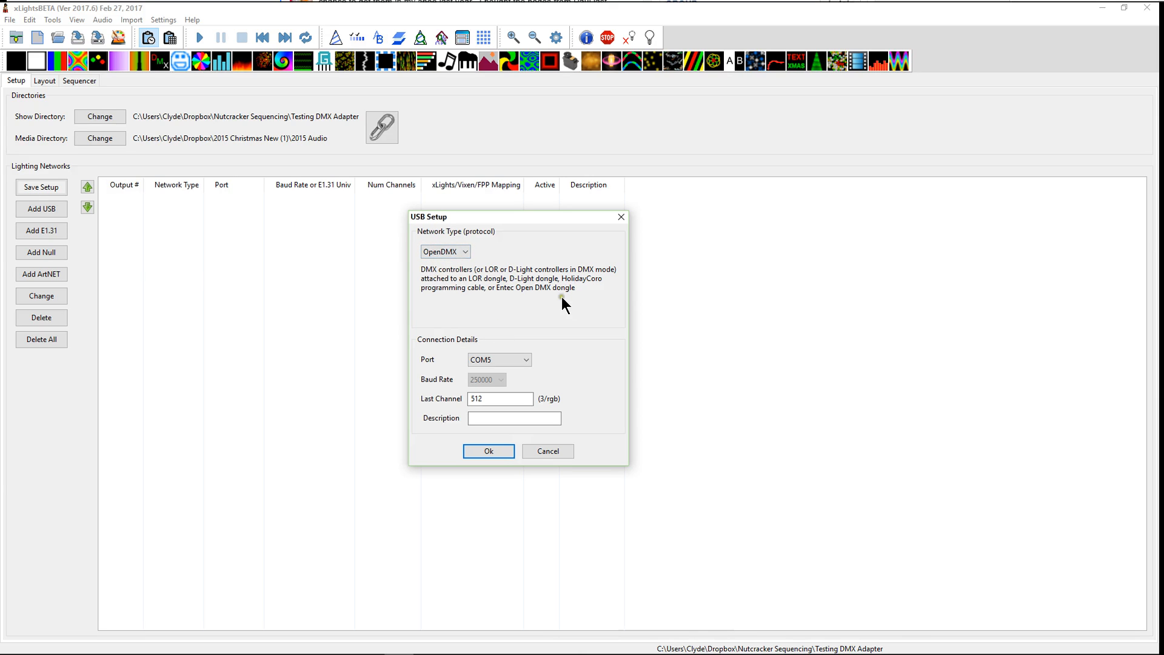
mouse_move(455, 276)
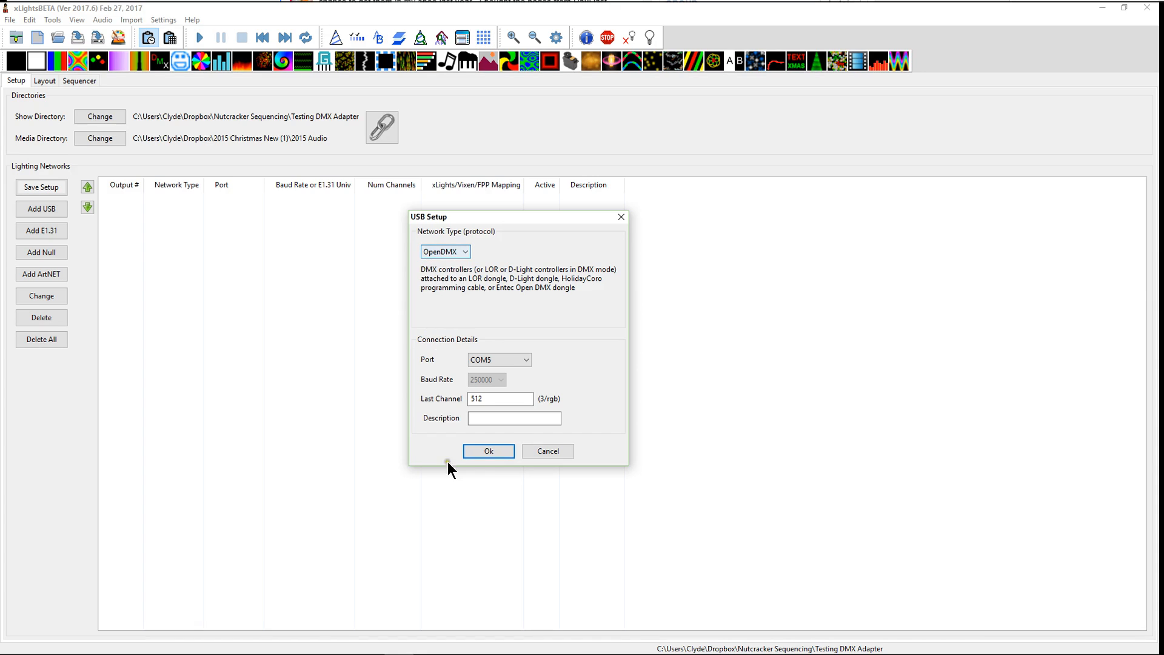
Confirm the USB Setup to add the OpenDMX network on COM5 with 512 channels.
click(487, 451)
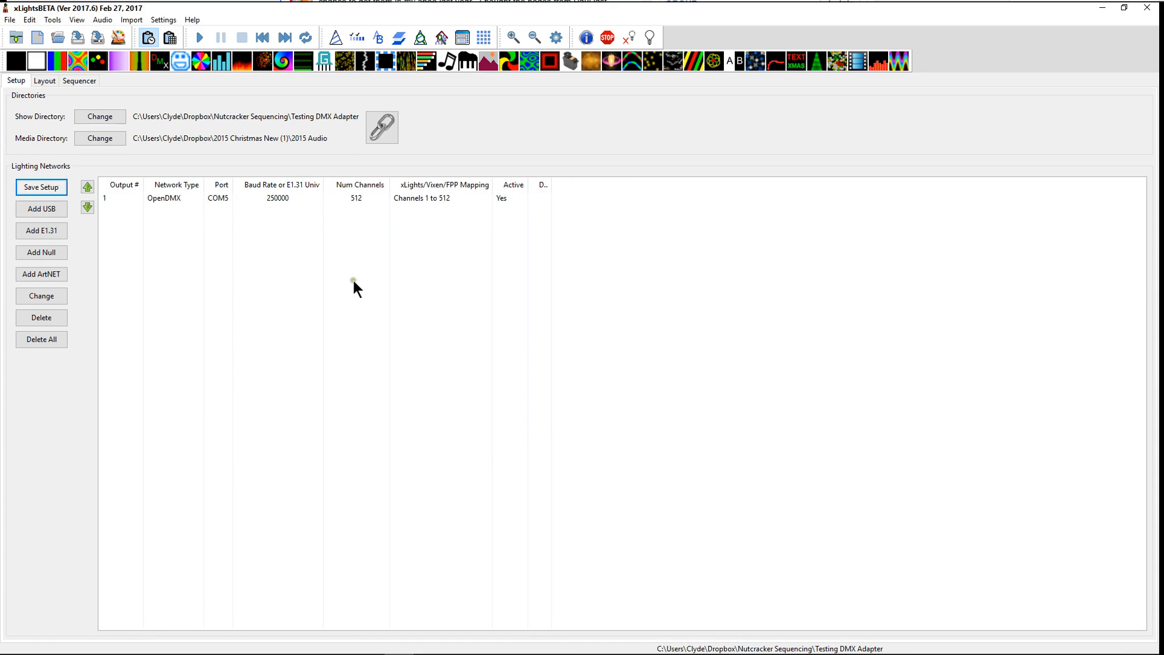
mouse_move(488, 264)
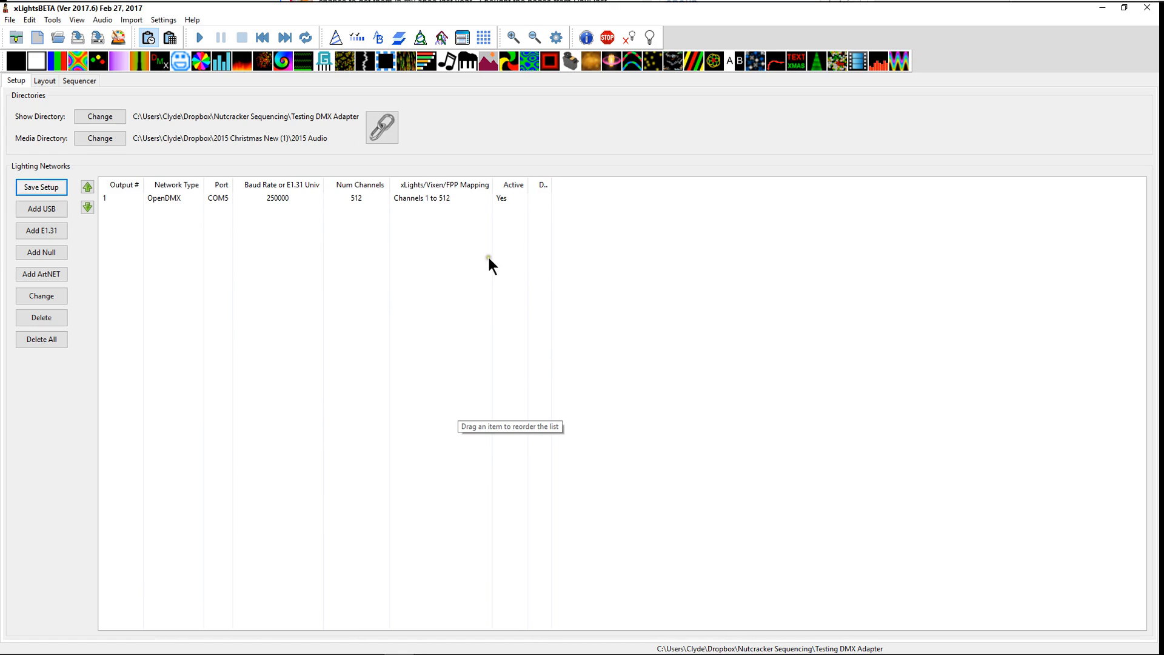
mouse_move(296, 210)
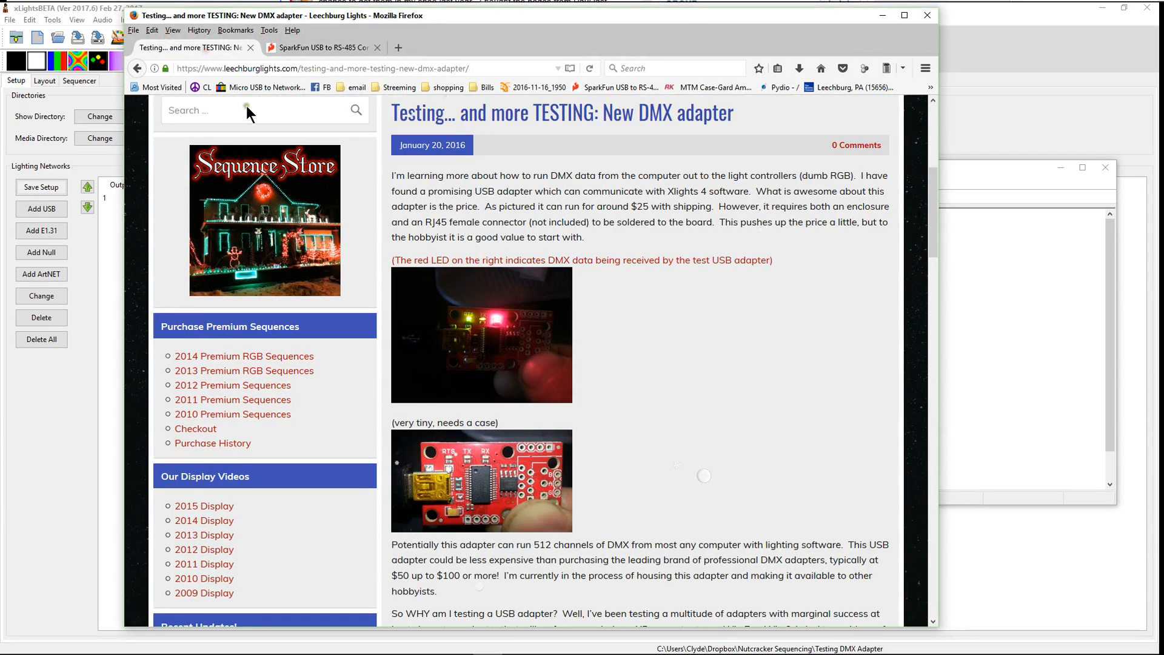
mouse_move(483, 339)
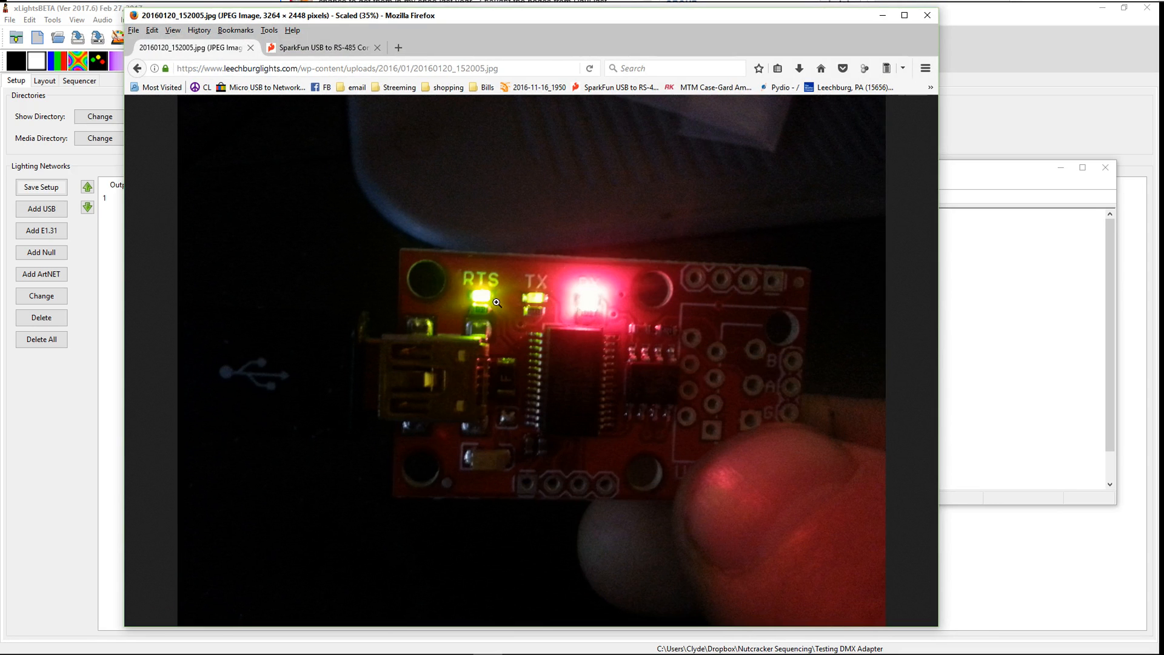
mouse_move(479, 289)
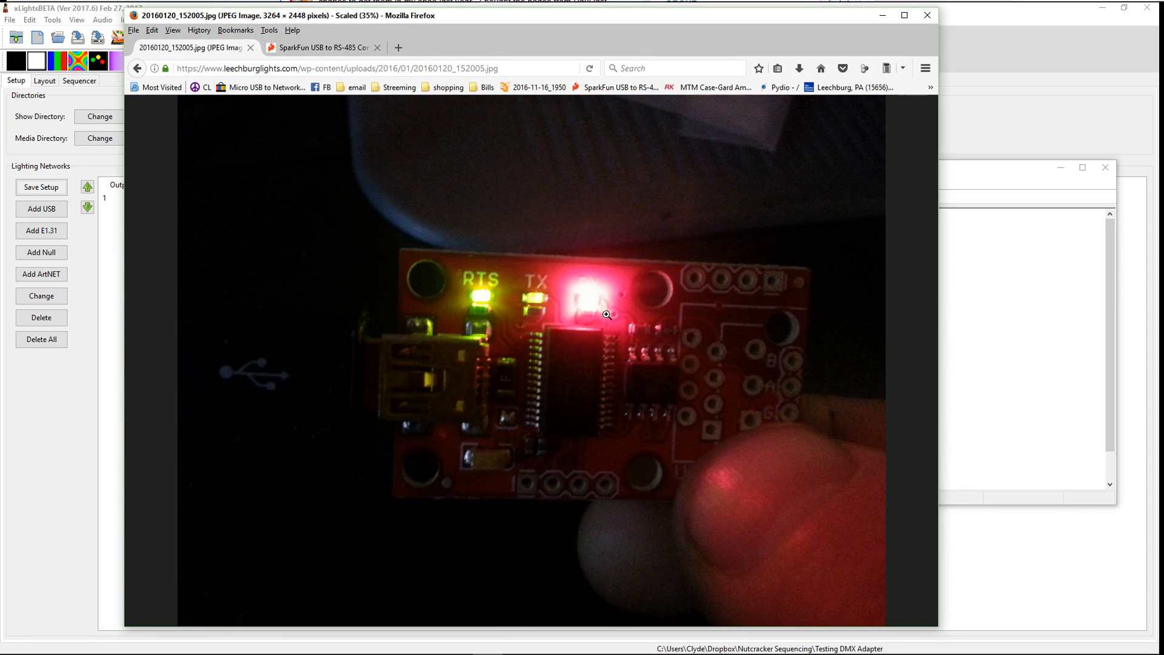
mouse_move(598, 298)
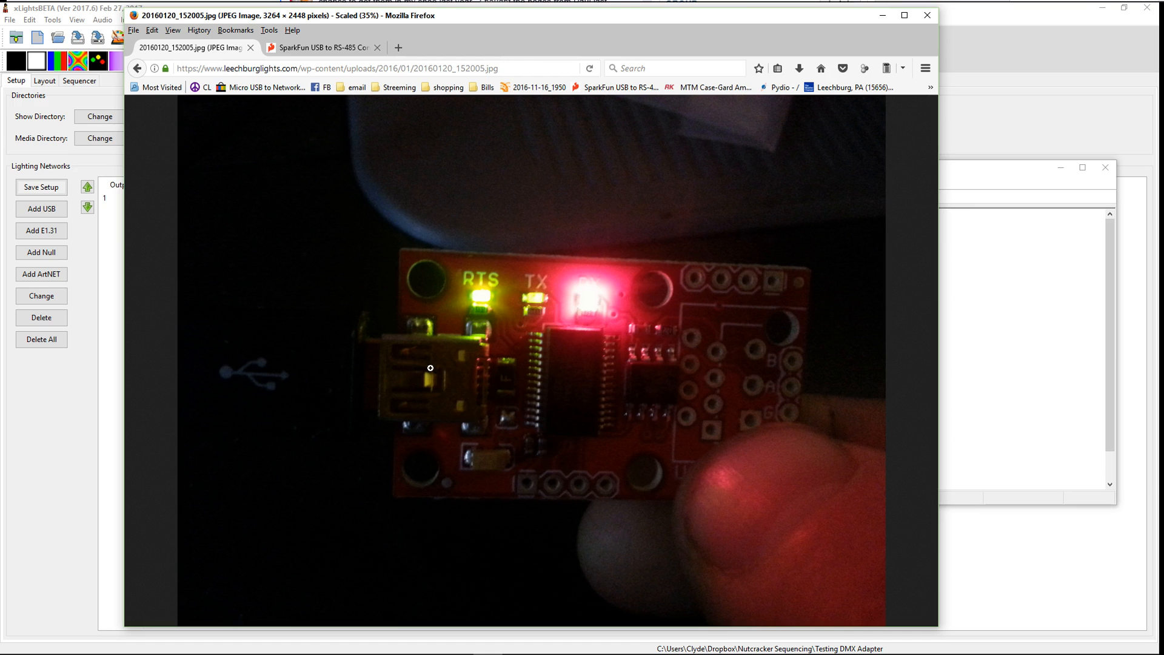
mouse_move(555, 269)
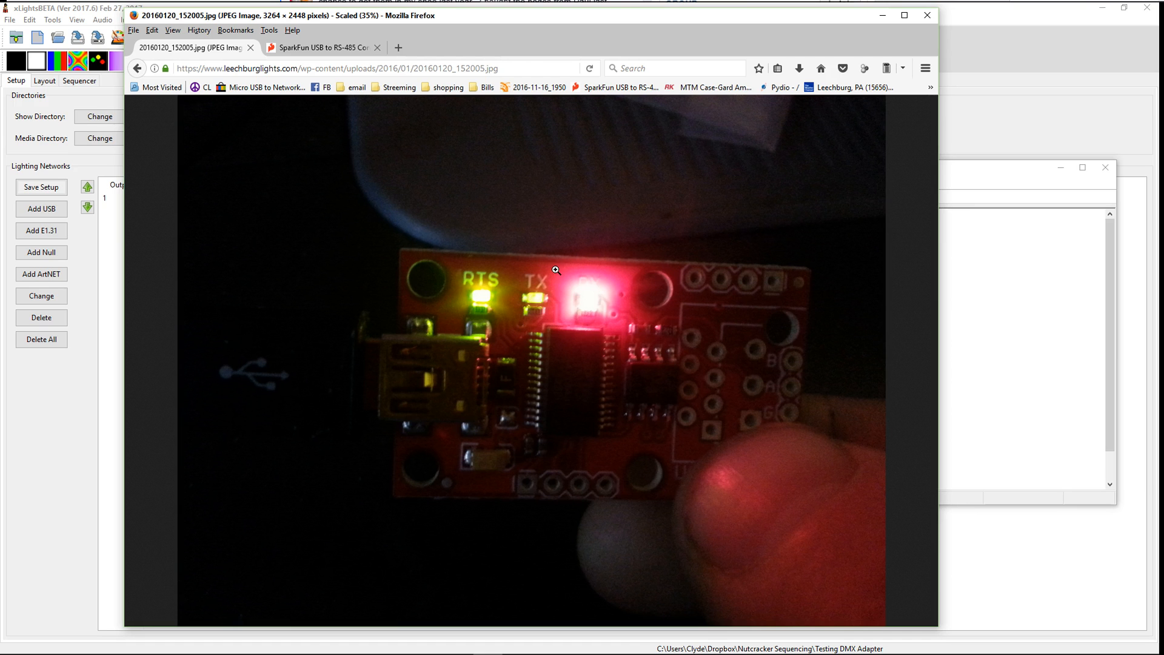
mouse_move(799, 393)
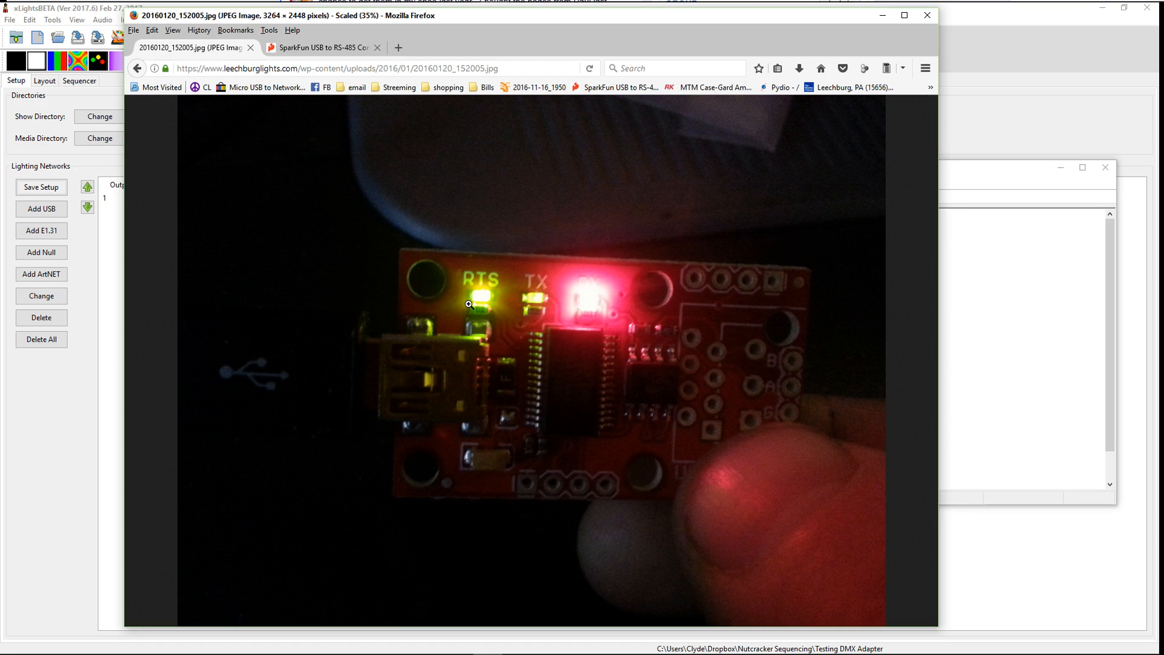
mouse_move(586, 301)
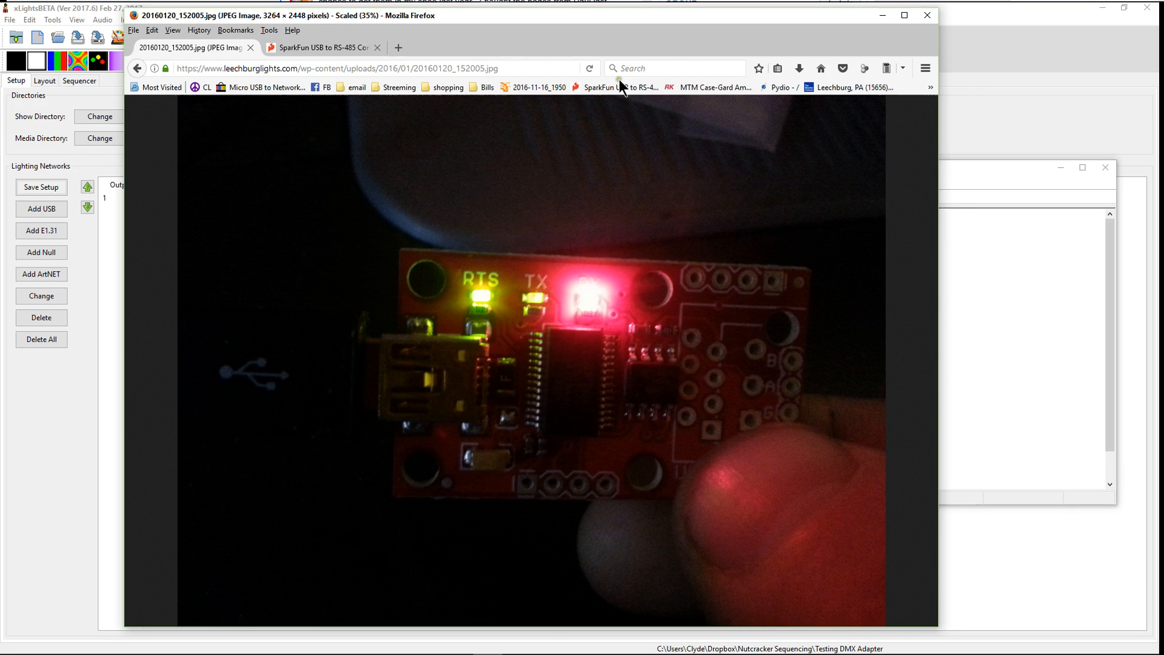
mouse_move(883, 9)
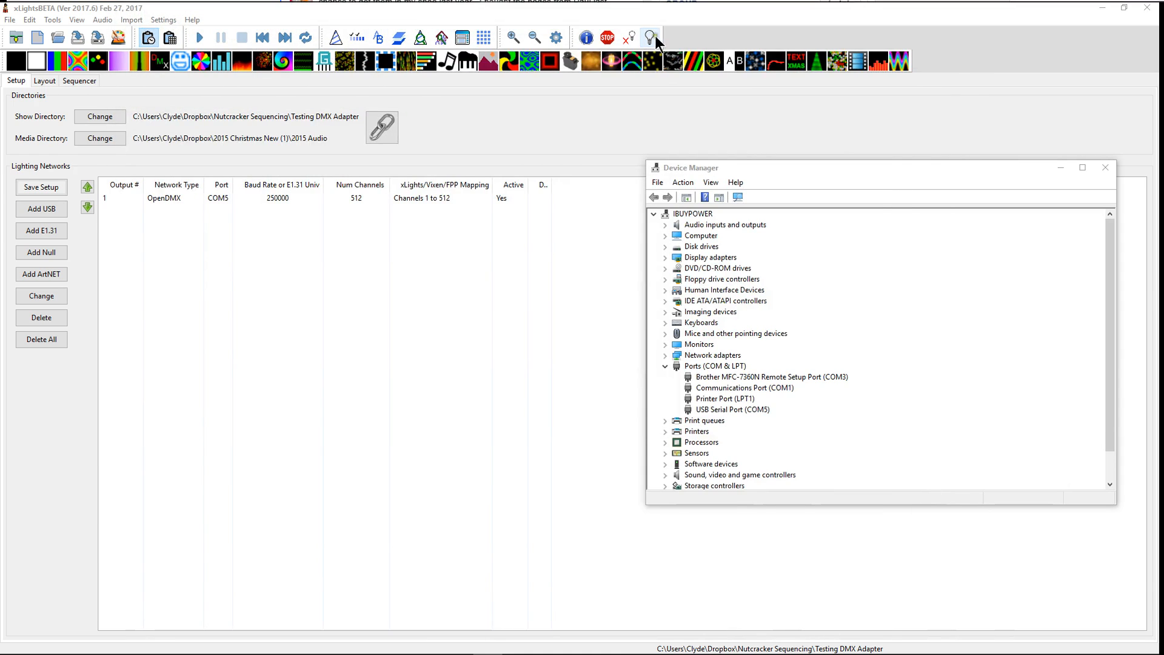
Enable Output to Lights so data is sent to the OpenDMX controller on COM5.
click(650, 37)
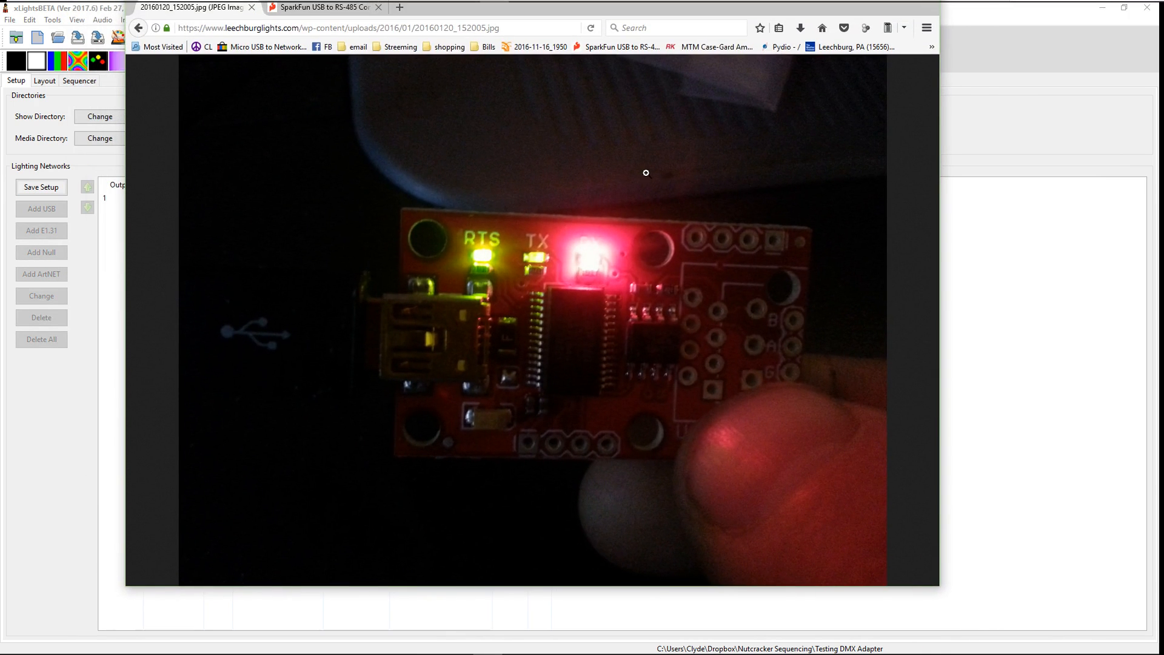
mouse_move(607, 276)
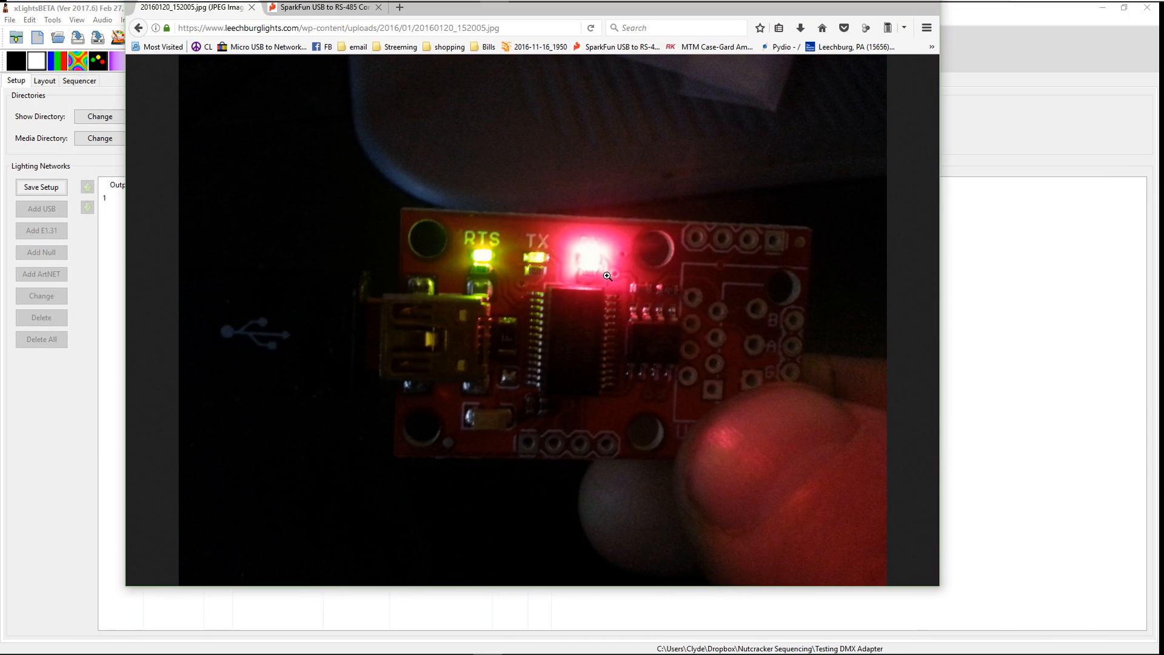
mouse_move(593, 265)
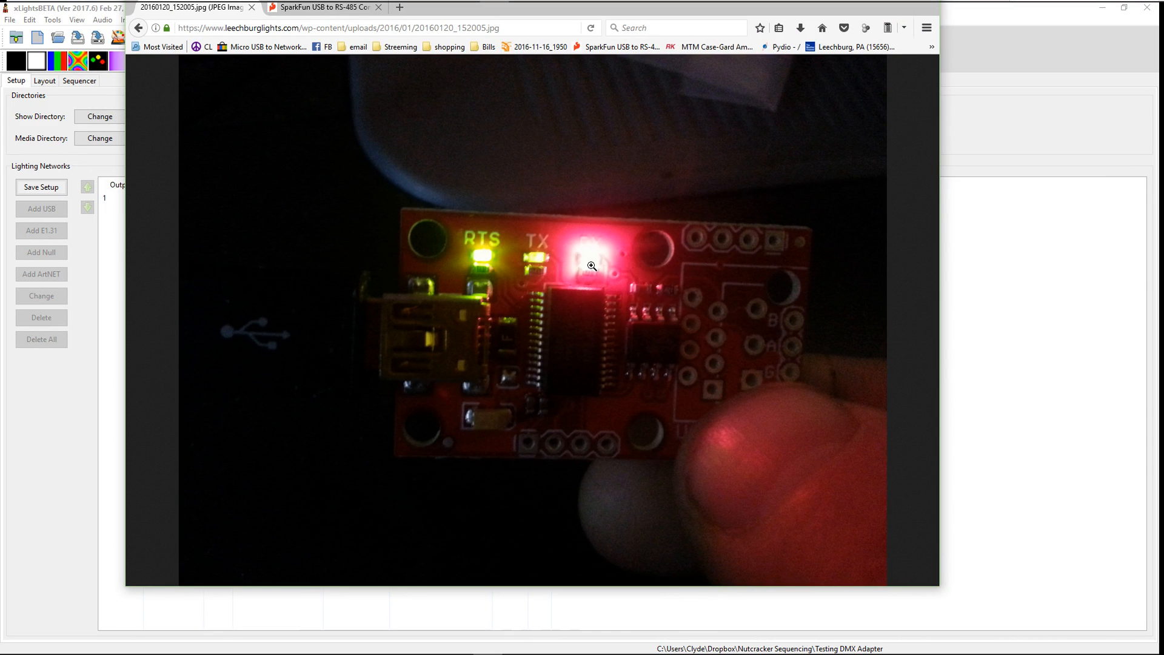
mouse_move(587, 269)
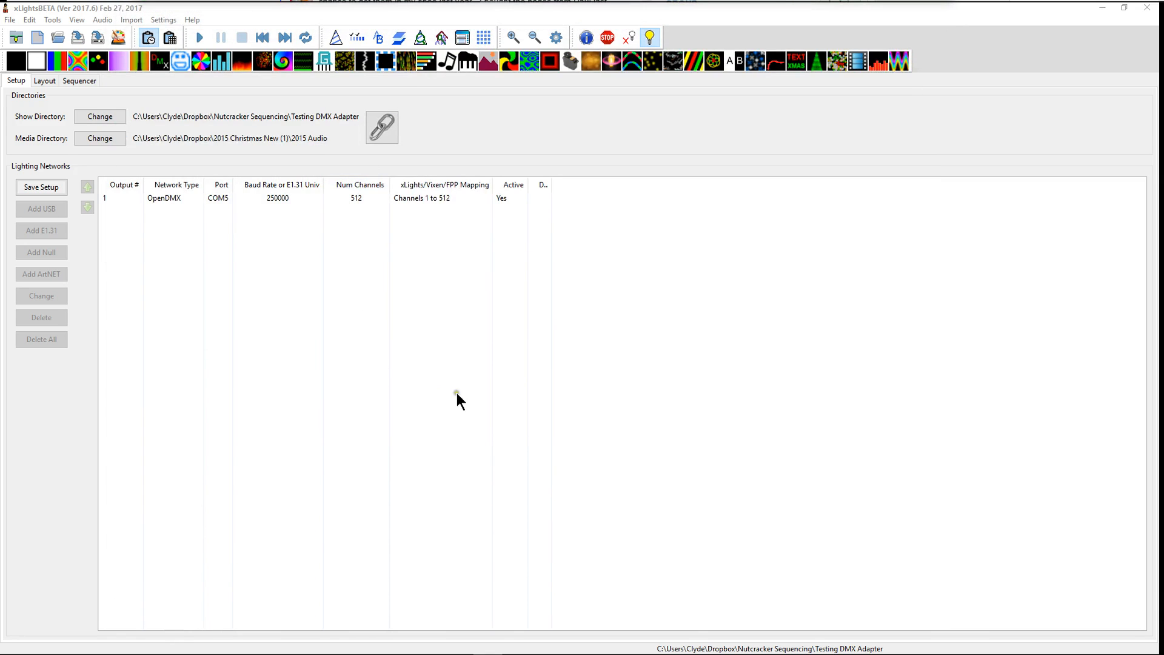
mouse_move(448, 256)
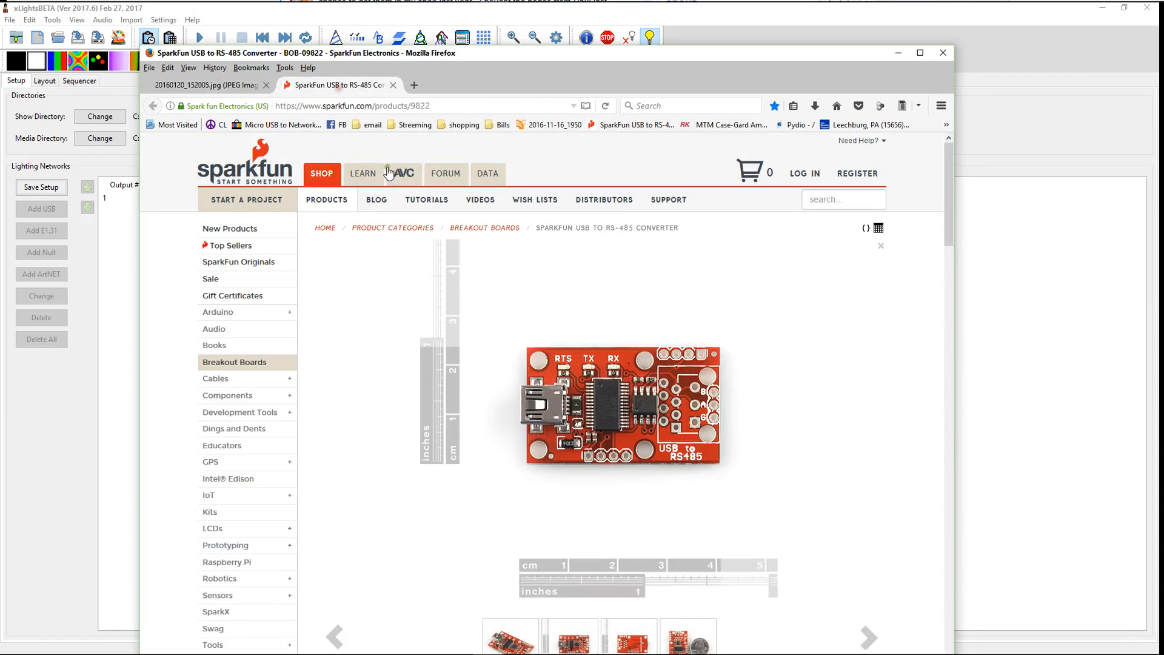
Scroll the SparkFun USB to RS-485 Converter page down to its $19.95 price and description.
scroll(down, 3)
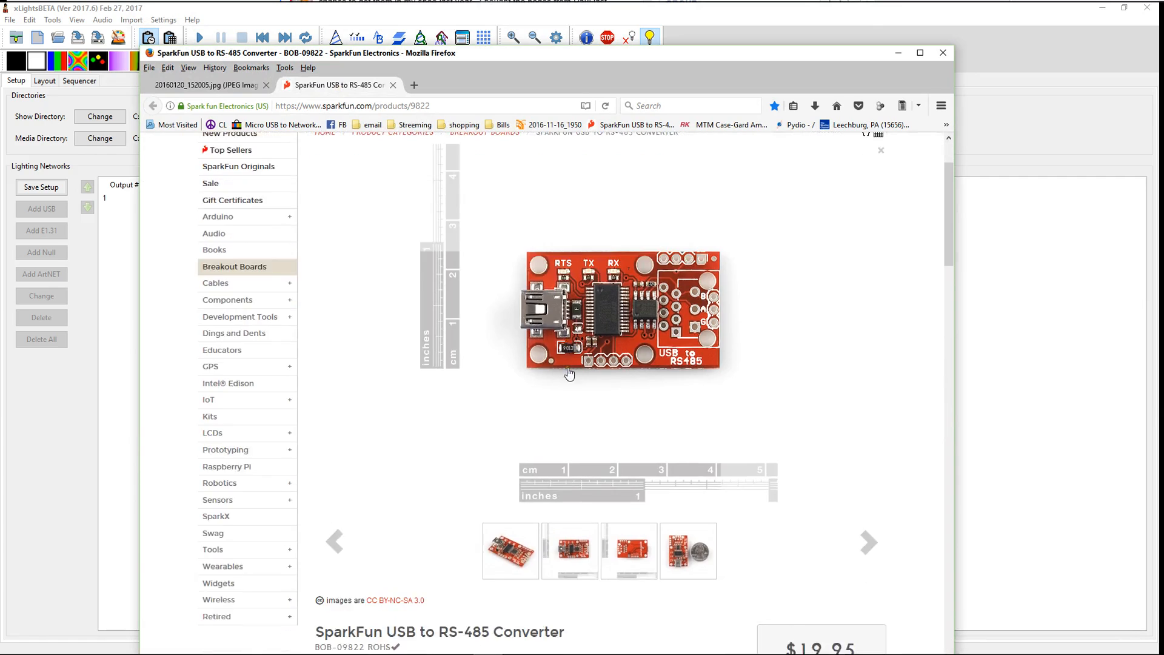
scroll(down, 3)
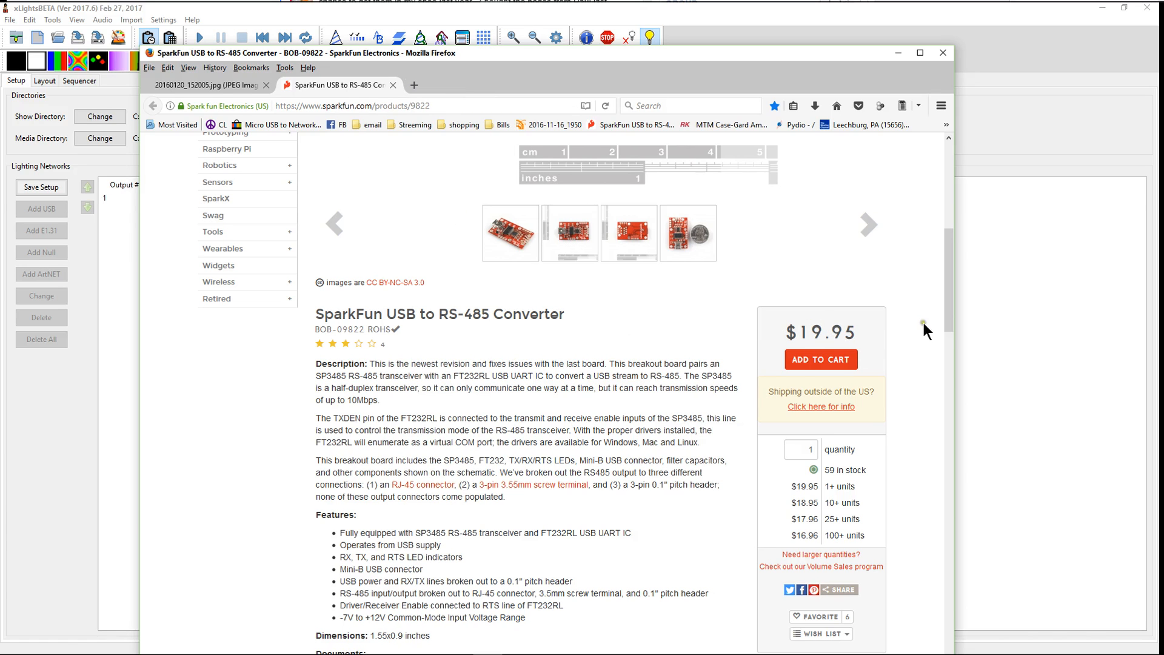
mouse_move(816, 374)
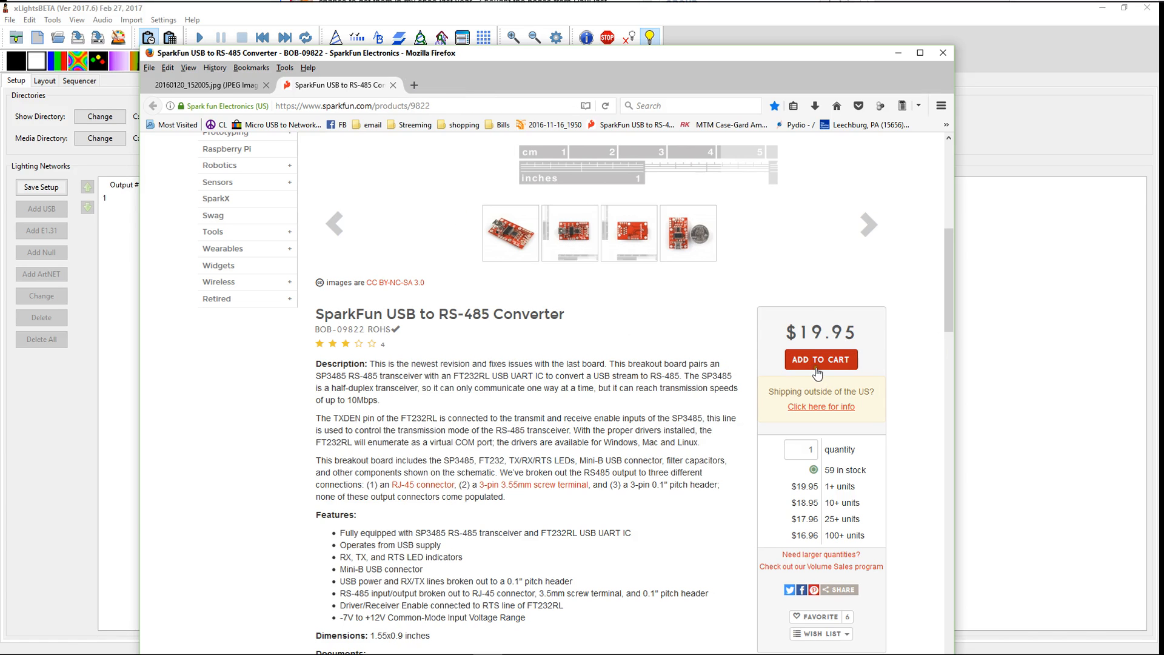